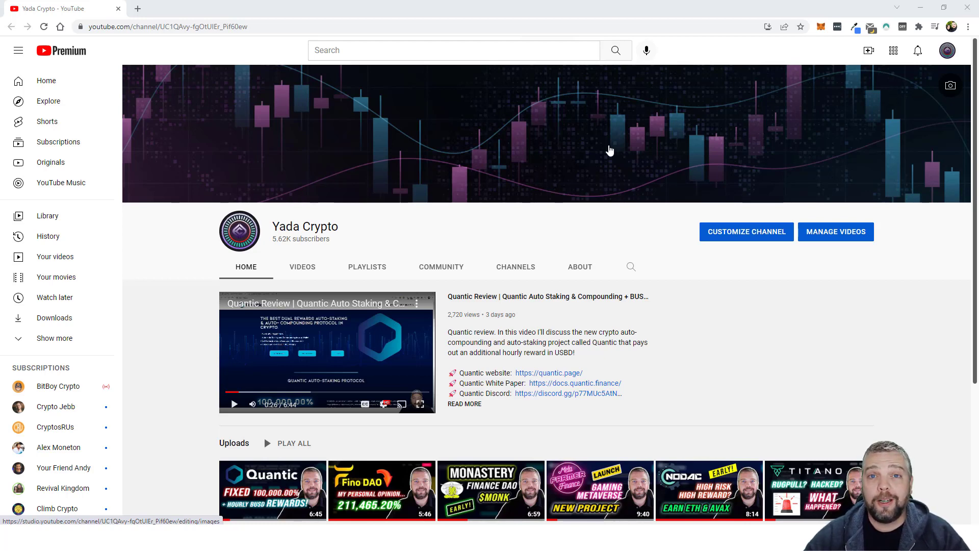
mouse_move(690, 209)
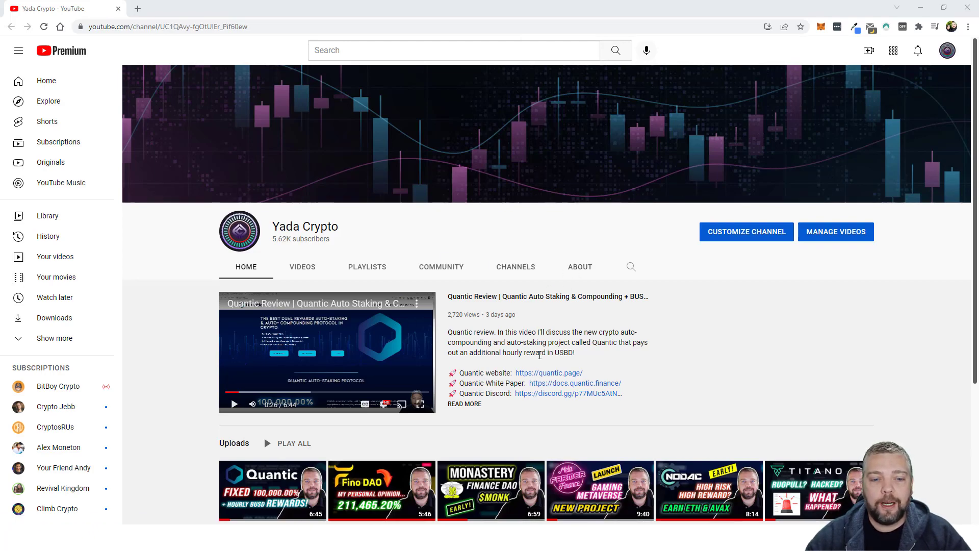
Reach the YouTube Studio analytics overview showing 44.5K views over the last 28 days.
scroll("down", 3)
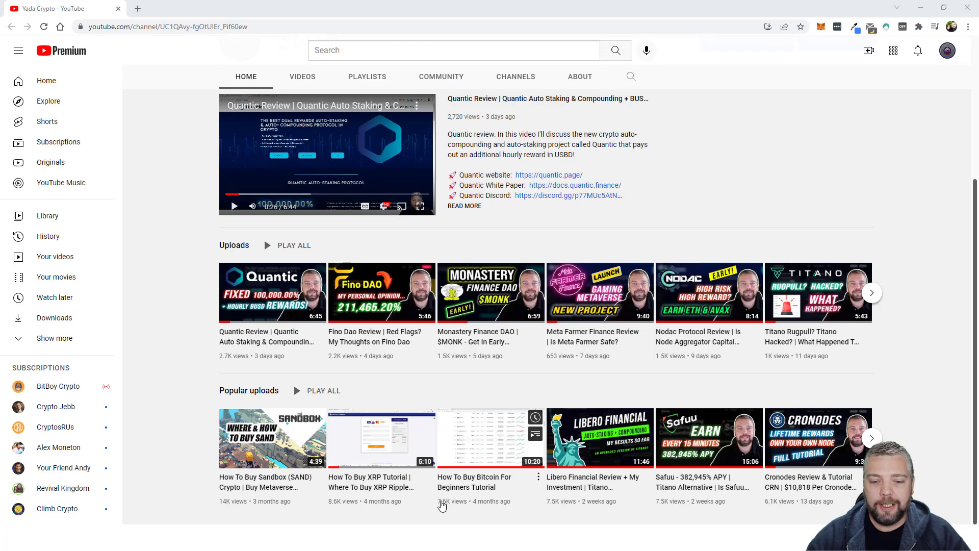
mouse_move(465, 465)
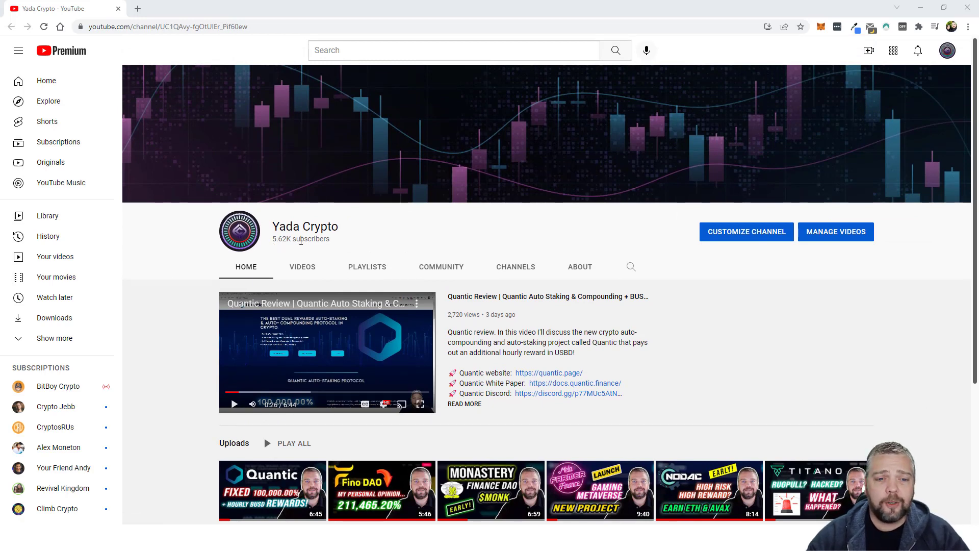
mouse_move(859, 352)
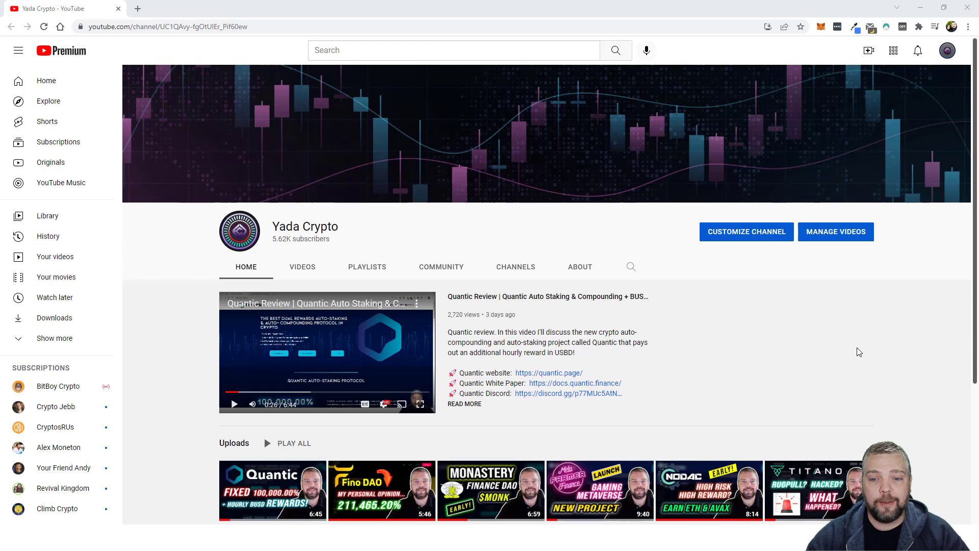
mouse_move(742, 312)
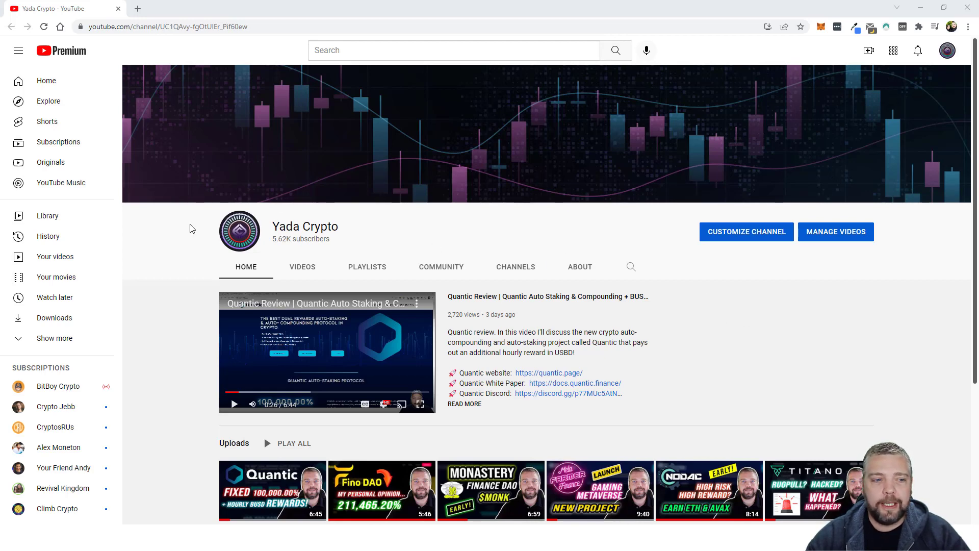
left_click(835, 231)
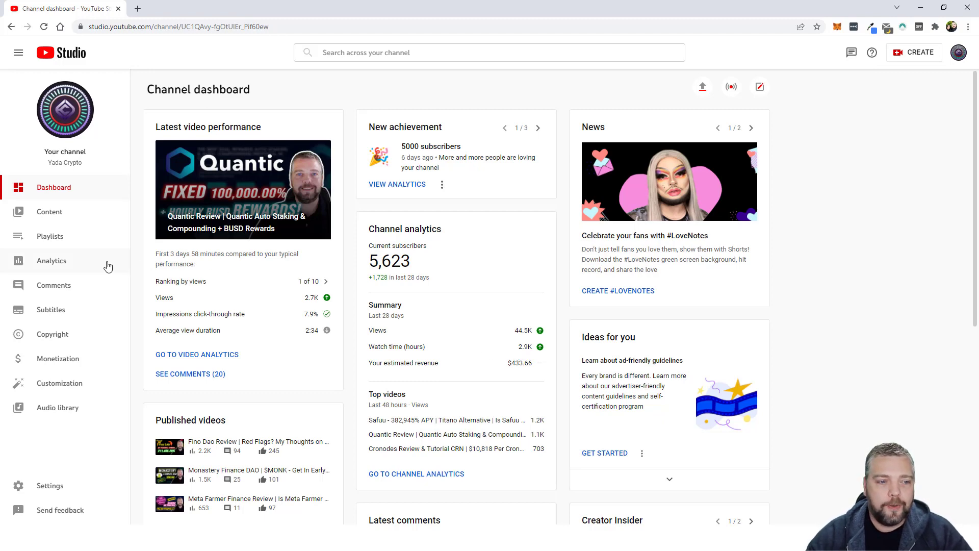
left_click(51, 260)
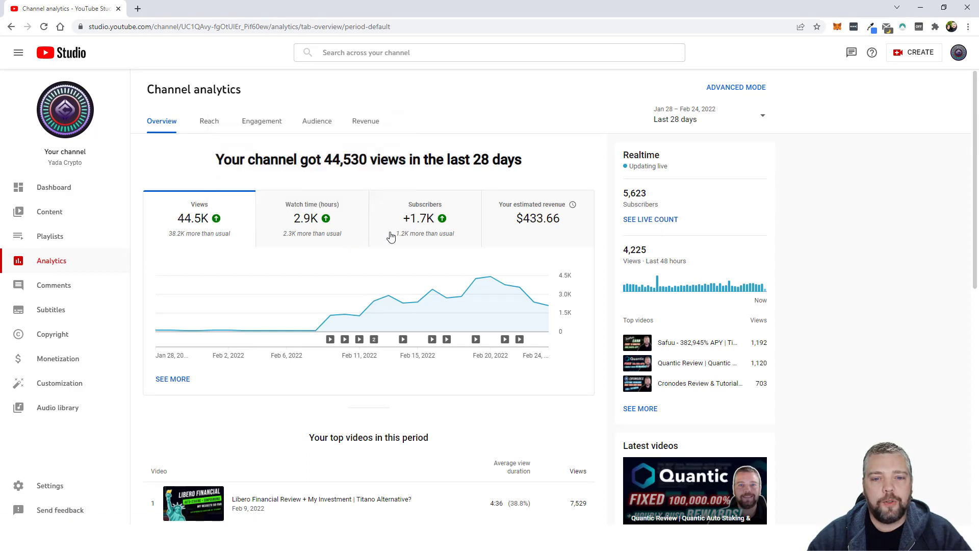
mouse_move(555, 265)
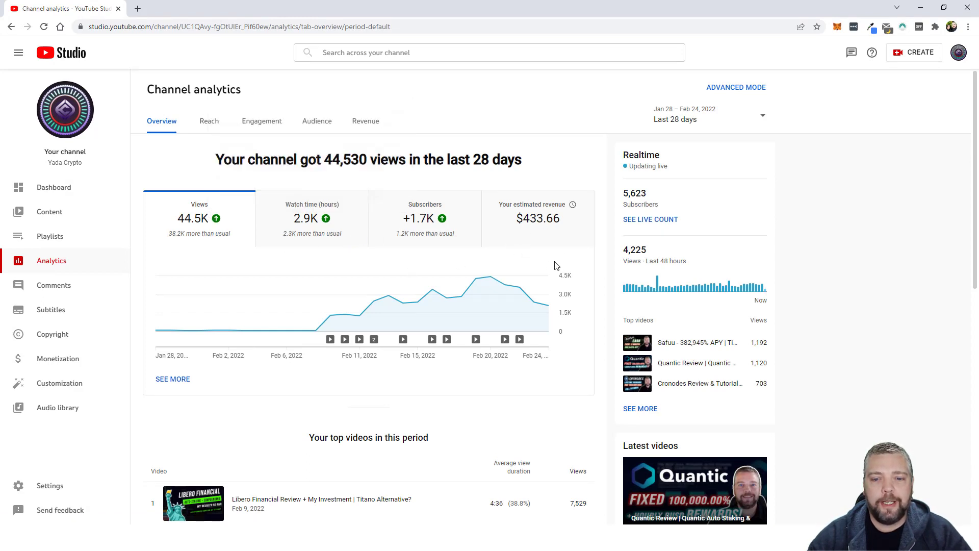
Switch the analytics chart to estimated revenue, trending toward about $60 per day.
left_click(538, 218)
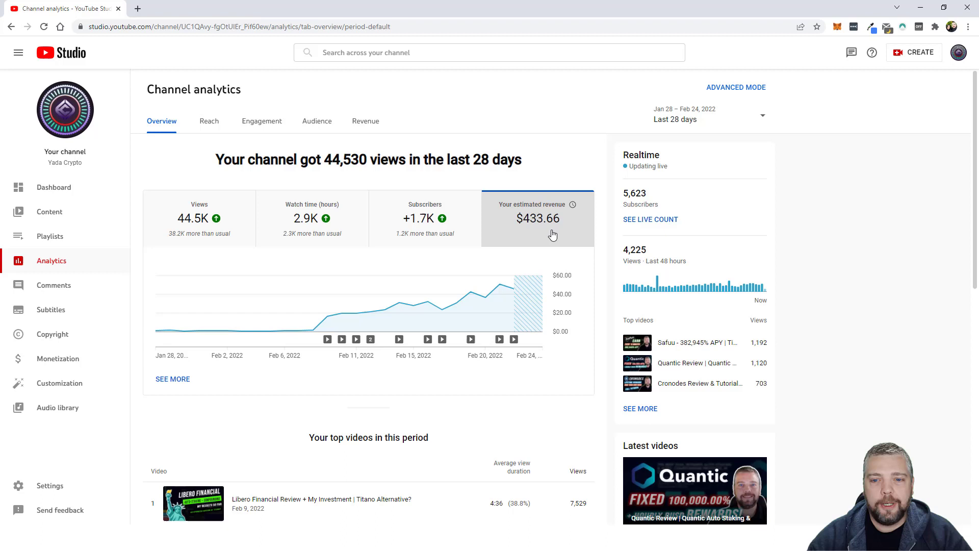
mouse_move(315, 330)
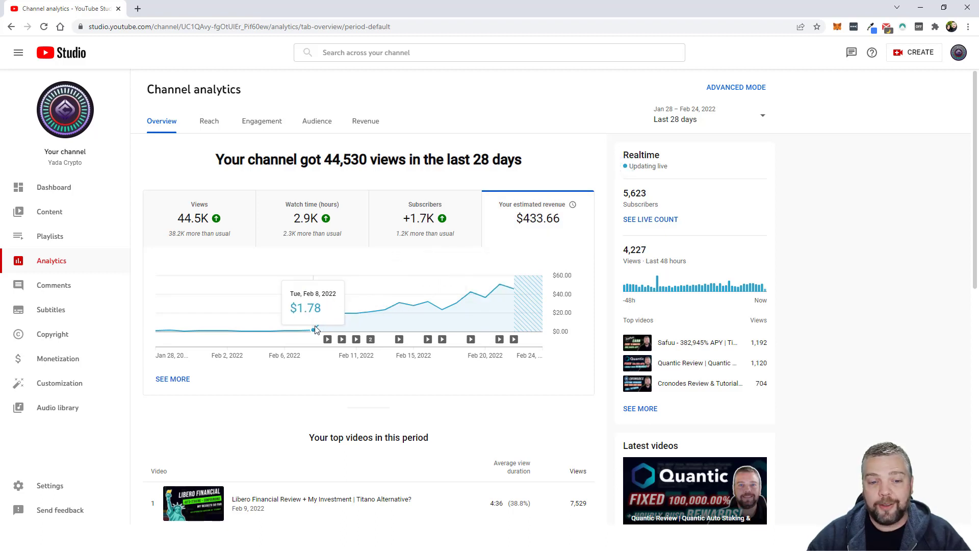
mouse_move(327, 330)
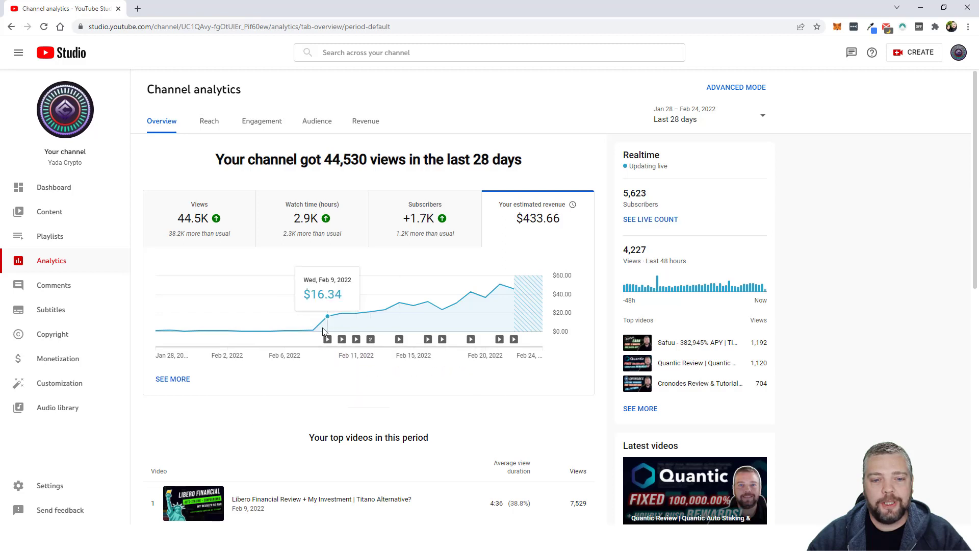
mouse_move(314, 330)
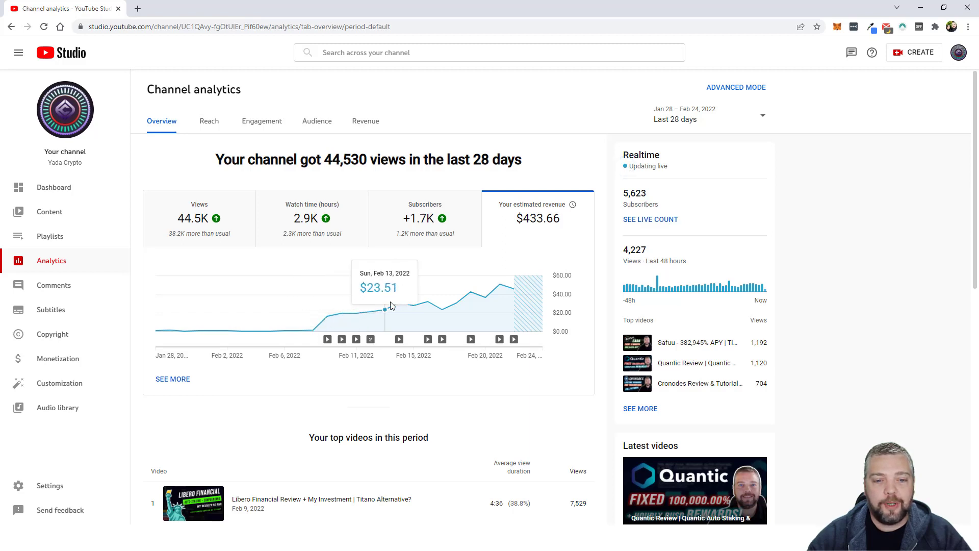
mouse_move(499, 285)
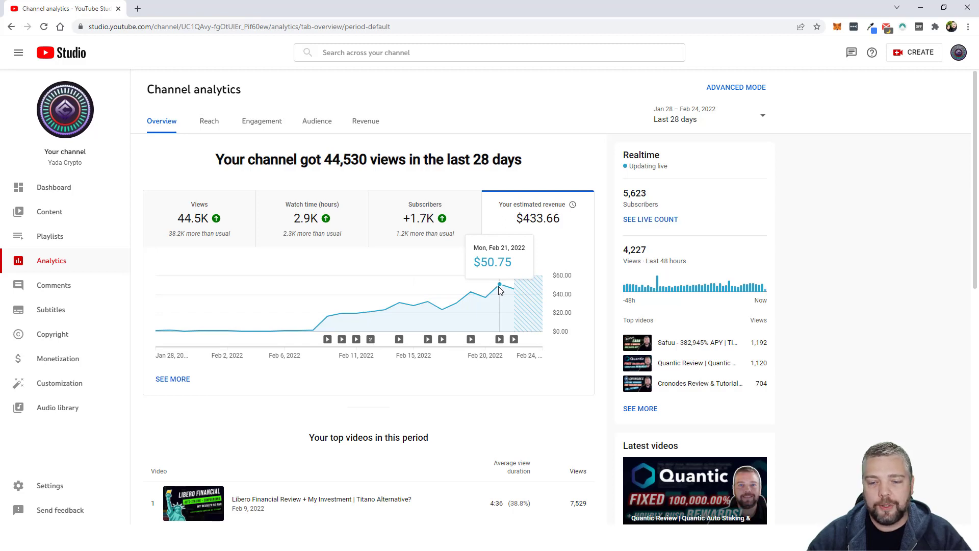
mouse_move(511, 293)
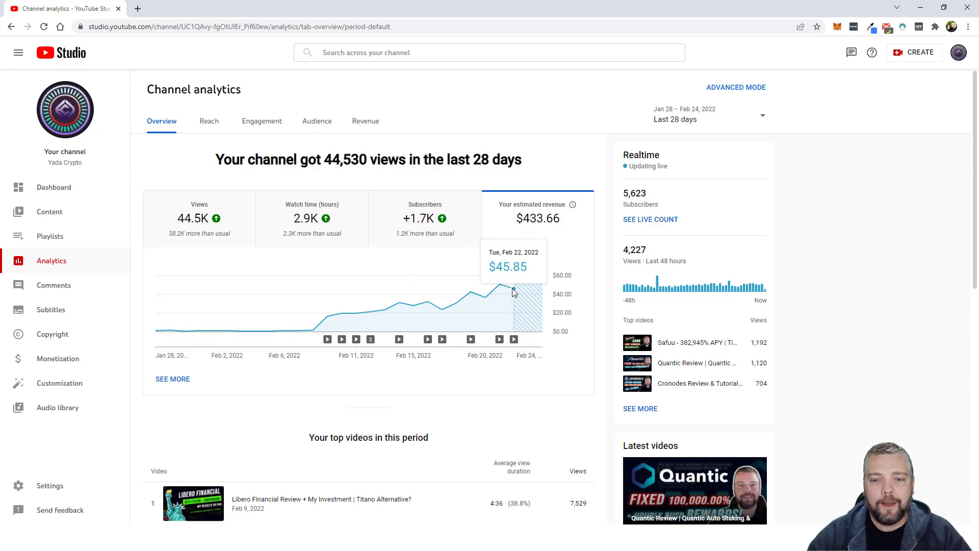
mouse_move(499, 284)
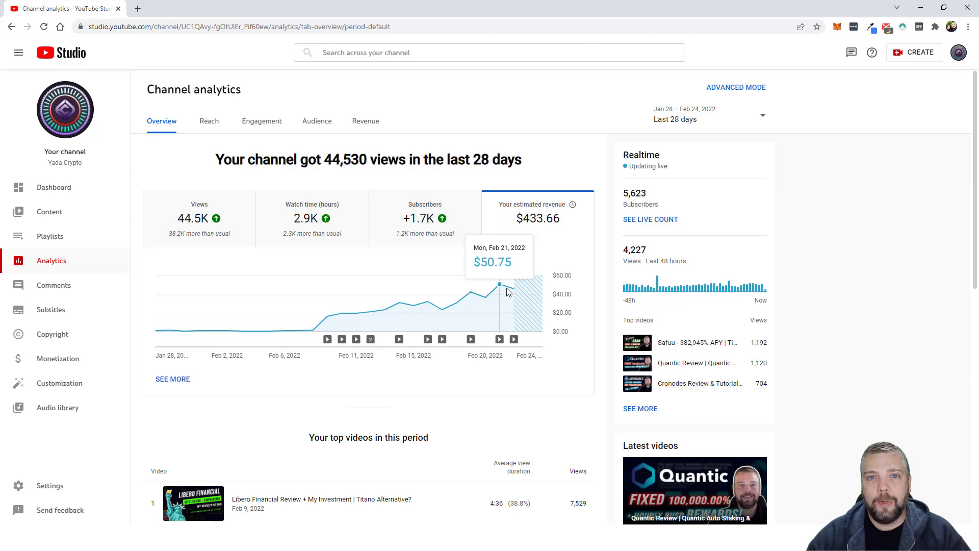
mouse_move(377, 318)
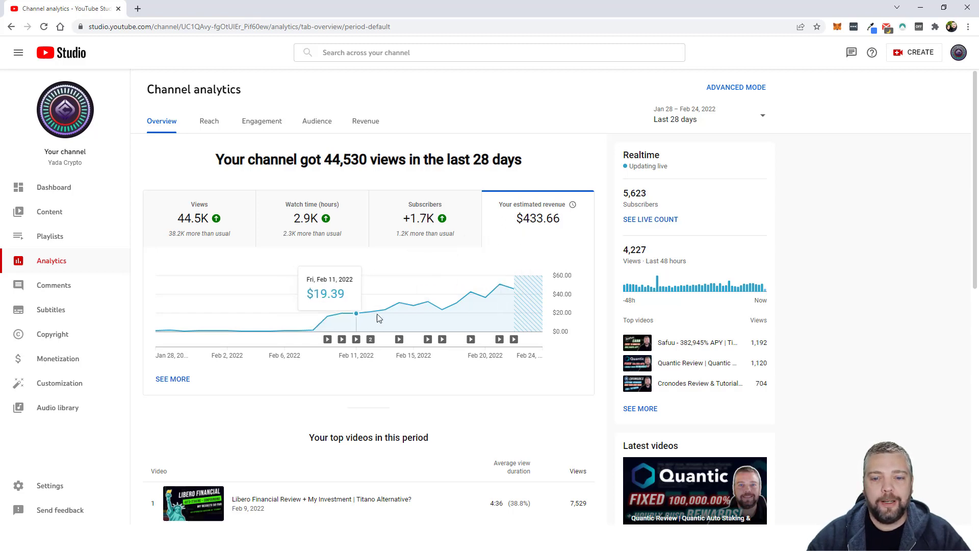
mouse_move(327, 316)
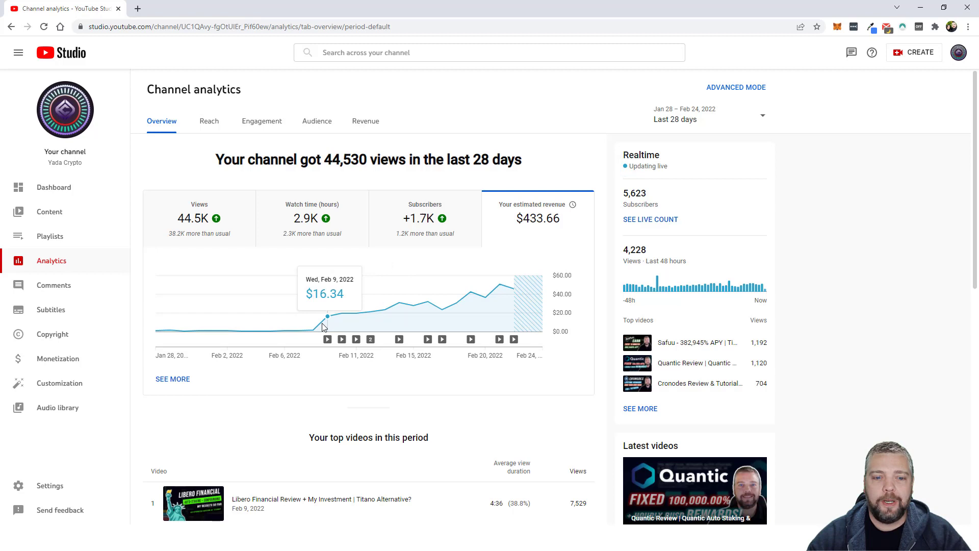
mouse_move(509, 288)
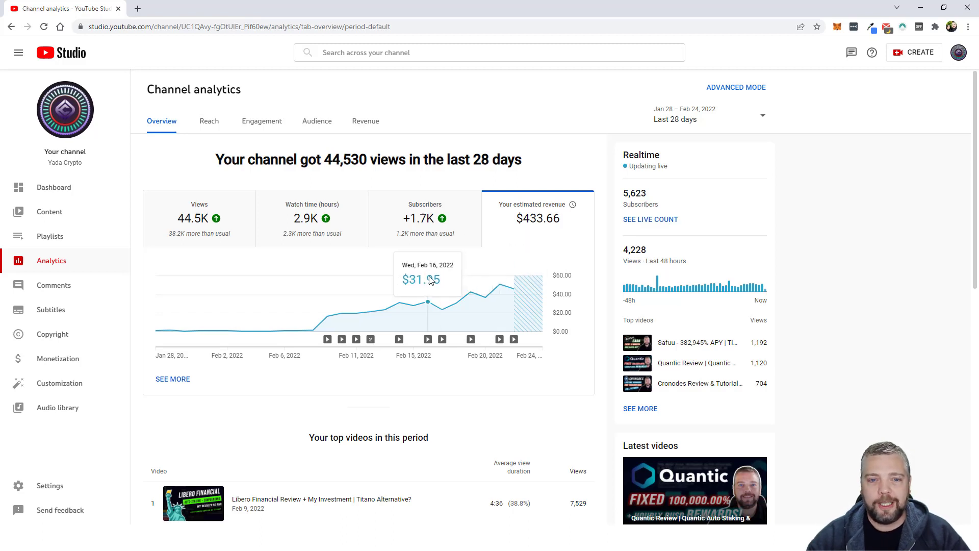
mouse_move(399, 301)
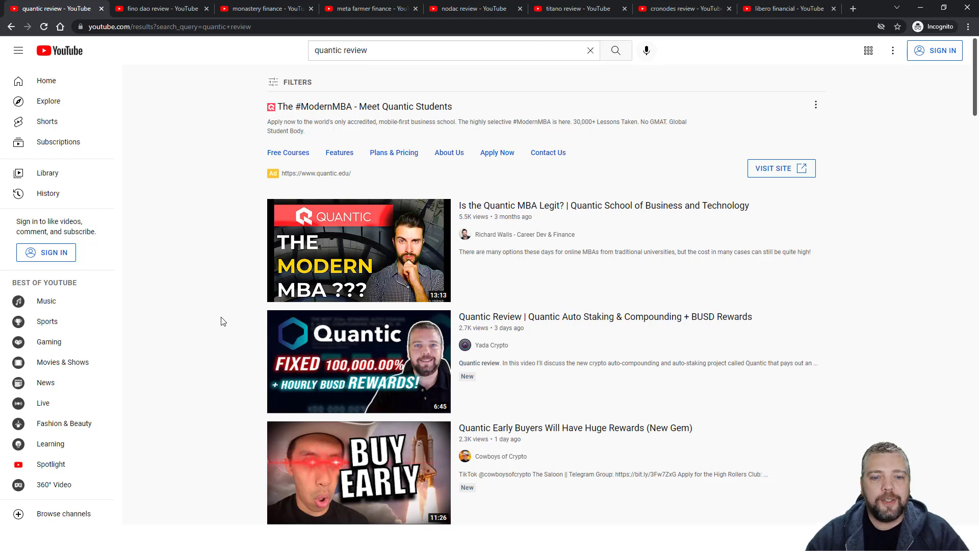
Review the search results tabs for fino dao, monastery finance and meta farmer finance.
left_click(437, 50)
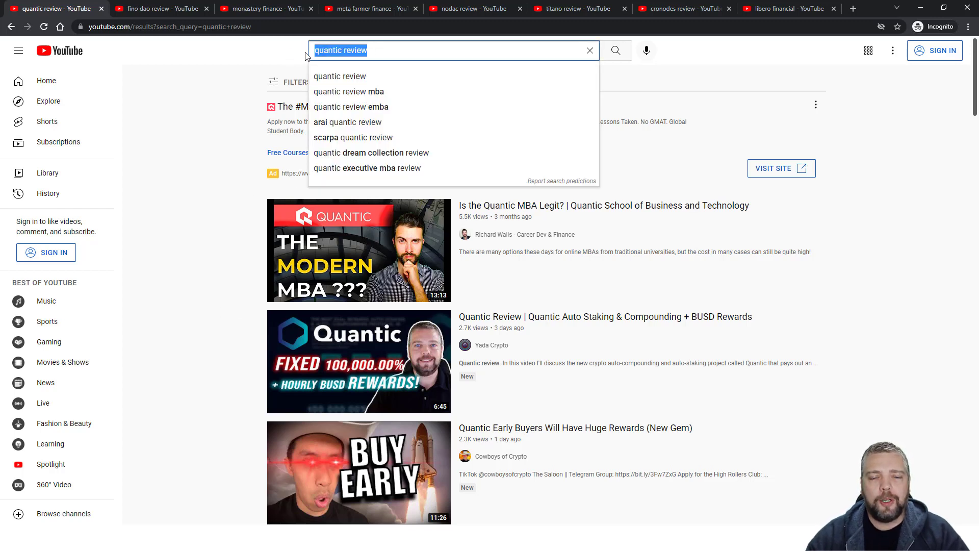
left_click(150, 169)
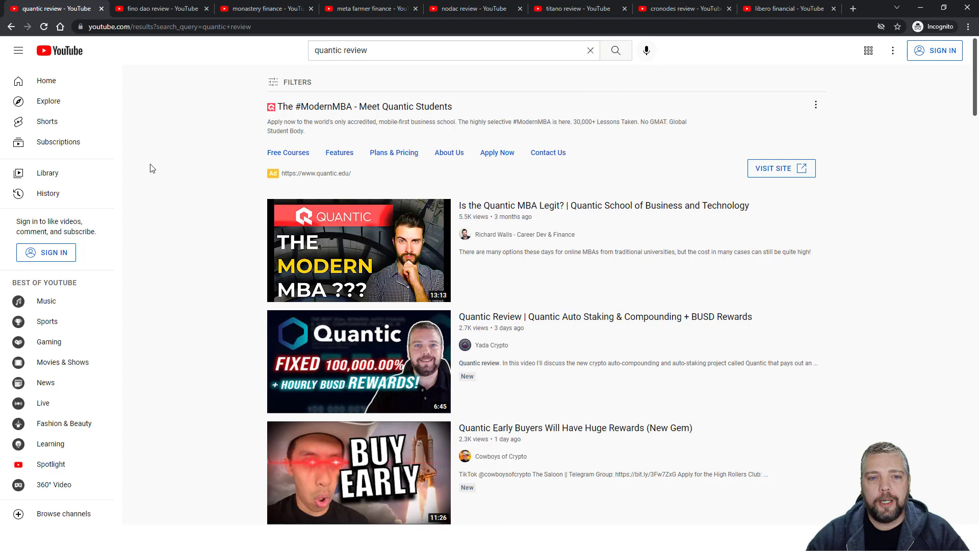
mouse_move(387, 359)
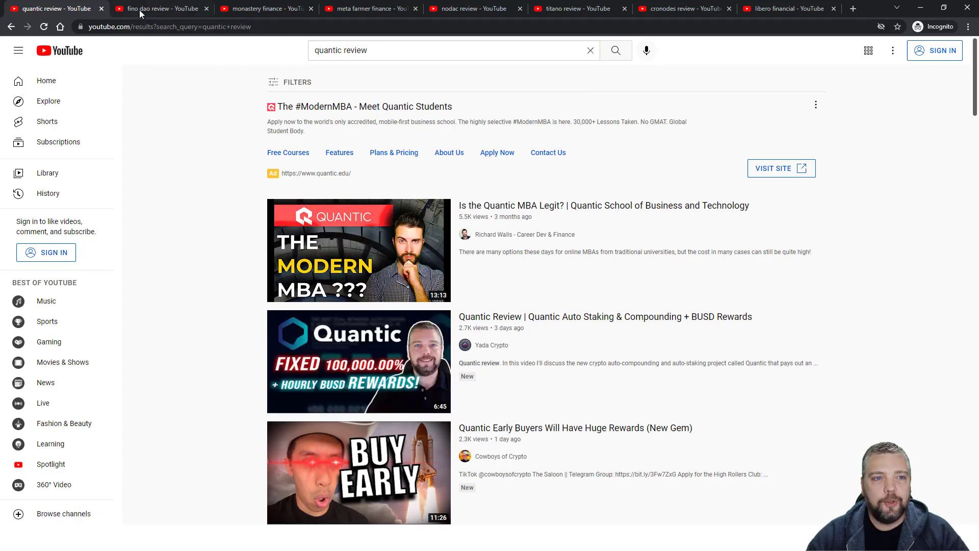
left_click(159, 8)
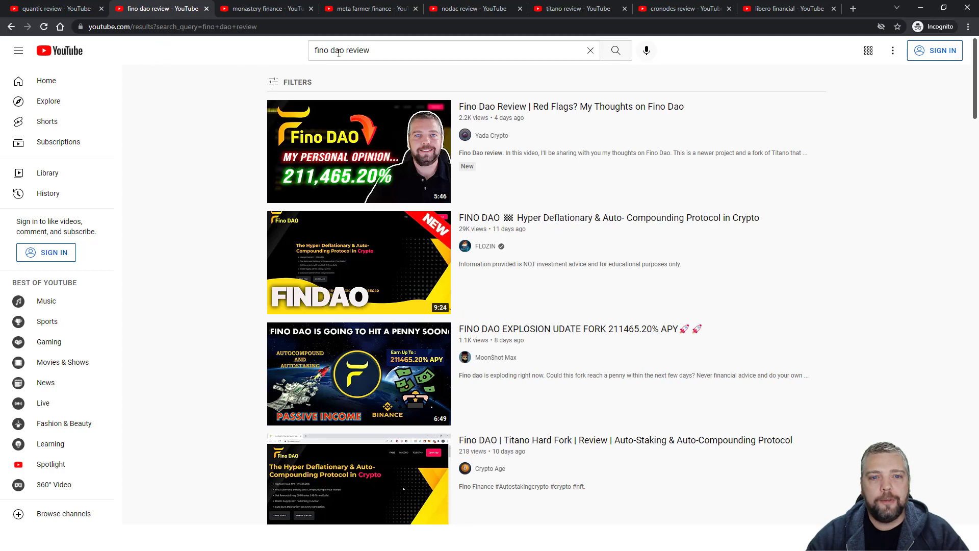
mouse_move(386, 151)
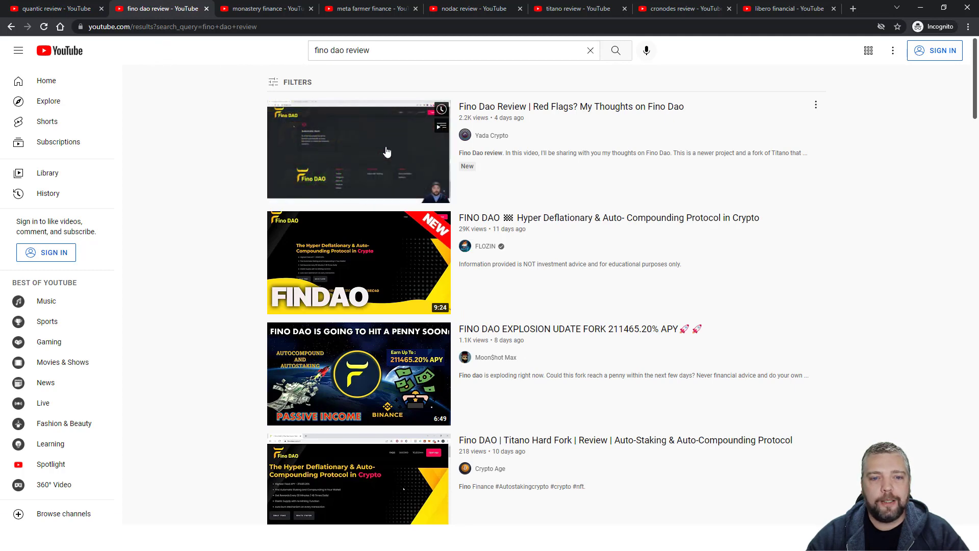
left_click(262, 8)
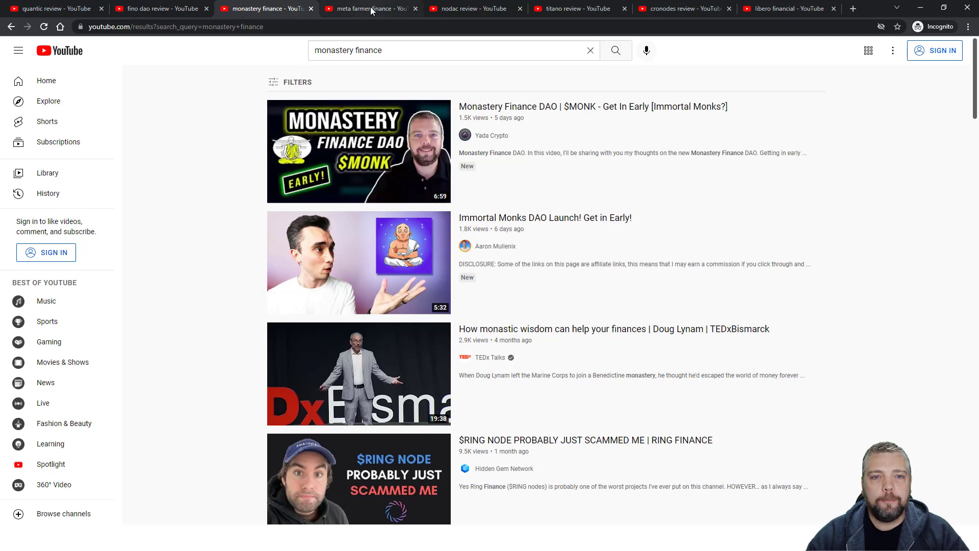
left_click(368, 8)
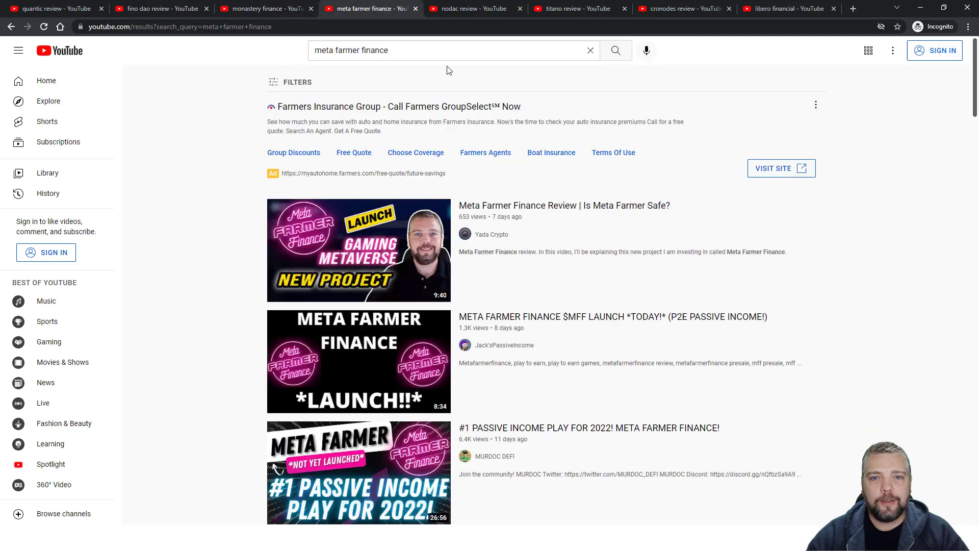
Continue through the nodac, cronodes and libero financial search result tabs.
left_click(465, 9)
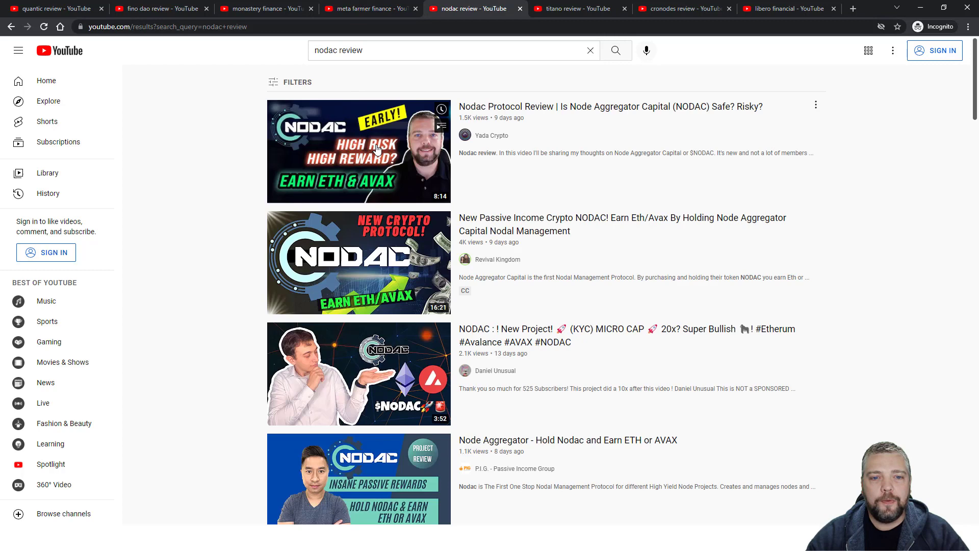
left_click(567, 9)
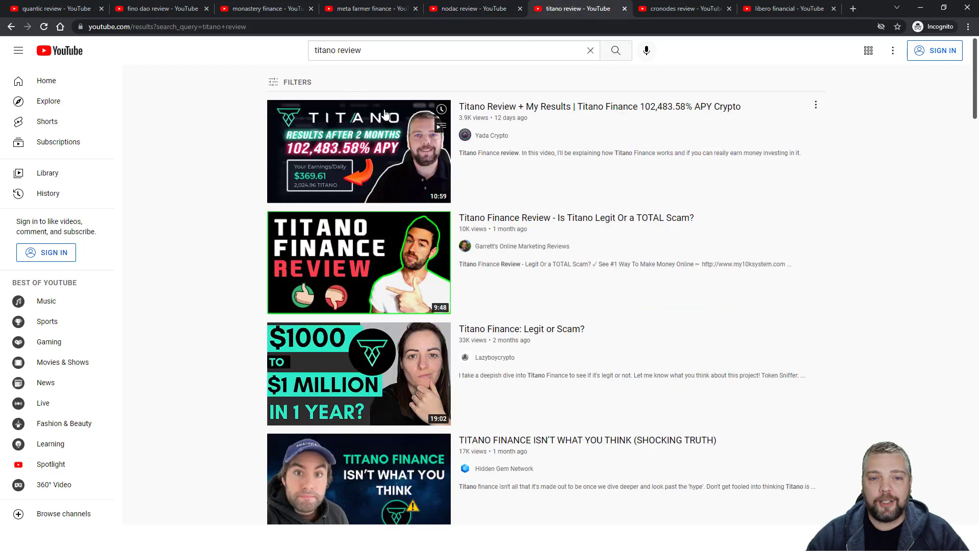
left_click(680, 9)
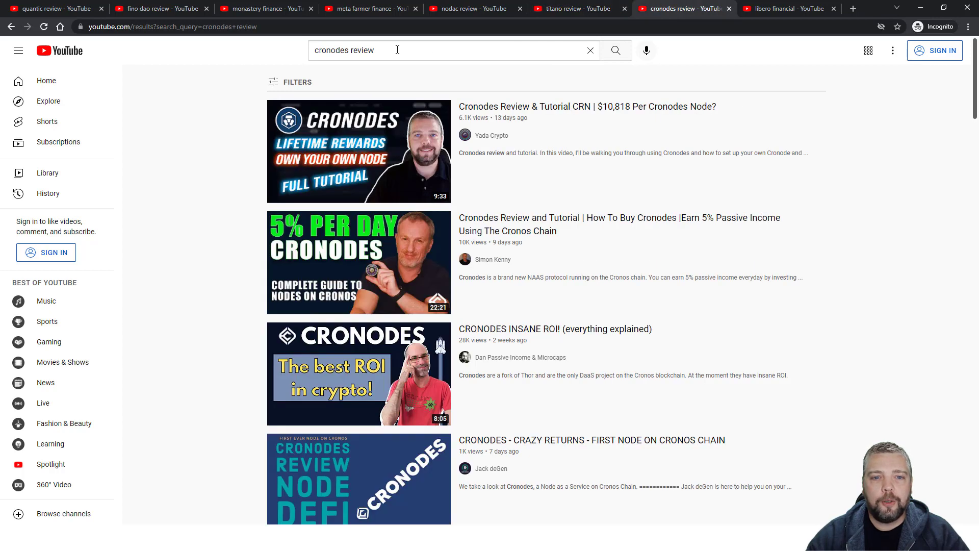
left_click(789, 9)
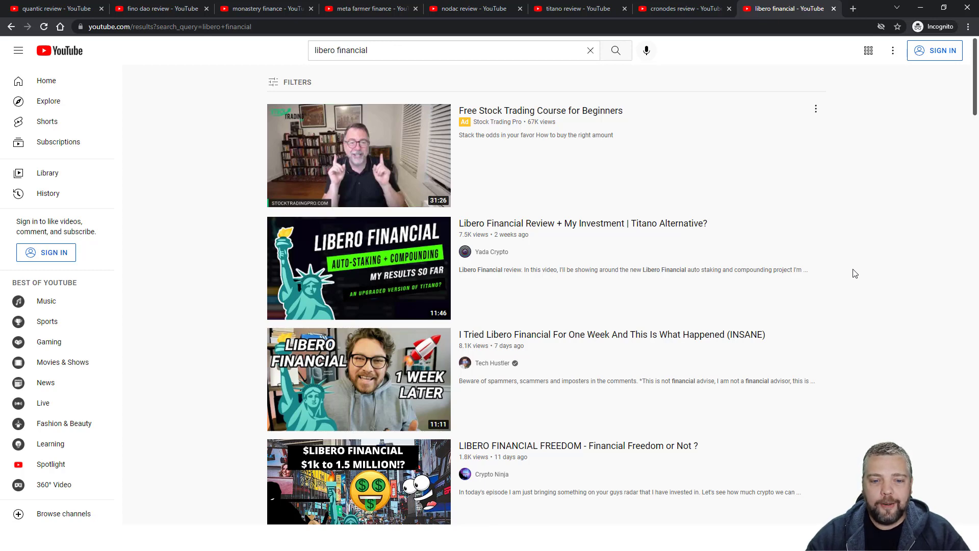
mouse_move(201, 242)
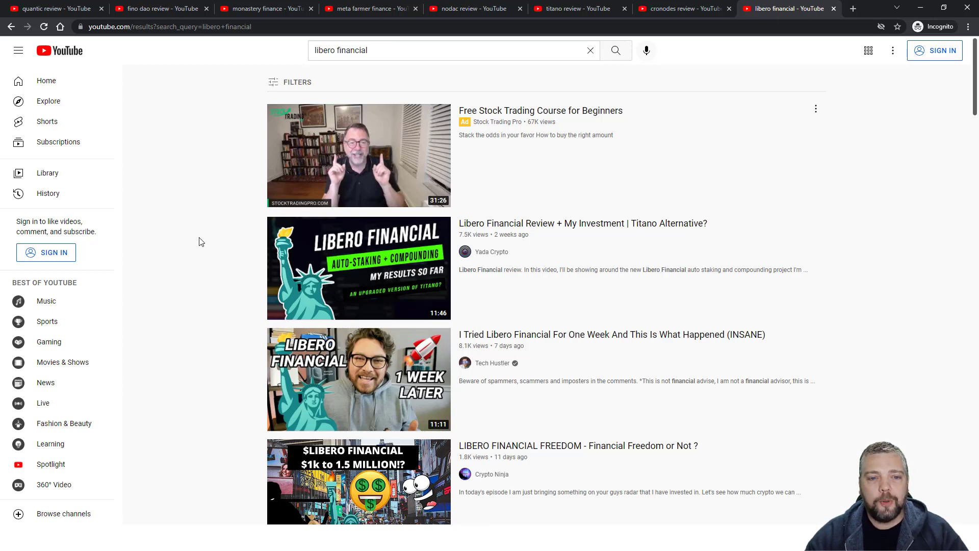
mouse_move(192, 265)
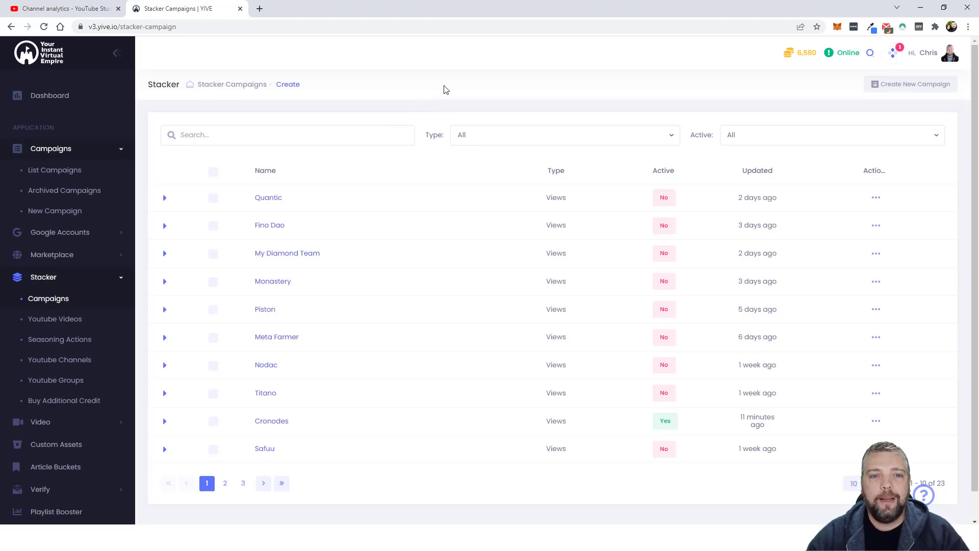
mouse_move(430, 160)
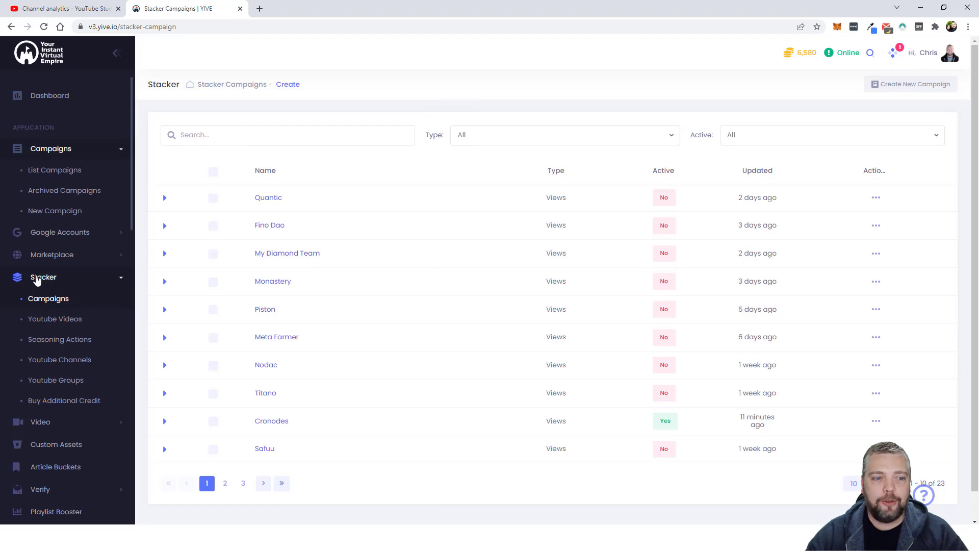
mouse_move(455, 167)
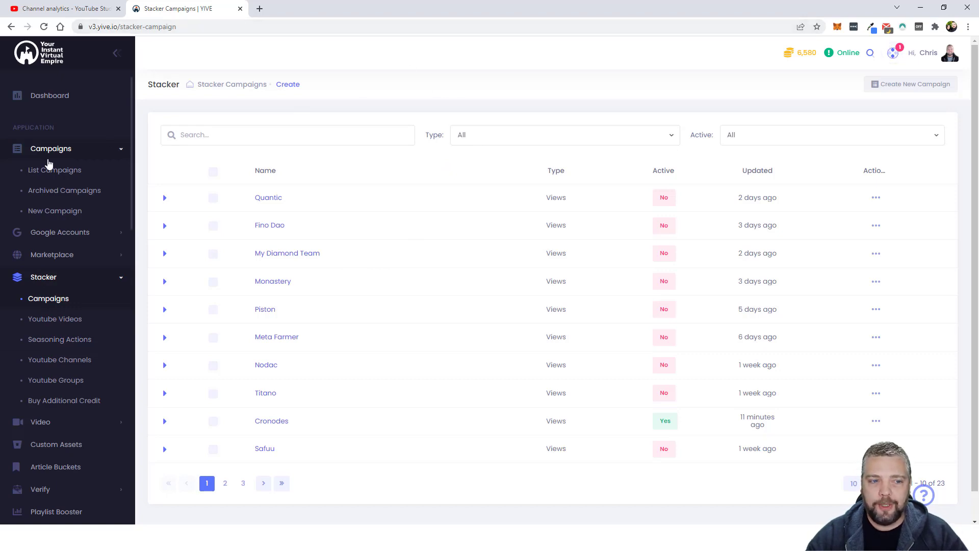
mouse_move(438, 155)
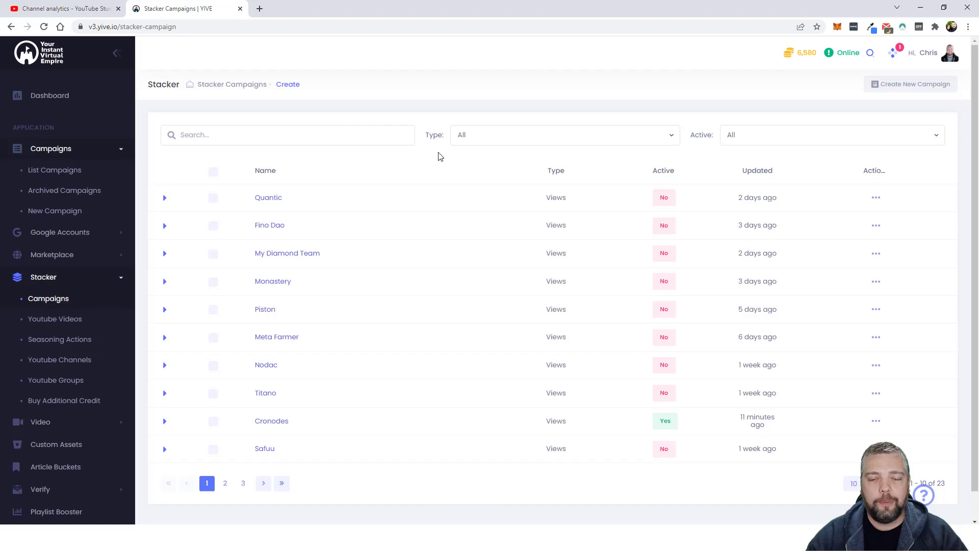
mouse_move(433, 137)
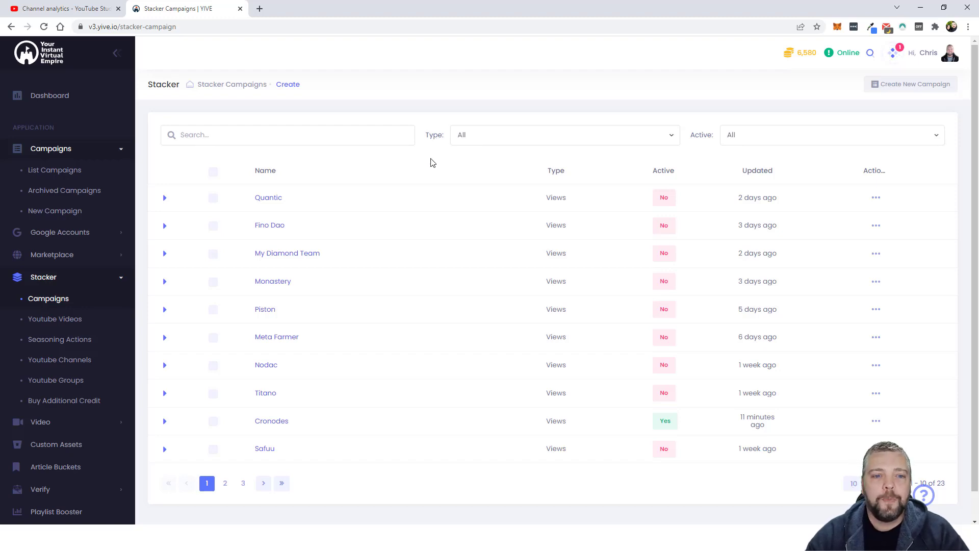
mouse_move(285, 178)
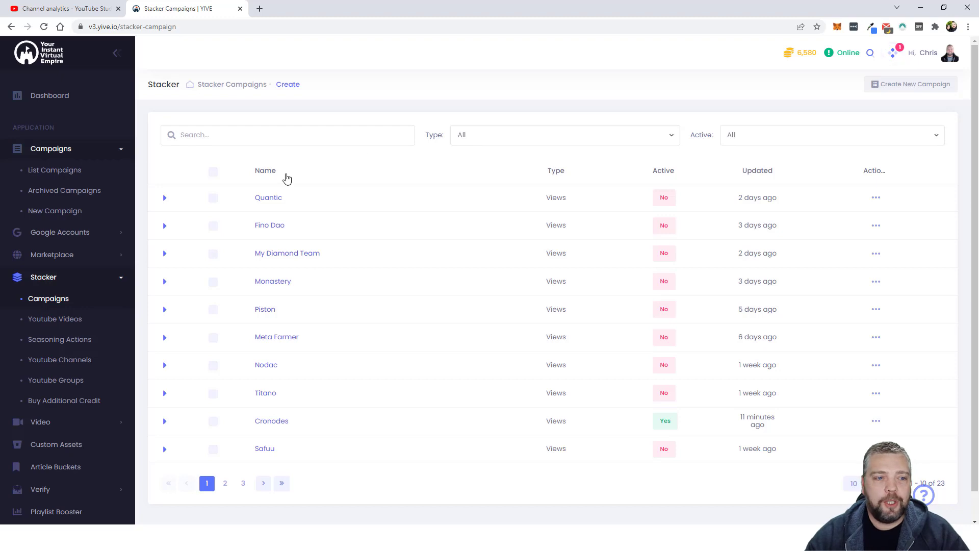
mouse_move(43, 279)
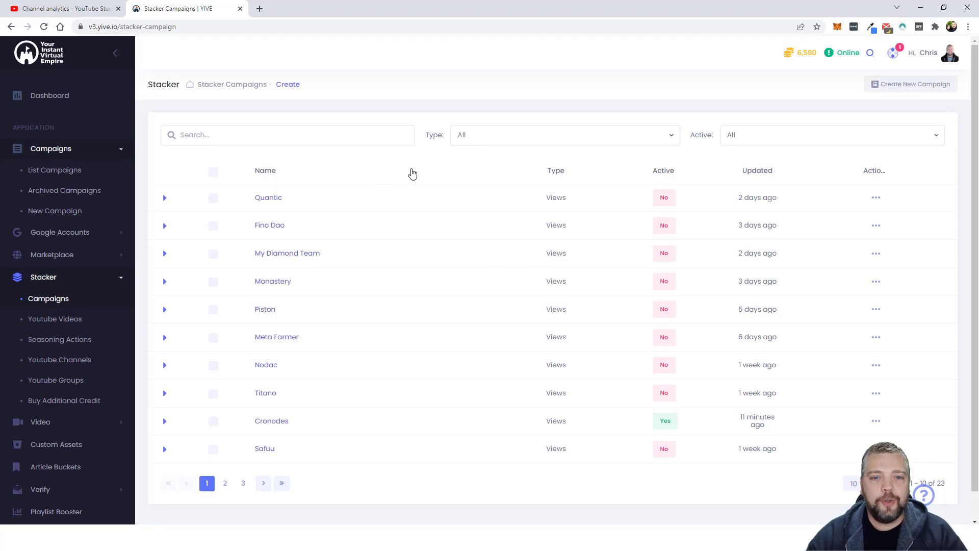
mouse_move(423, 175)
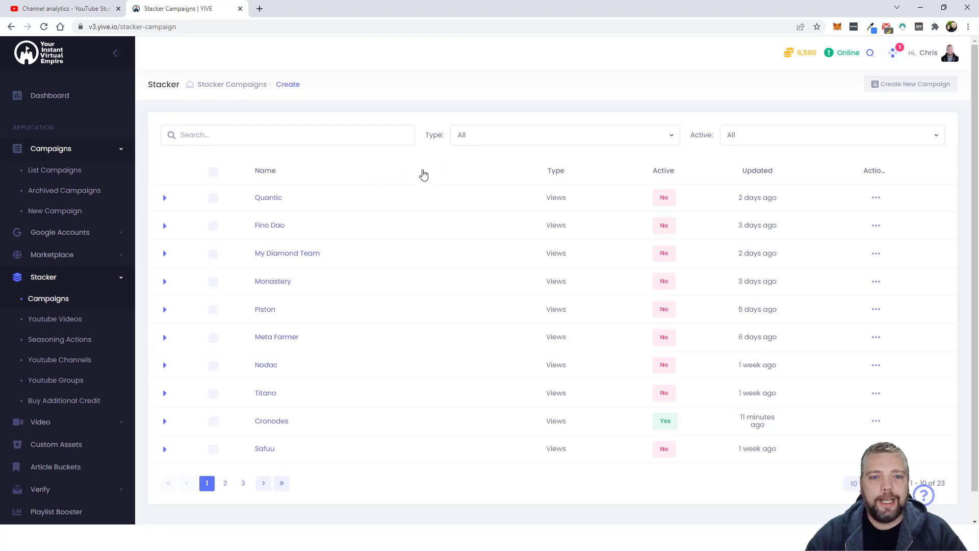
mouse_move(431, 158)
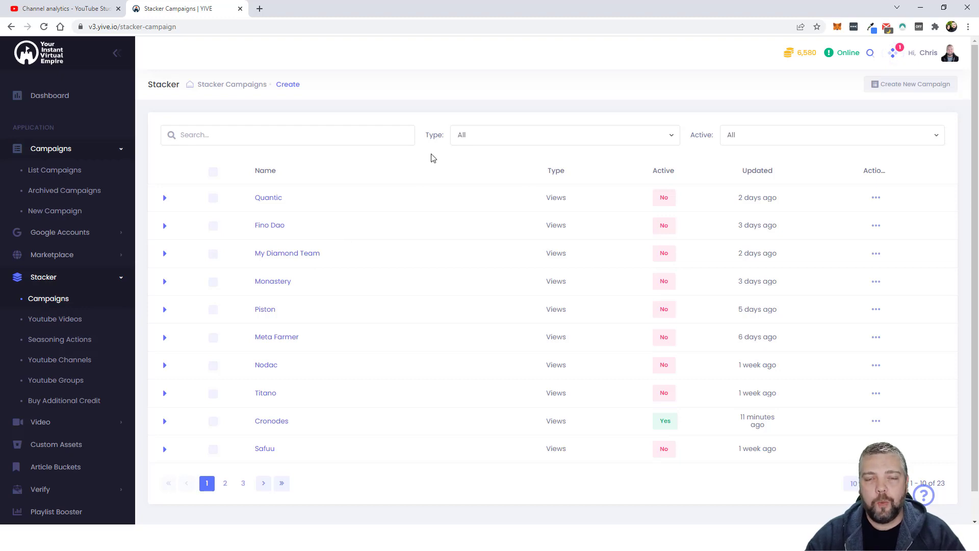
mouse_move(439, 172)
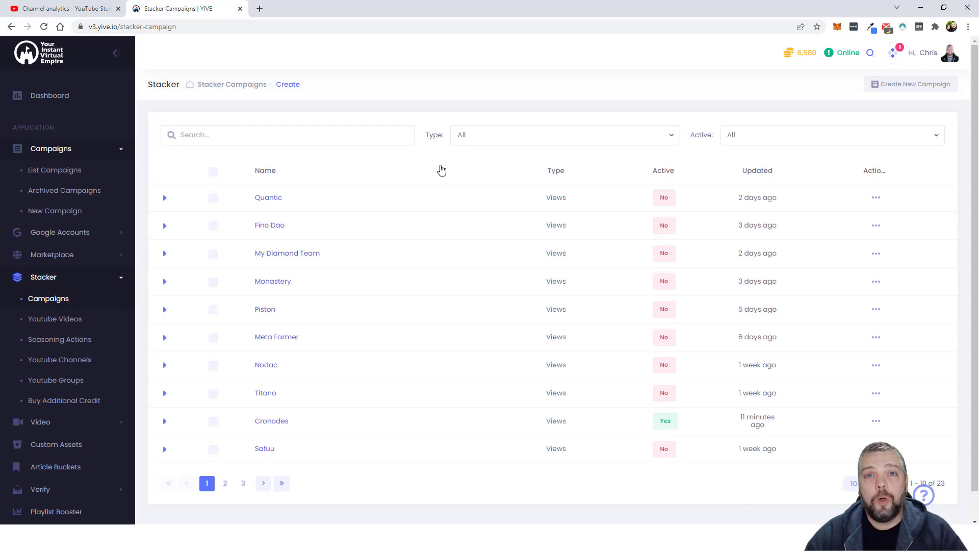
mouse_move(419, 154)
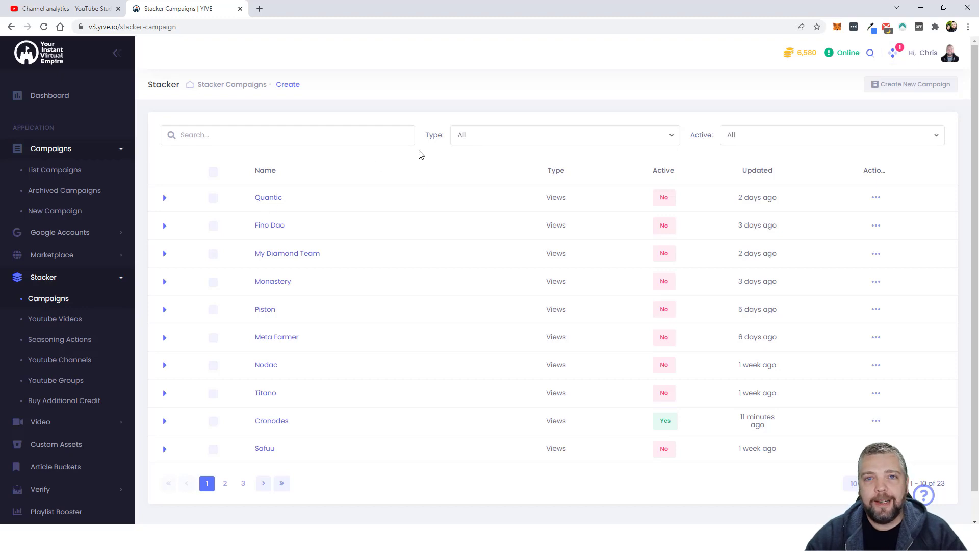
mouse_move(429, 160)
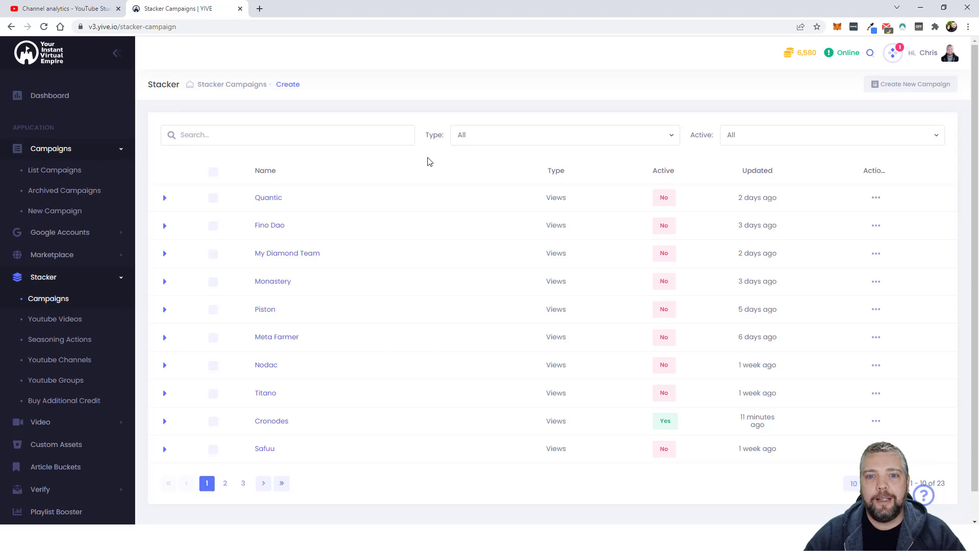
View the Reach analytics with 418.4K impressions and the recommendation breakdown, then return to Stacker.
left_click(62, 9)
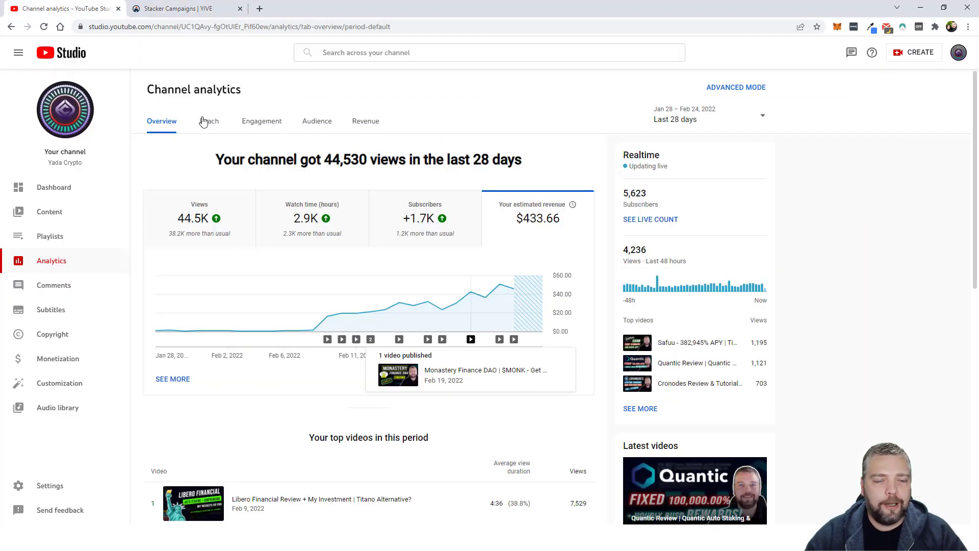
left_click(208, 120)
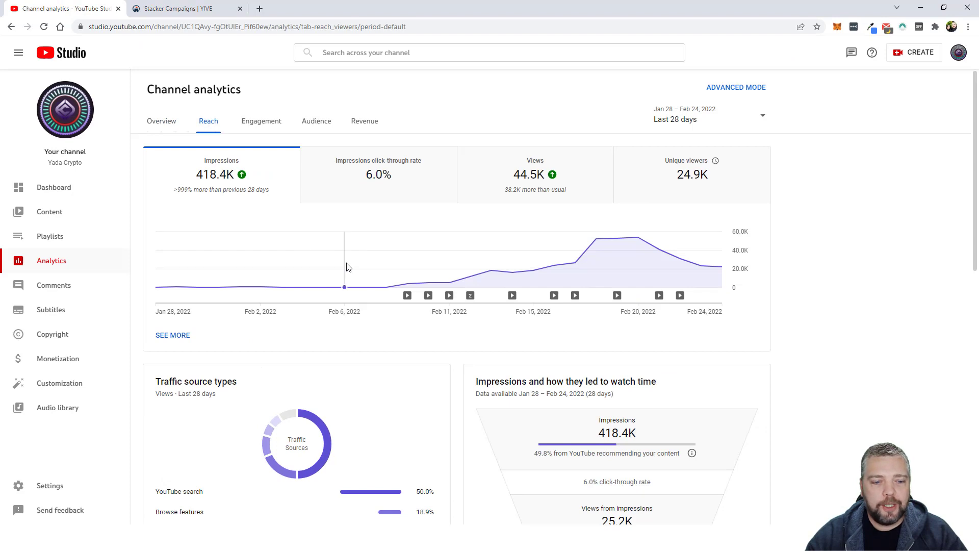
scroll("down", 3)
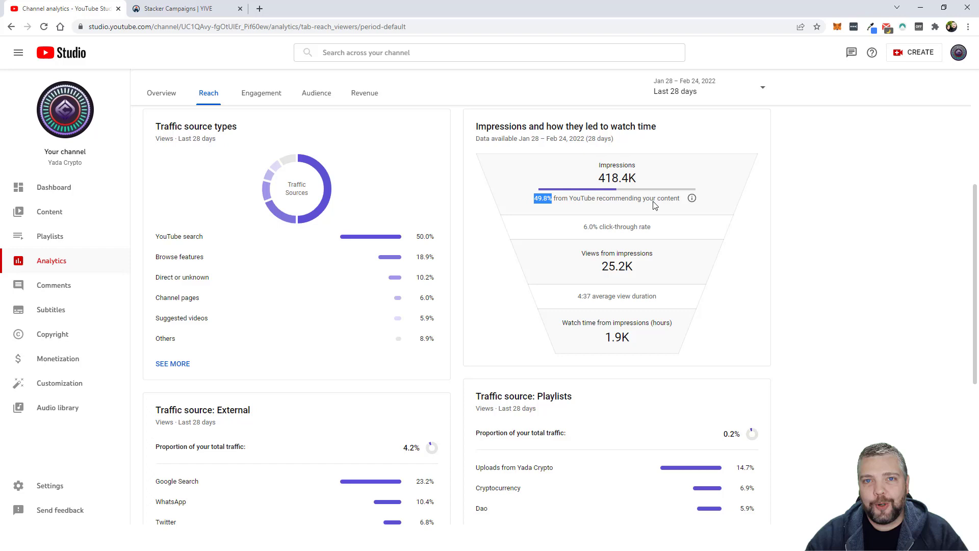
mouse_move(664, 204)
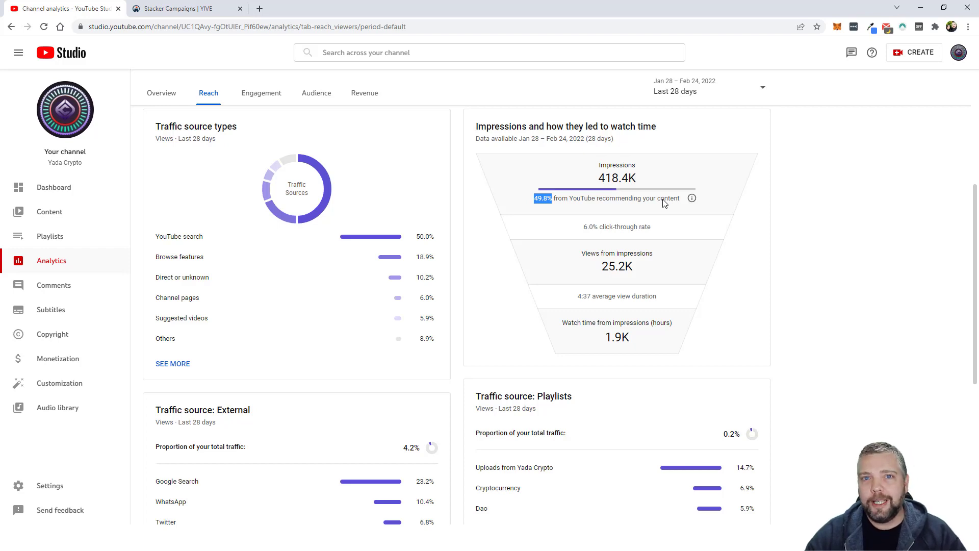
left_click(692, 198)
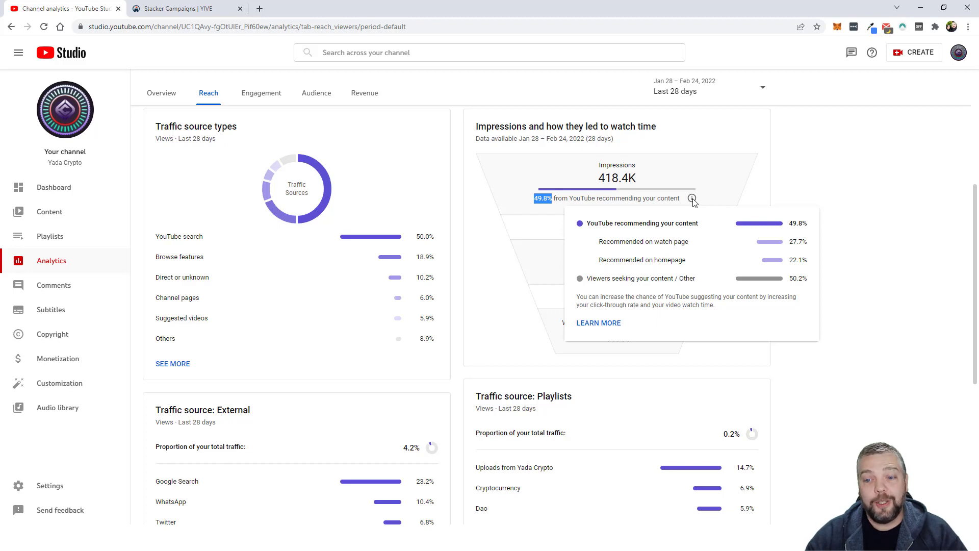
mouse_move(542, 220)
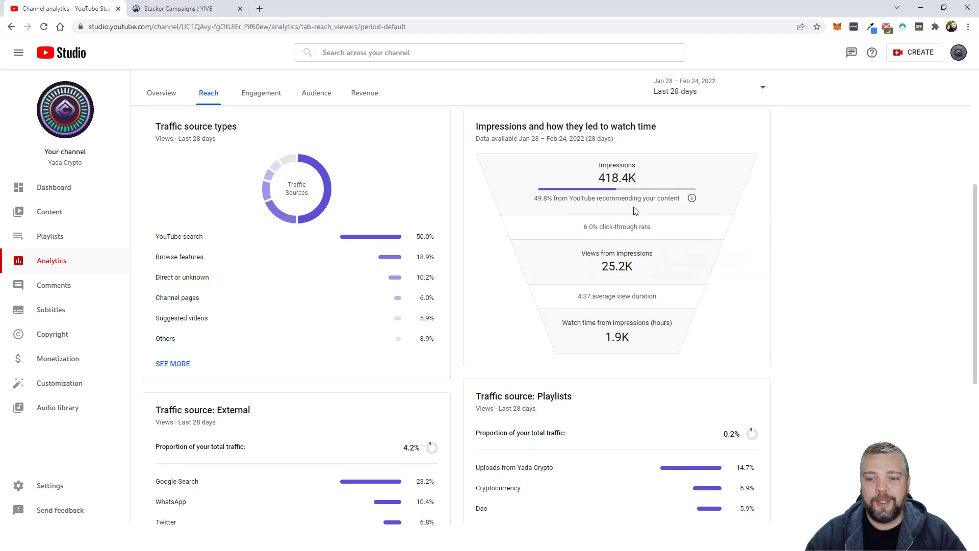
left_click(184, 8)
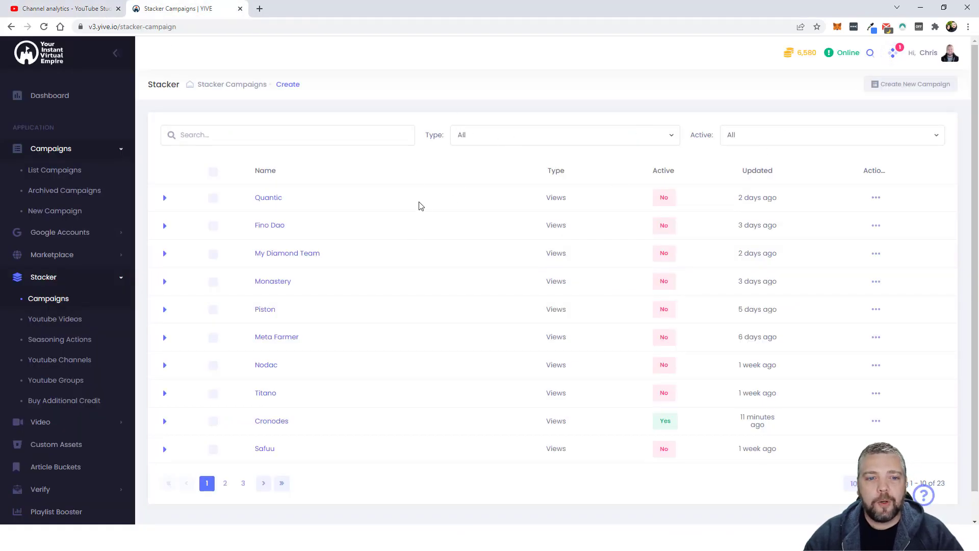
mouse_move(394, 183)
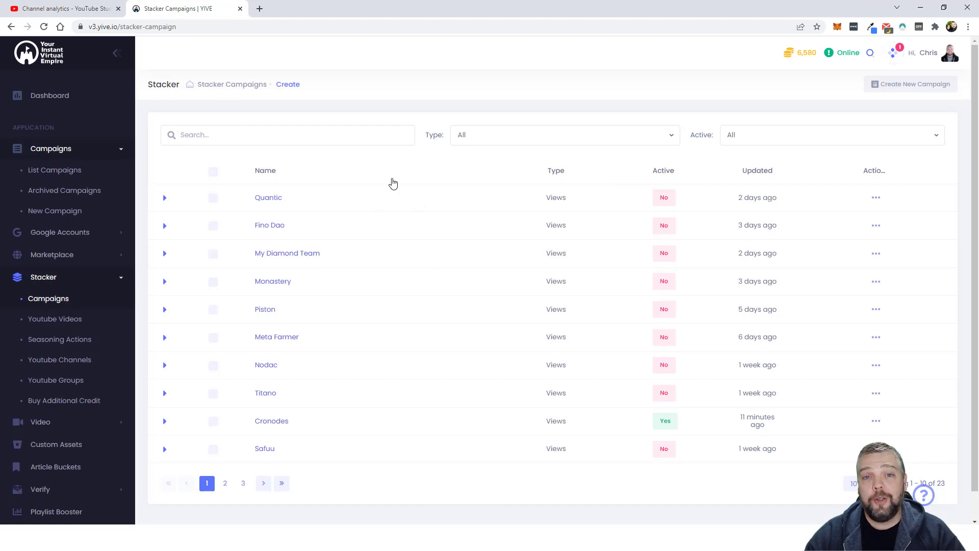
mouse_move(433, 159)
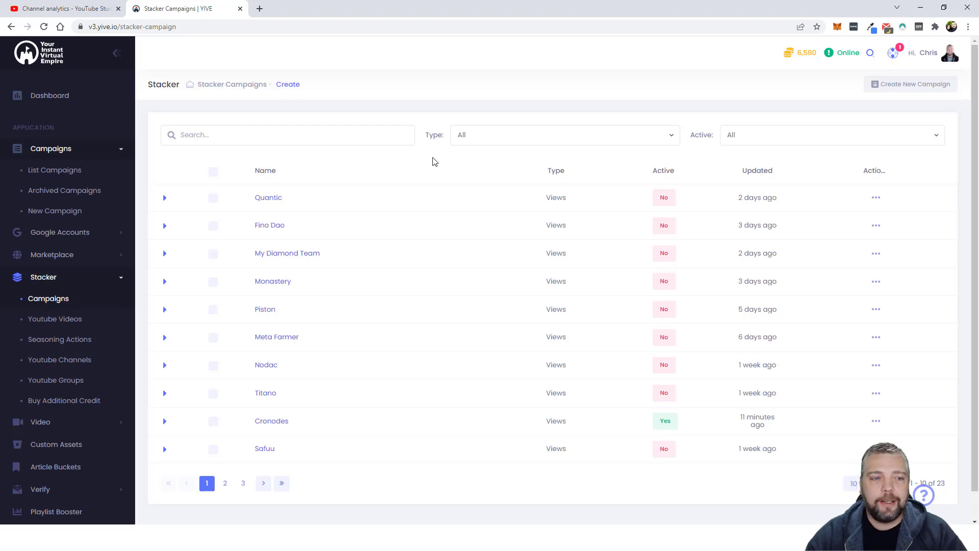
mouse_move(442, 162)
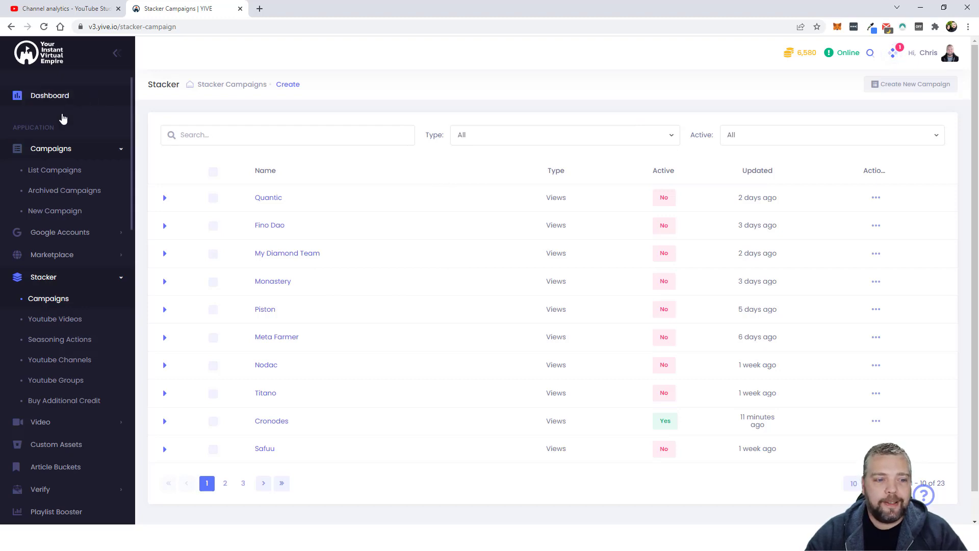
mouse_move(137, 225)
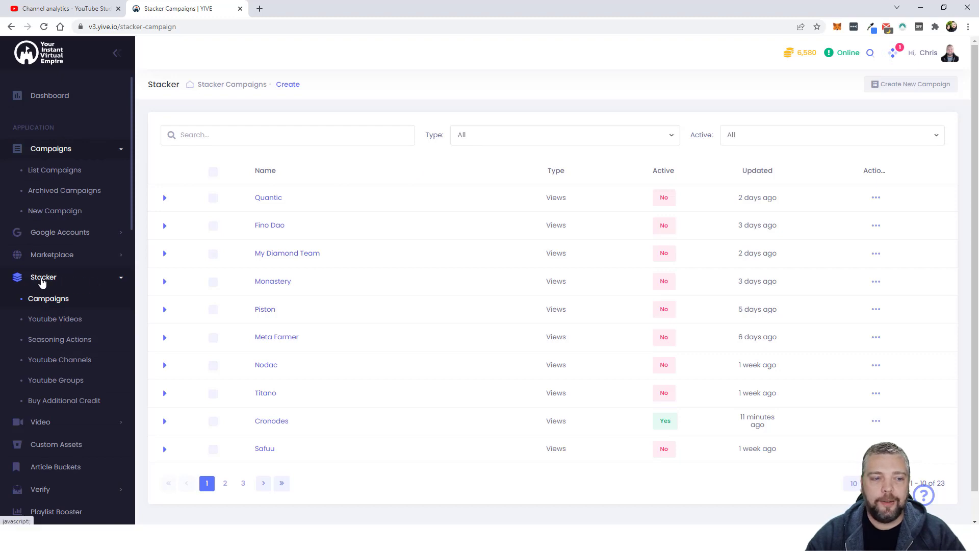
Reload the Stacker campaigns list and start creating a new campaign.
left_click(43, 277)
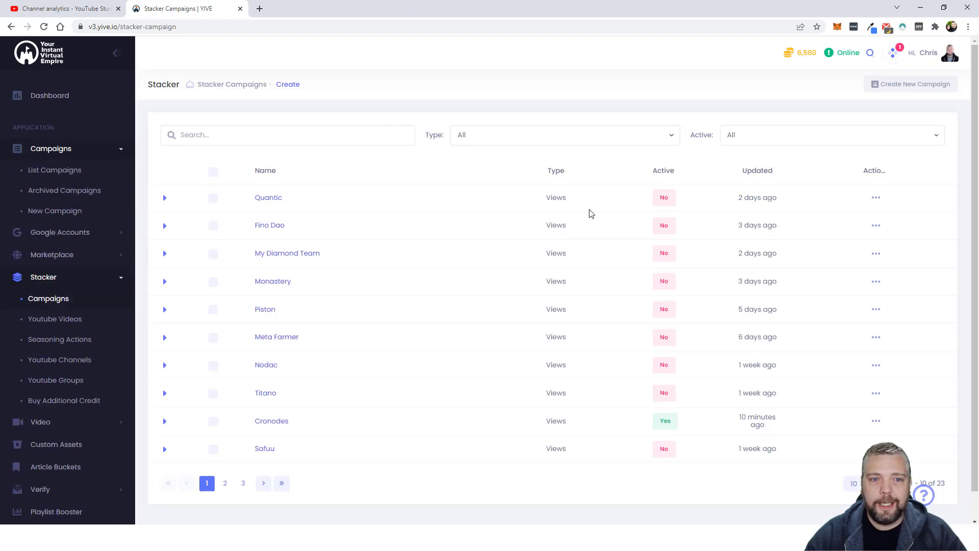
mouse_move(911, 83)
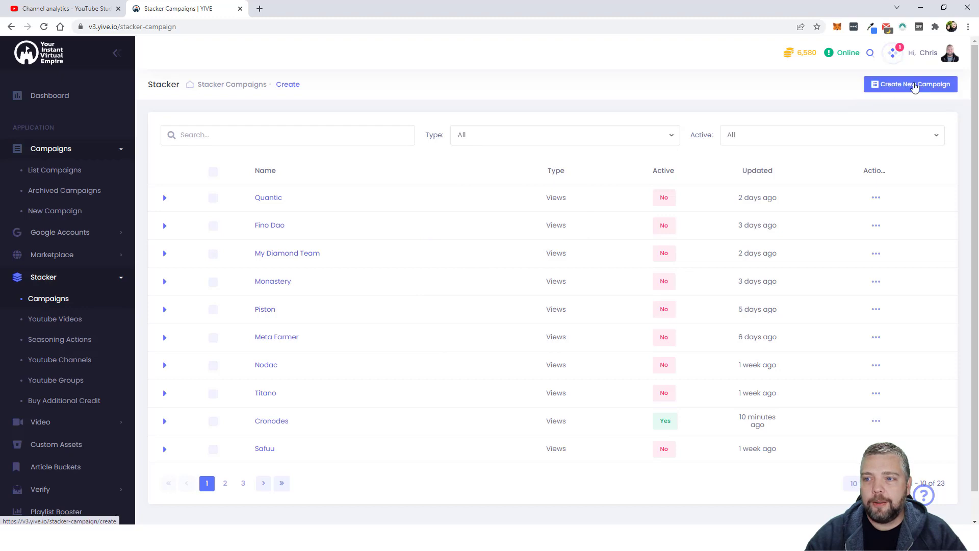
left_click(909, 84)
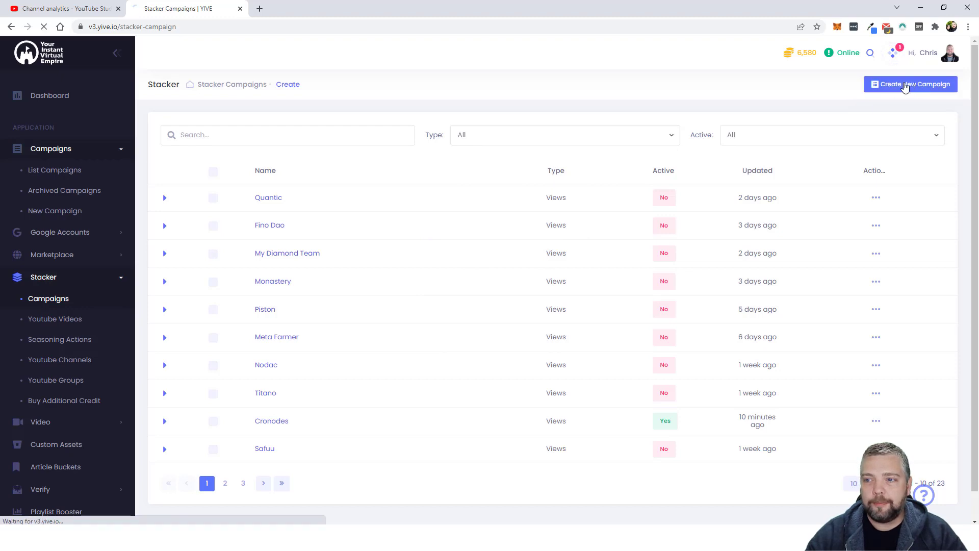
left_click(910, 83)
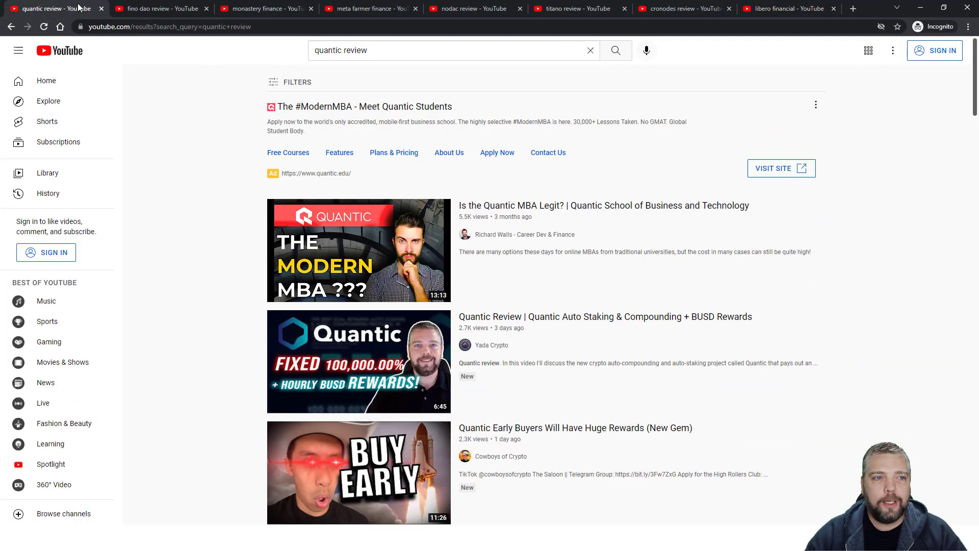
mouse_move(358, 361)
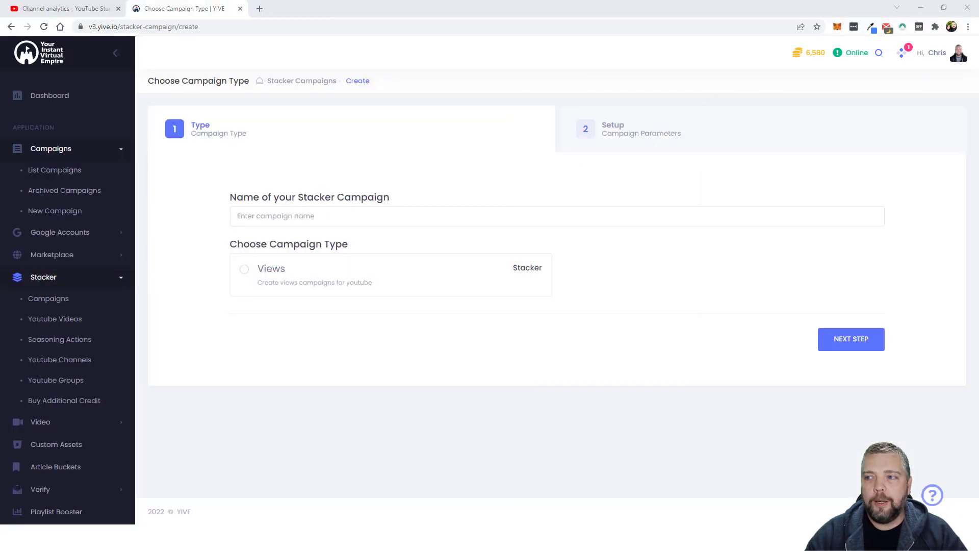
Name the campaign 'Quantic 2', choose the Views type and continue to setup.
left_click(556, 216)
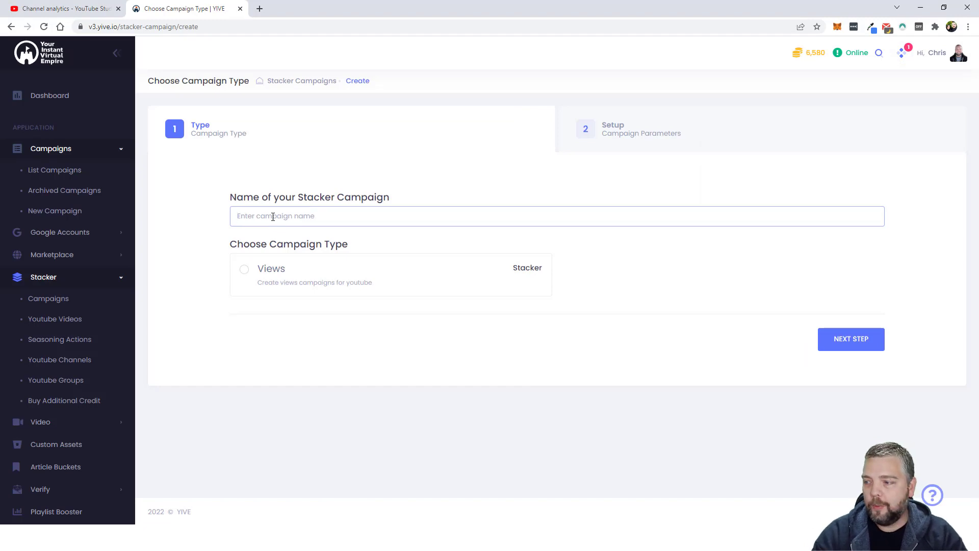
type("Quantic")
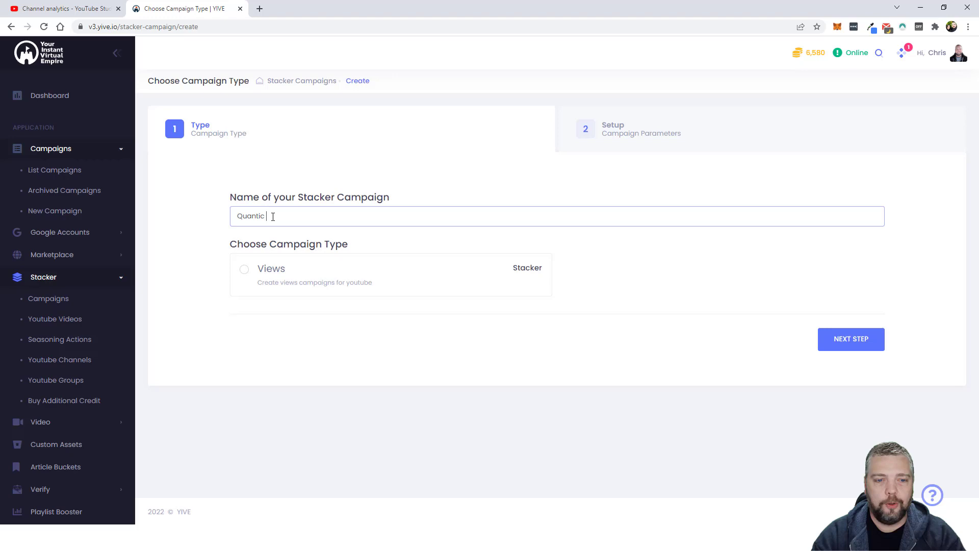
type("2")
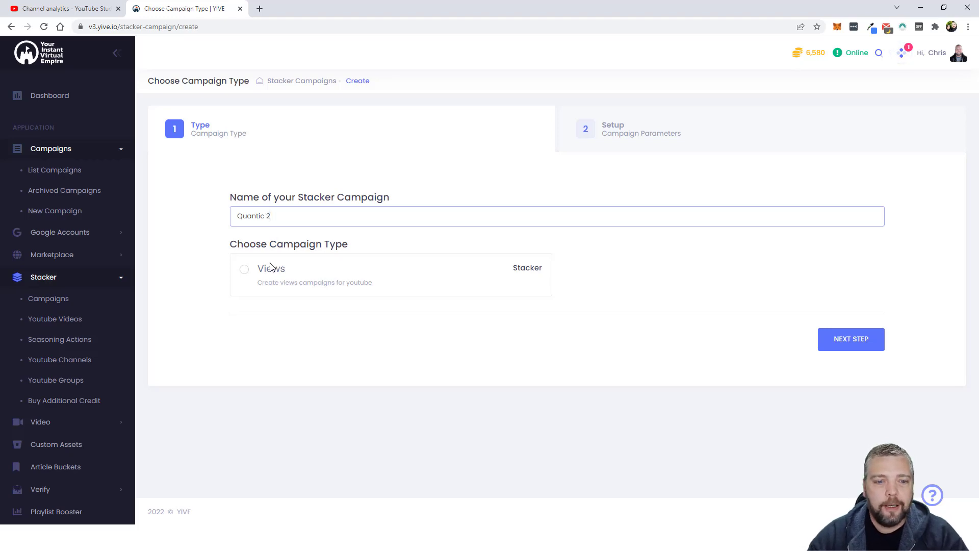
left_click(244, 269)
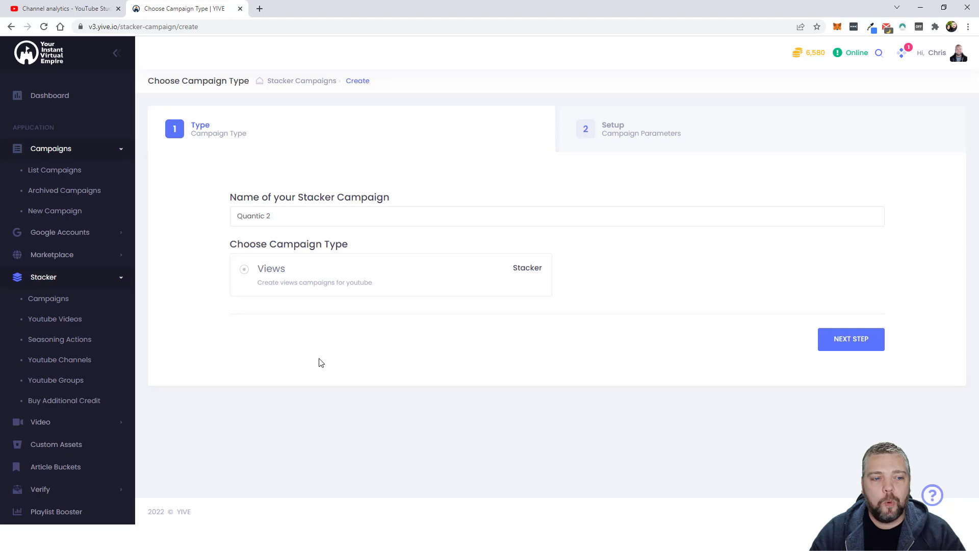
mouse_move(480, 337)
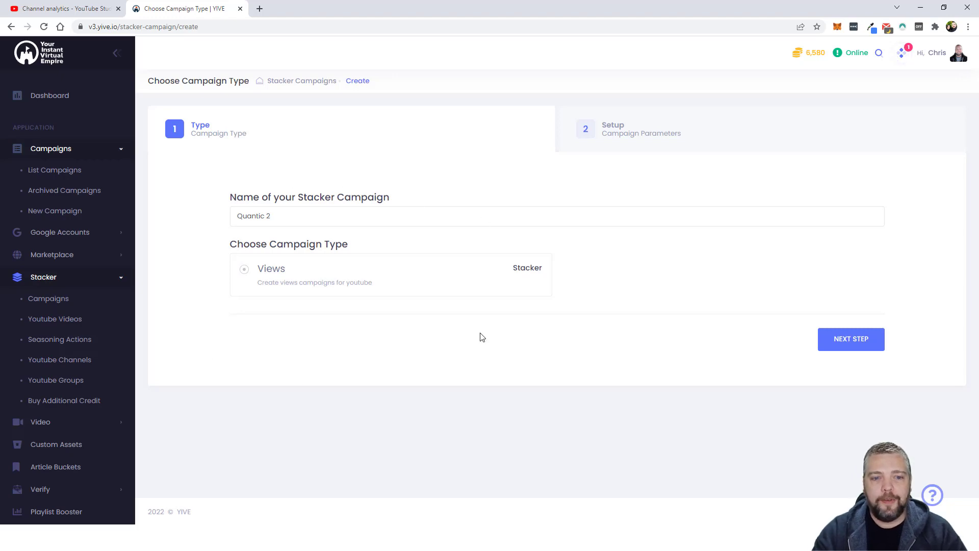
mouse_move(624, 294)
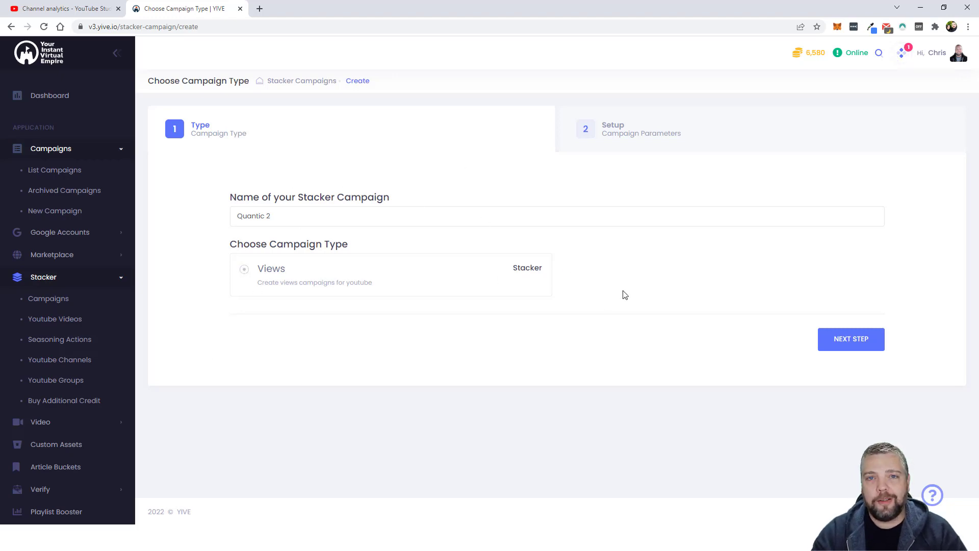
mouse_move(627, 275)
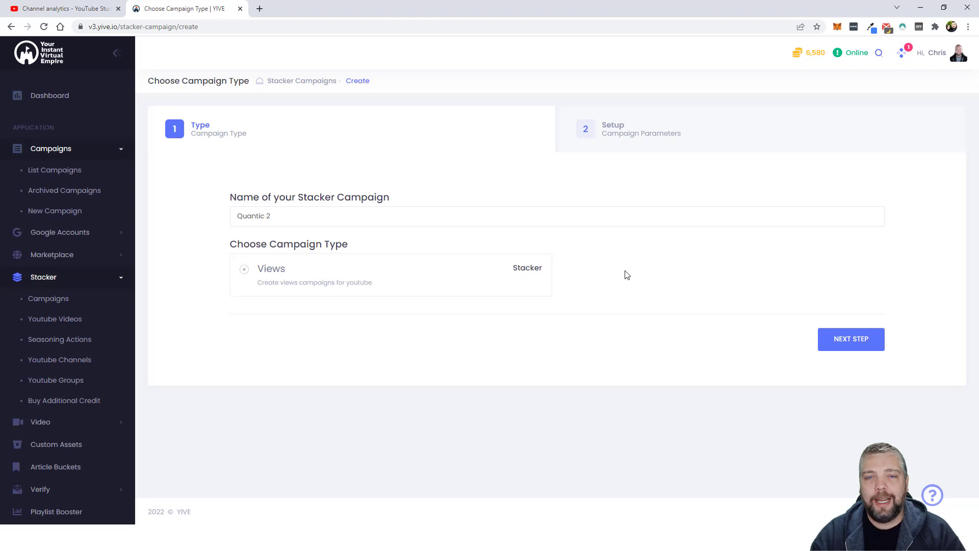
mouse_move(585, 313)
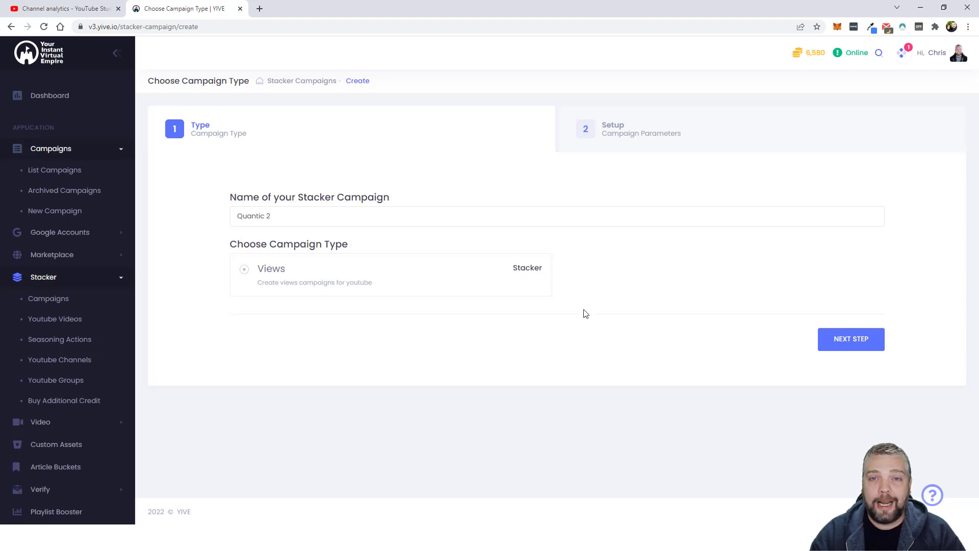
mouse_move(584, 316)
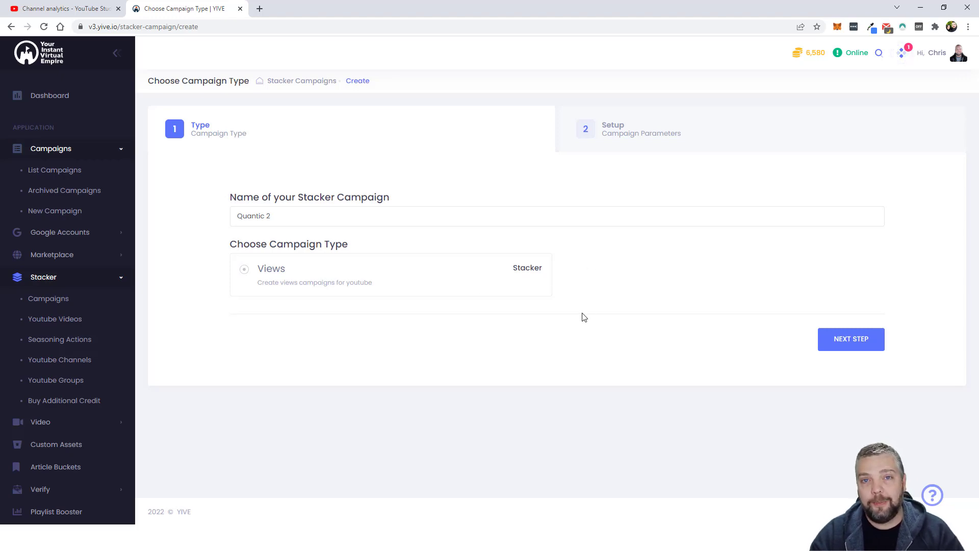
mouse_move(586, 343)
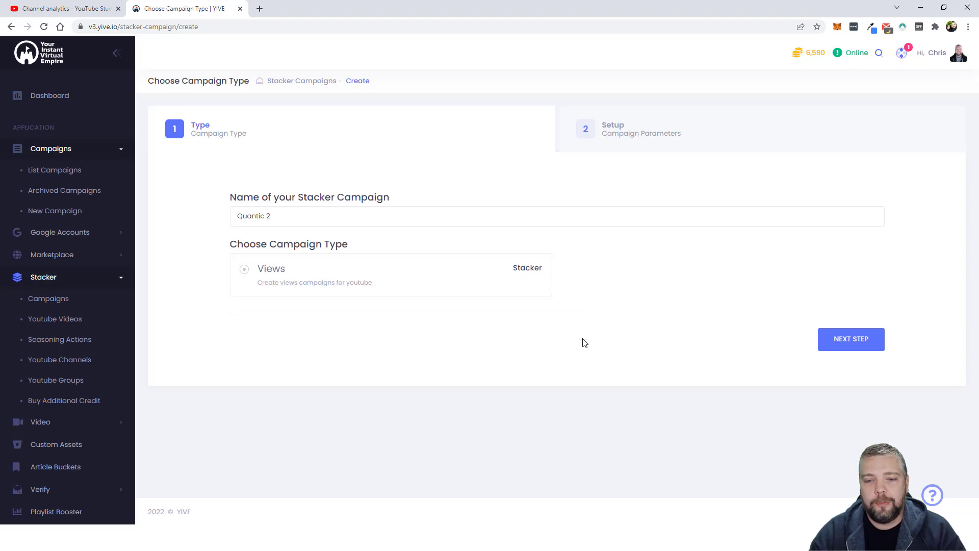
mouse_move(352, 307)
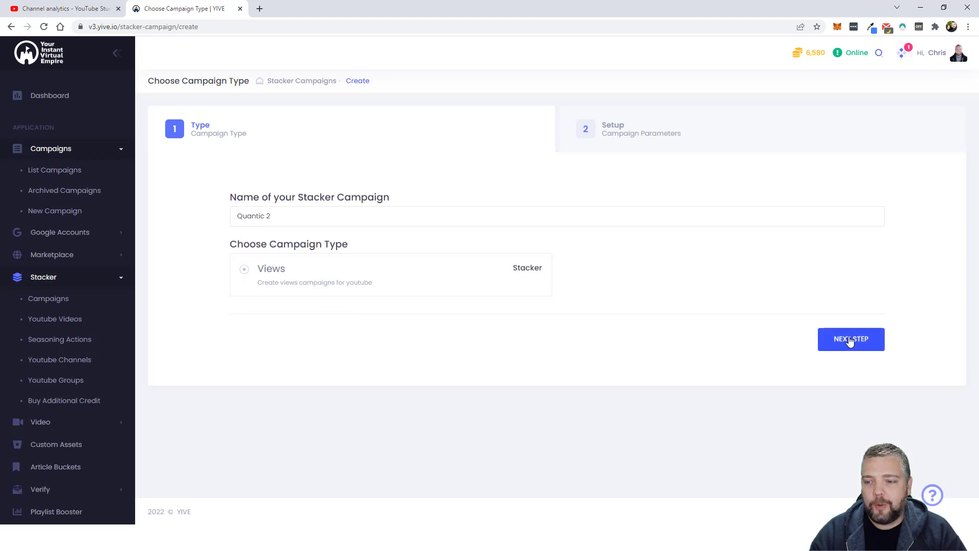
left_click(850, 338)
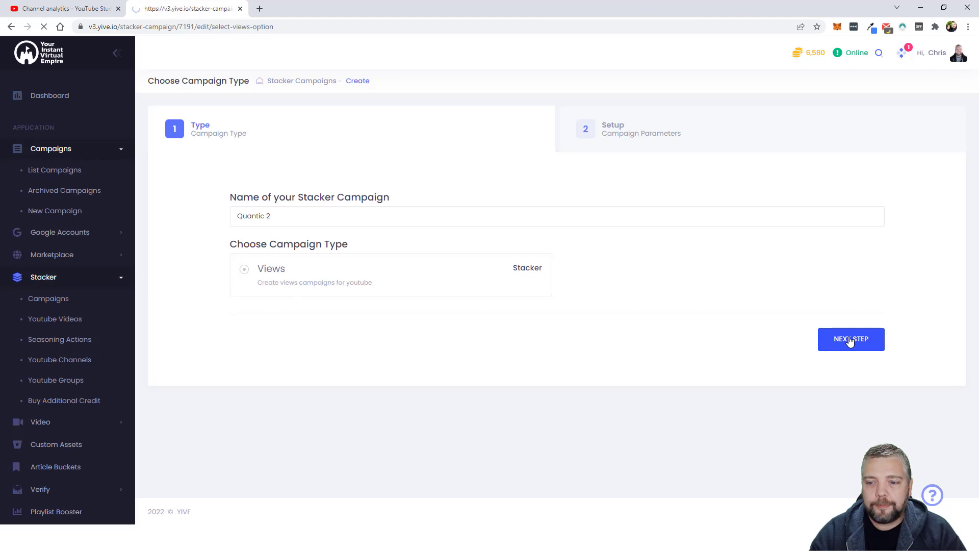
Copy the Quantic Review video's URL and enter it as the campaign video.
left_click(851, 338)
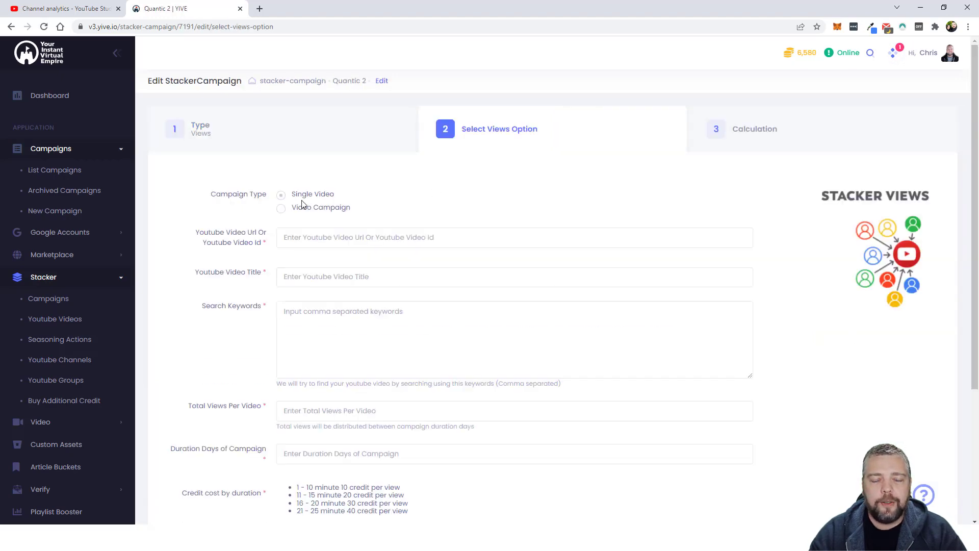
scroll("down", 3)
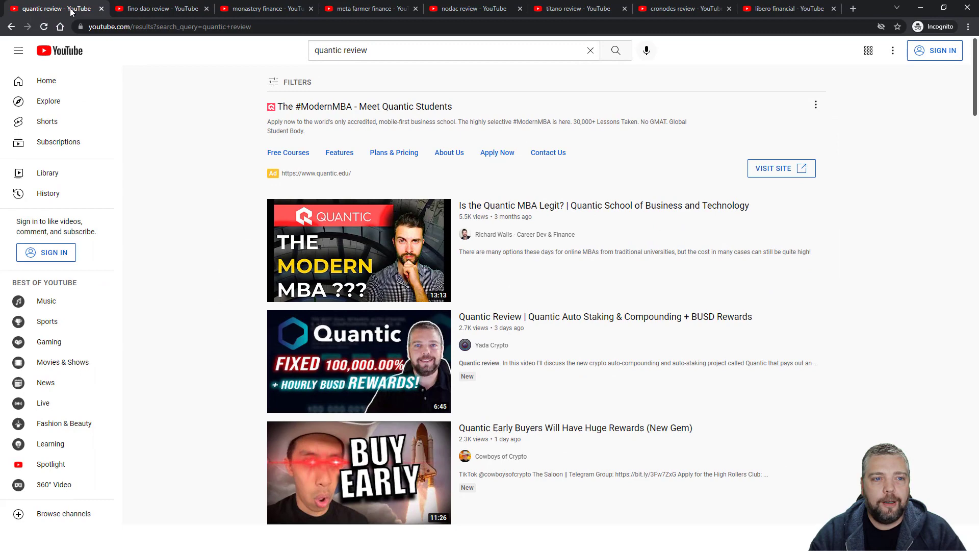
left_click(358, 361)
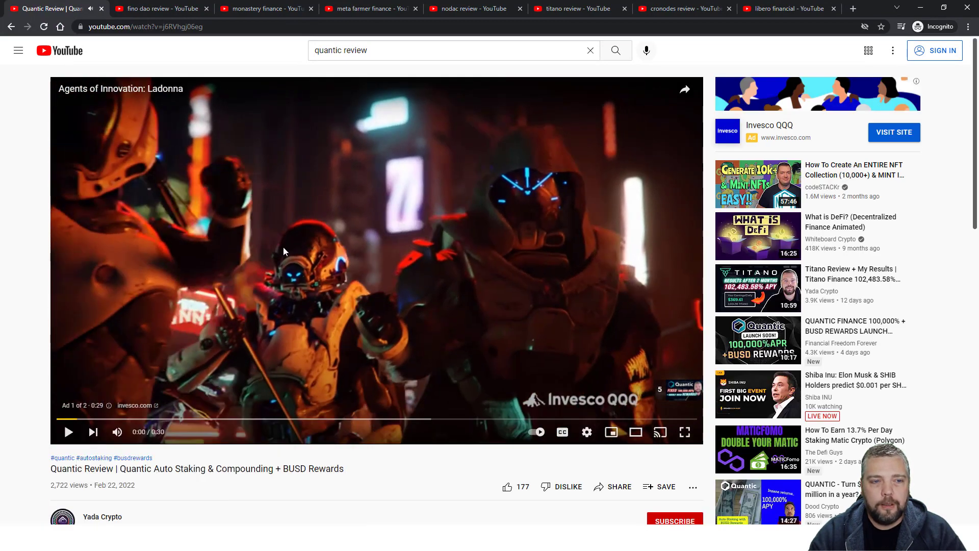
right_click(150, 26)
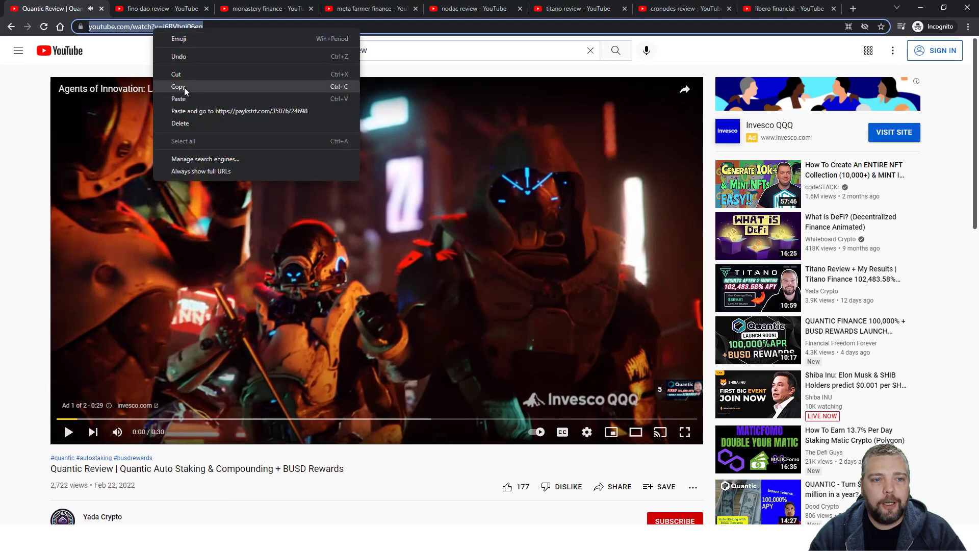
left_click(185, 8)
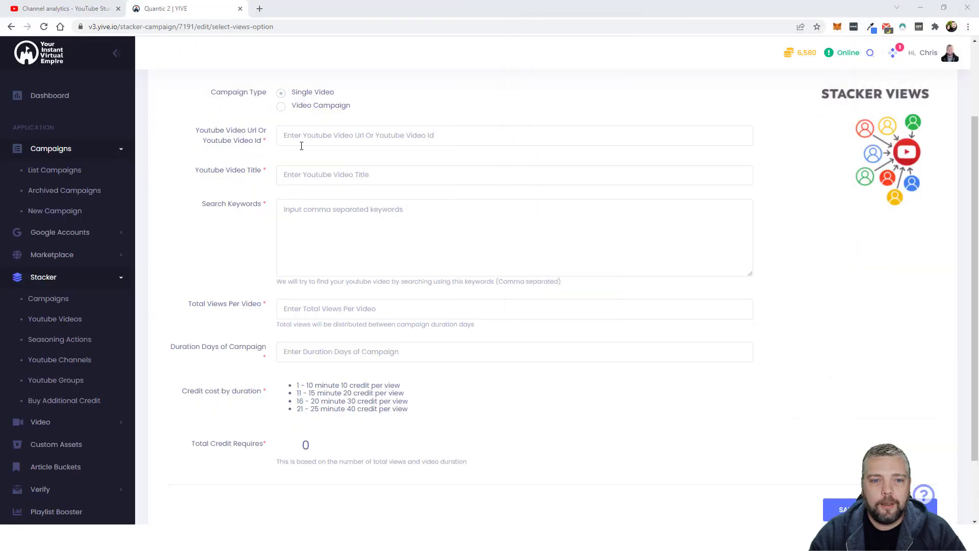
type("https://www.youtube.com/watch?v=j6RVhgj06eg")
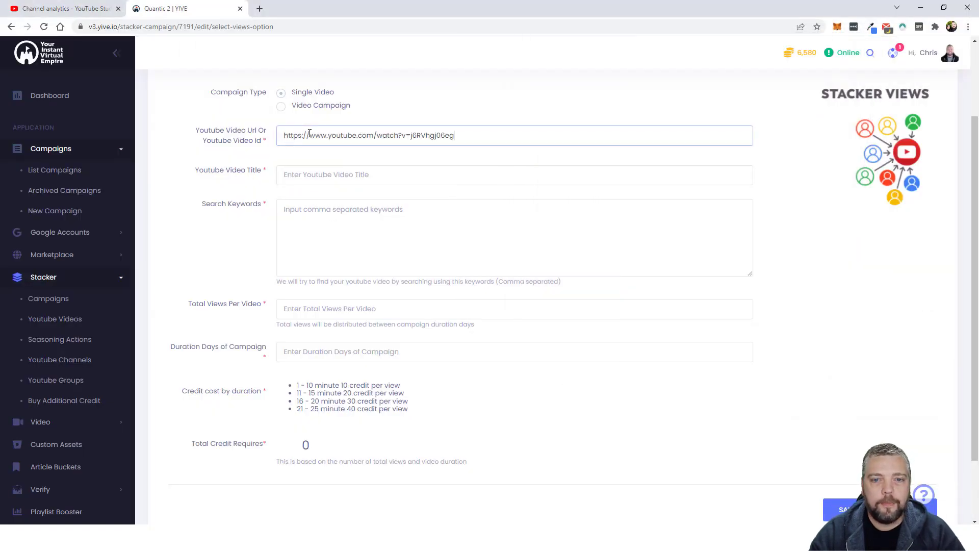
Enter the full video title 'Quantic Review | Quantic Auto Staking...' and the keyword quantic.
left_click(513, 175)
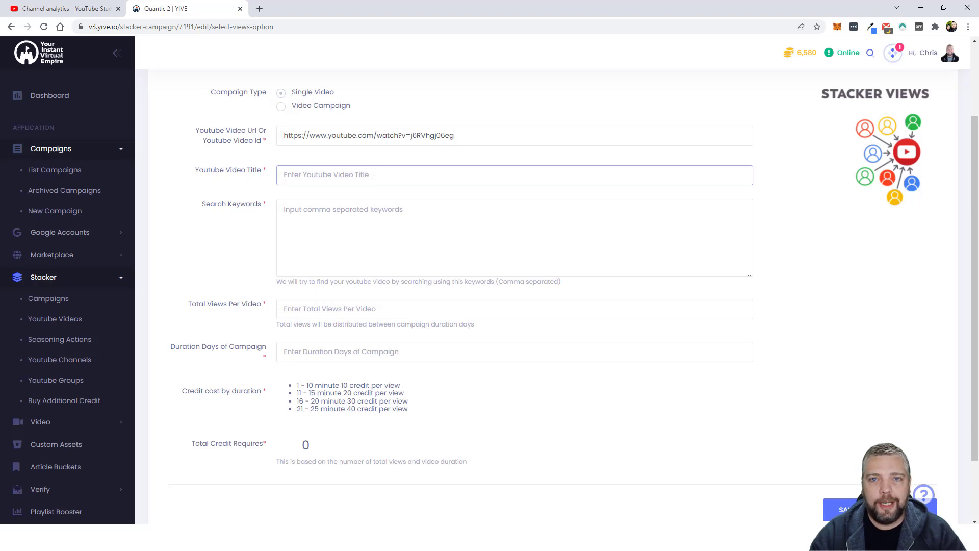
mouse_move(427, 196)
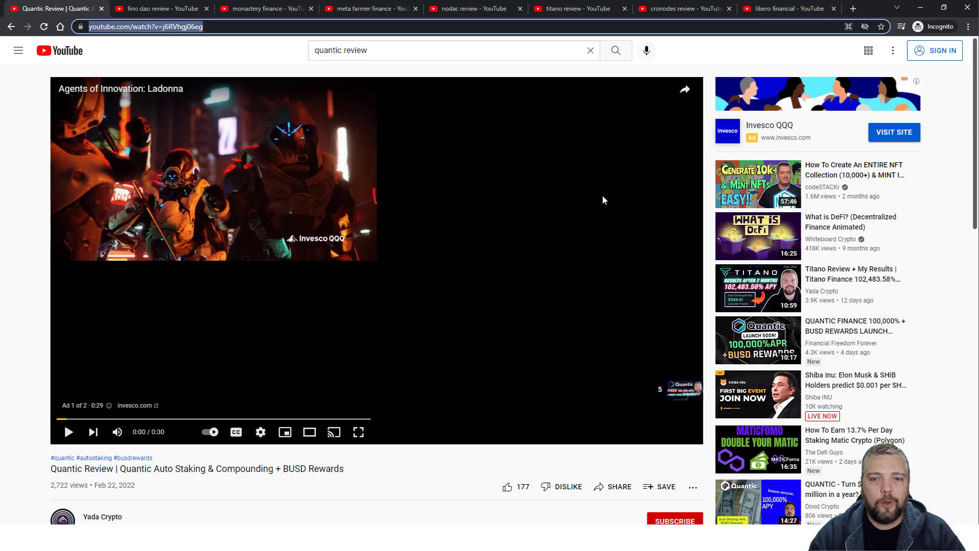
scroll("down", 3)
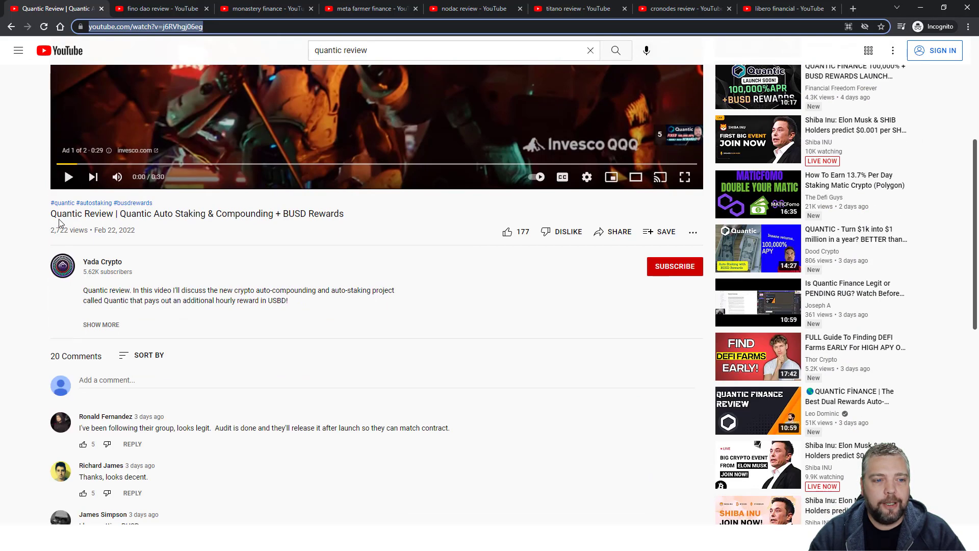
triple_click(196, 213)
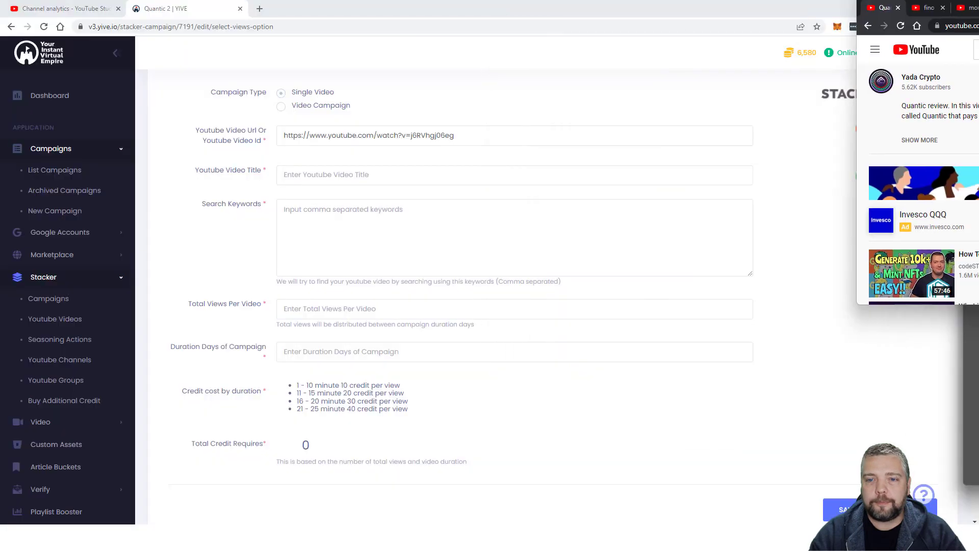
type("Quantic Review | Quantic Auto Staking & Compounding + BUSD Rewards")
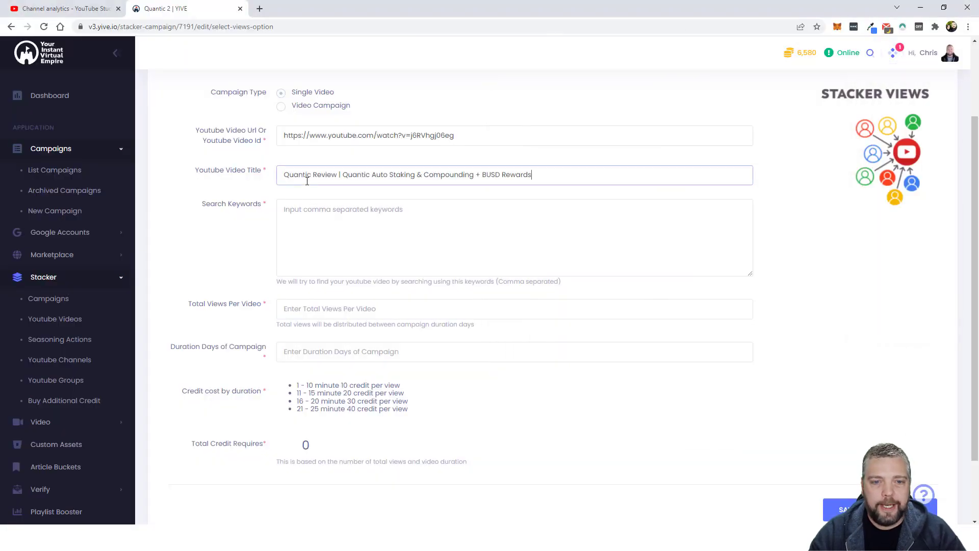
left_click(362, 219)
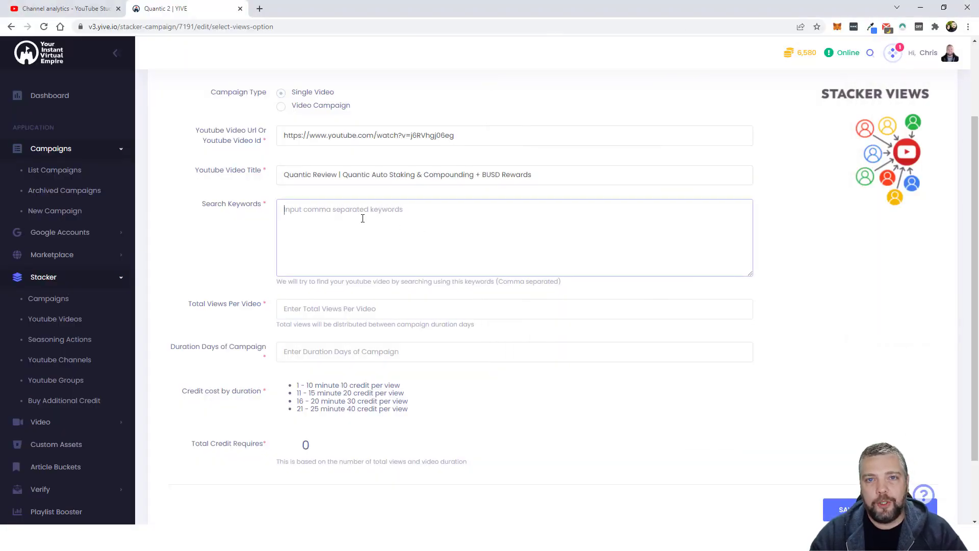
type("q")
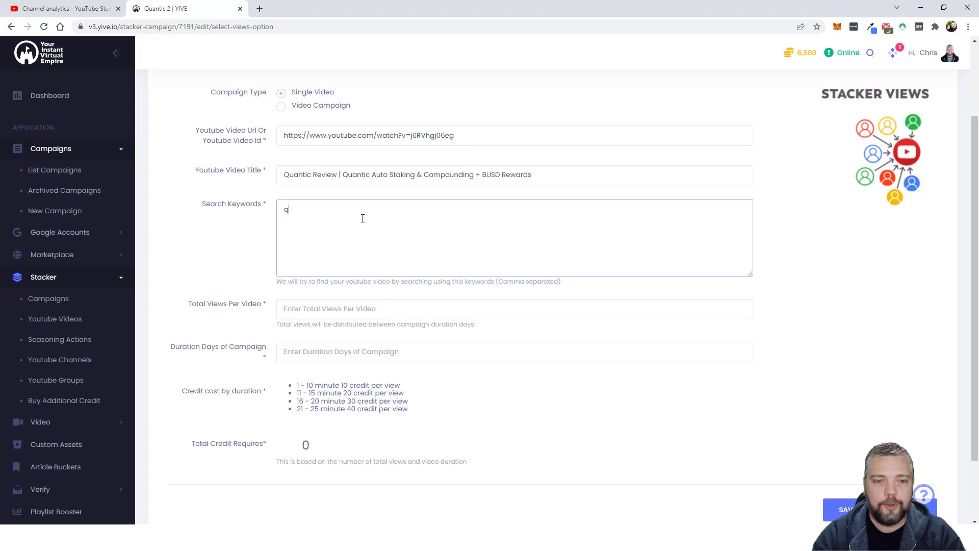
type("uantic")
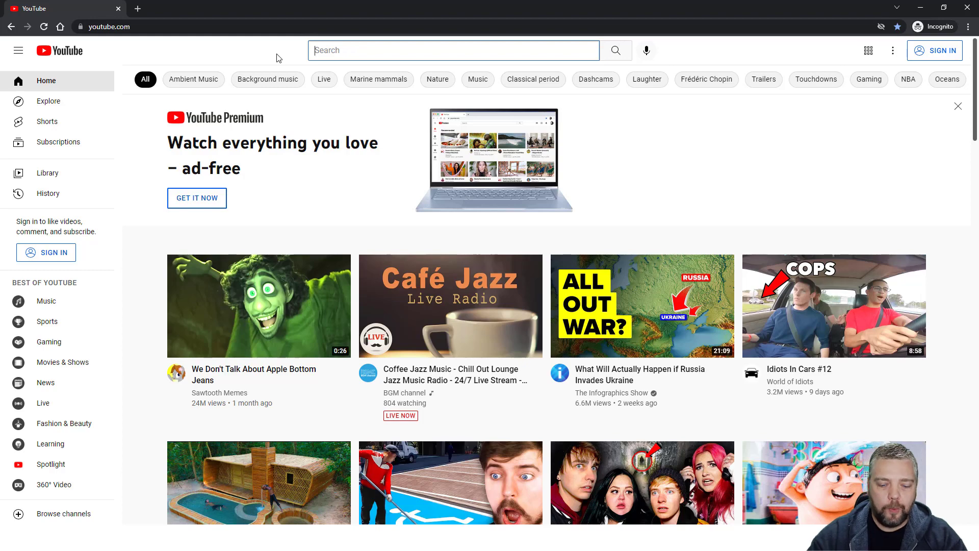
Search YouTube for quantic and browse the results for the Quantic Review video's ranking.
type("quantic")
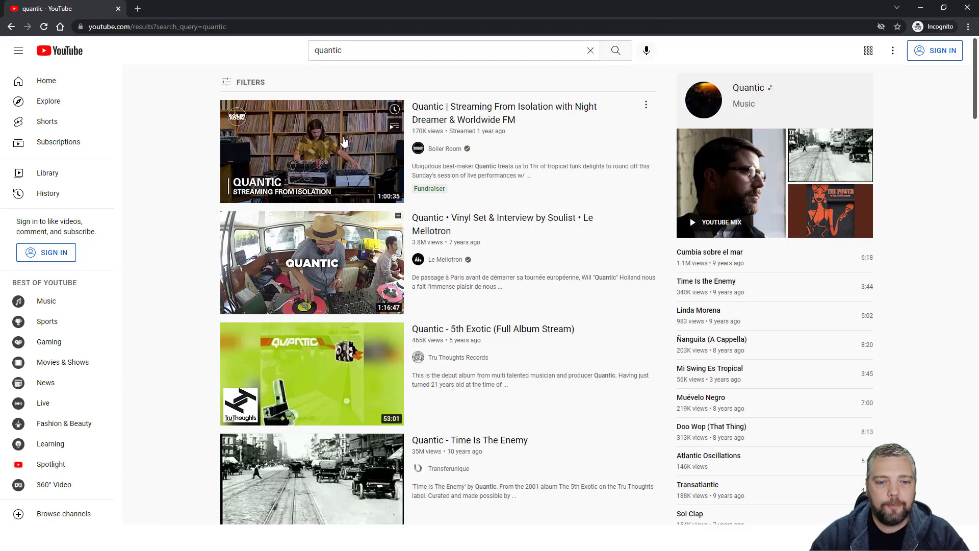
scroll("down", 3)
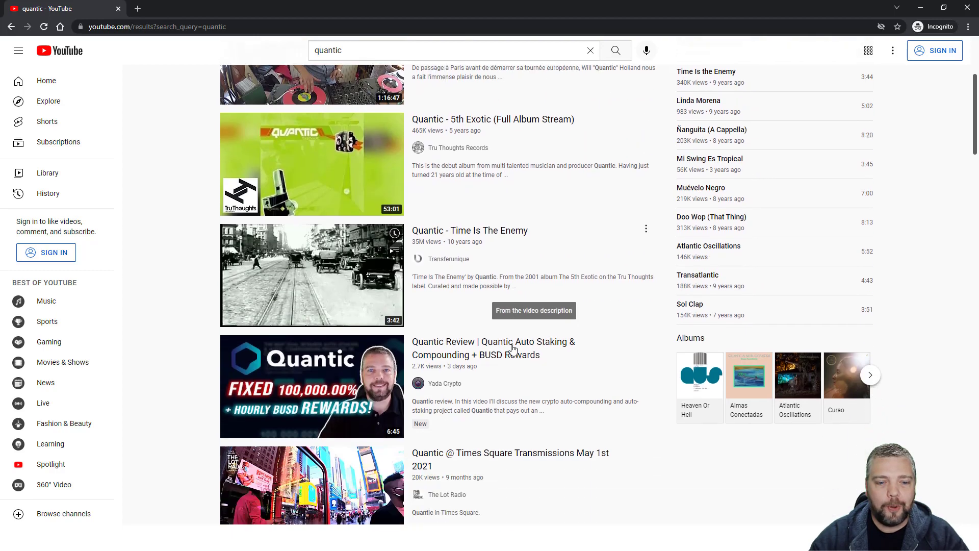
scroll("down", 3)
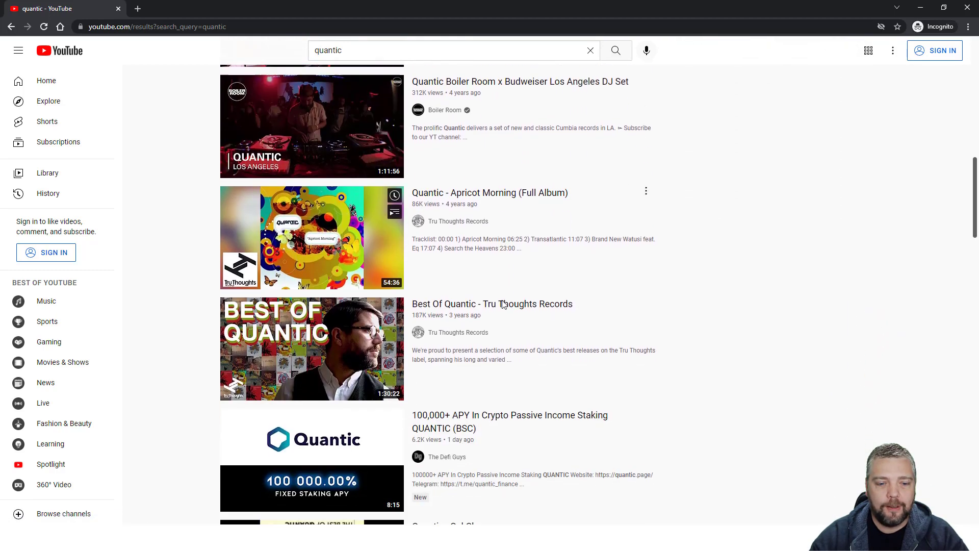
scroll("down", 3)
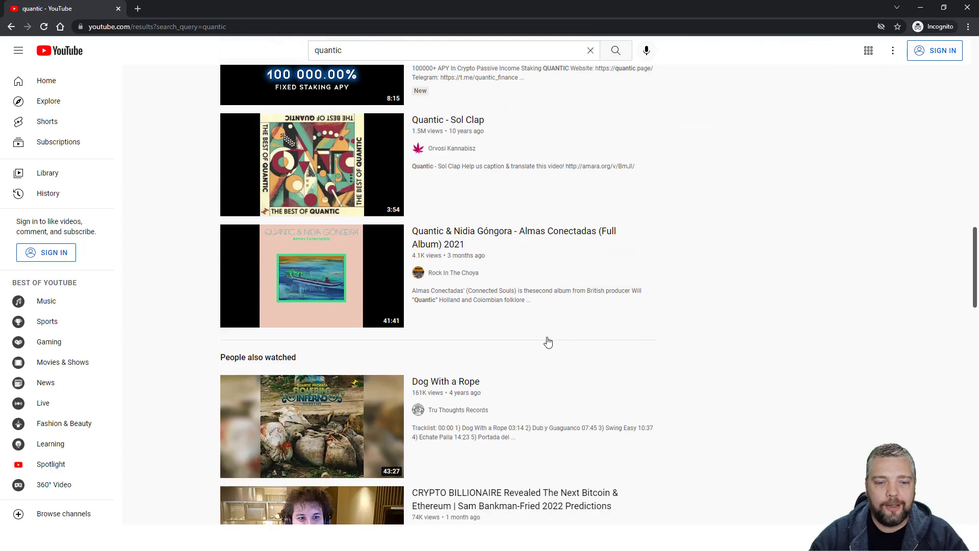
scroll("down", 3)
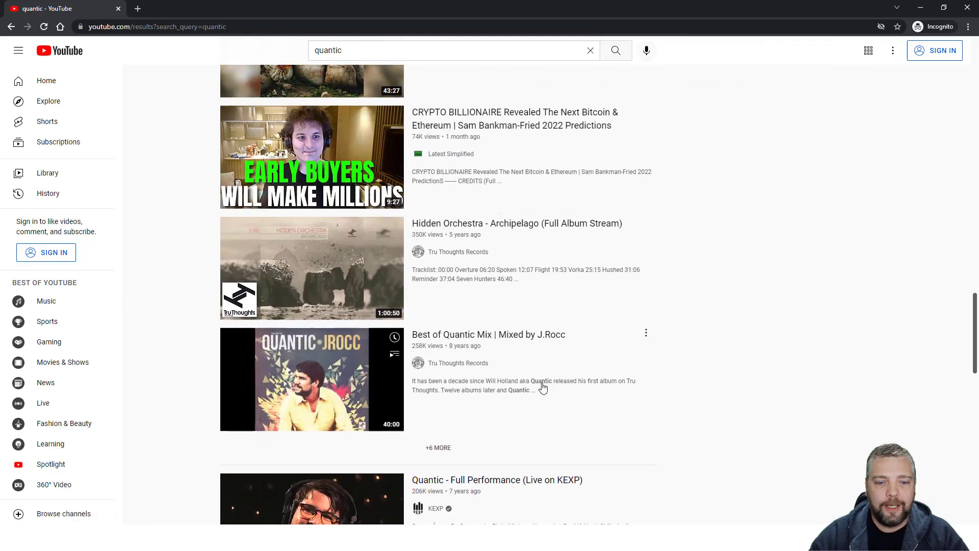
scroll("down", 3)
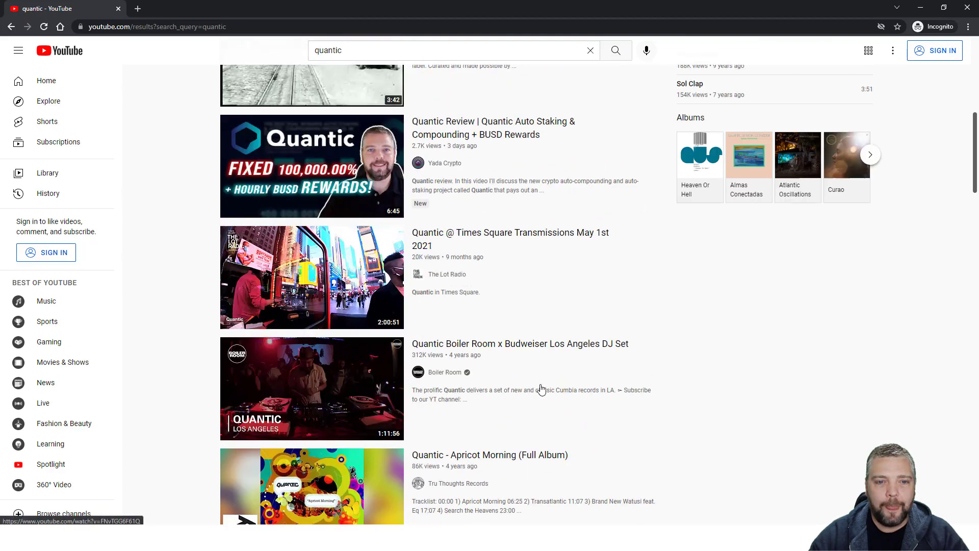
scroll("up", 3)
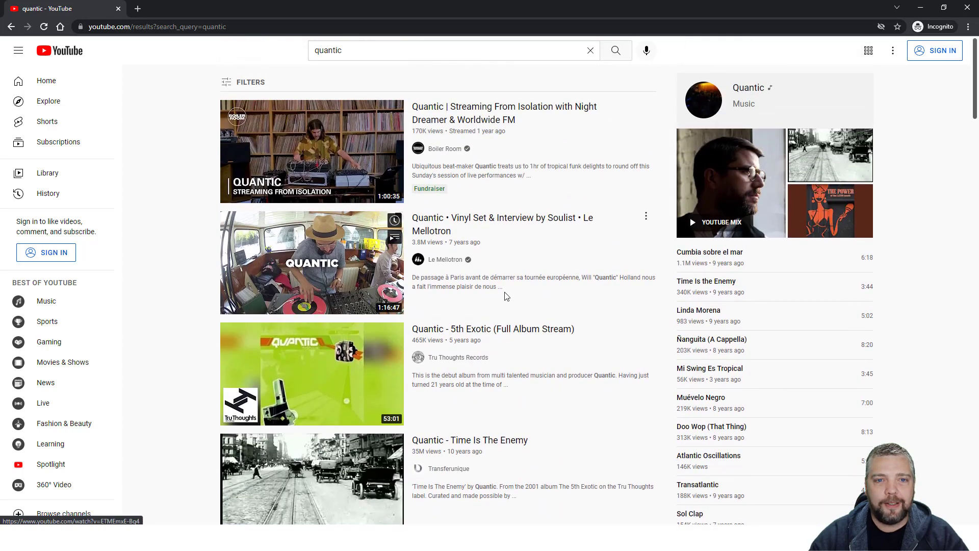
scroll("down", 3)
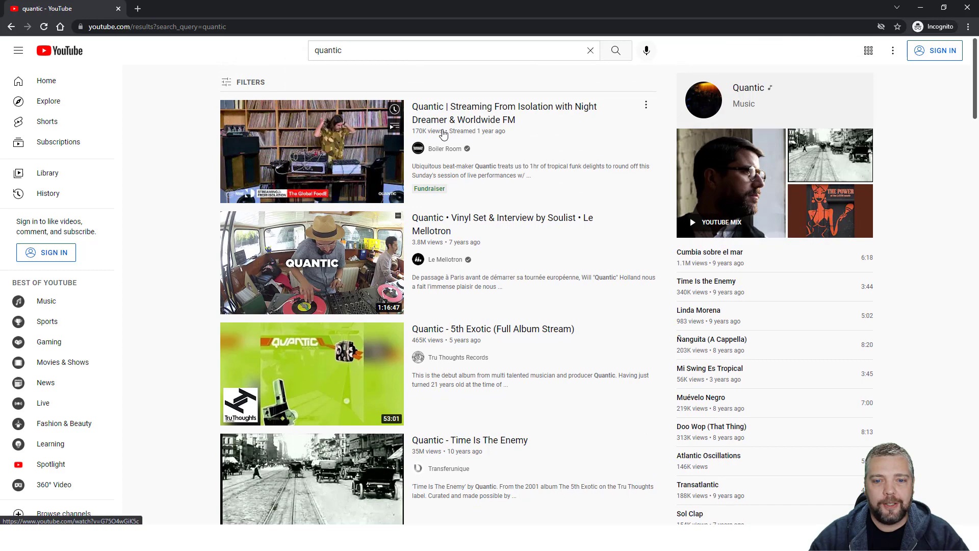
scroll("down", 3)
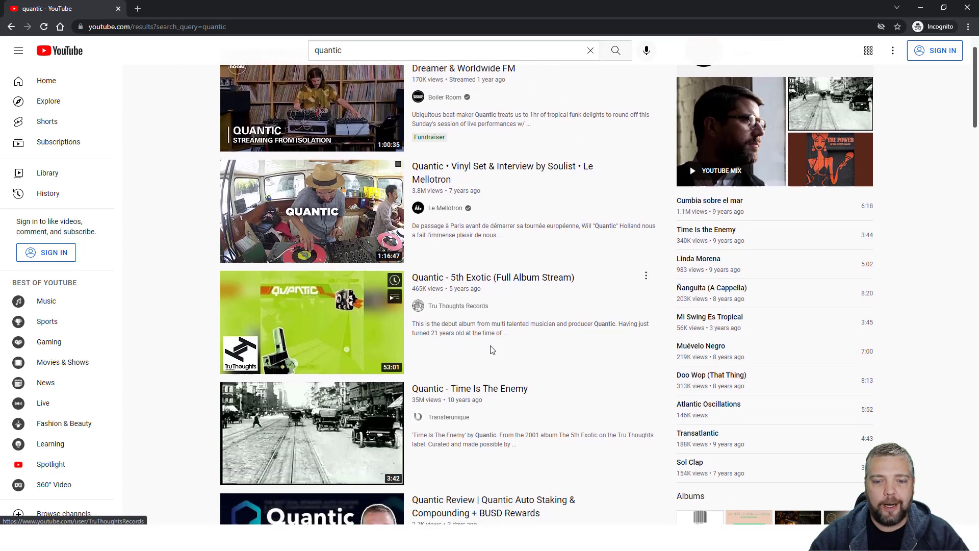
scroll("down", 3)
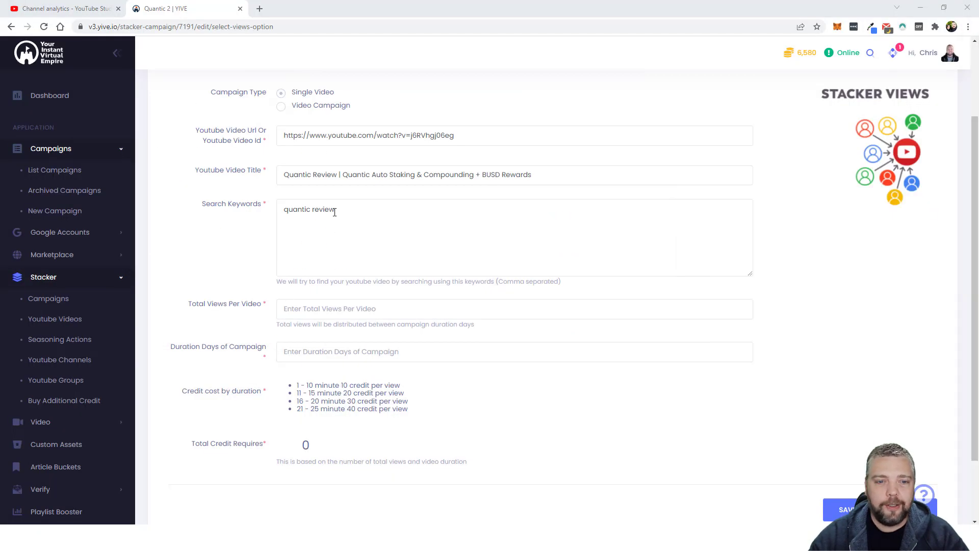
Make the search keywords read quantic,quantic review as two separate entries.
key("Backspace")
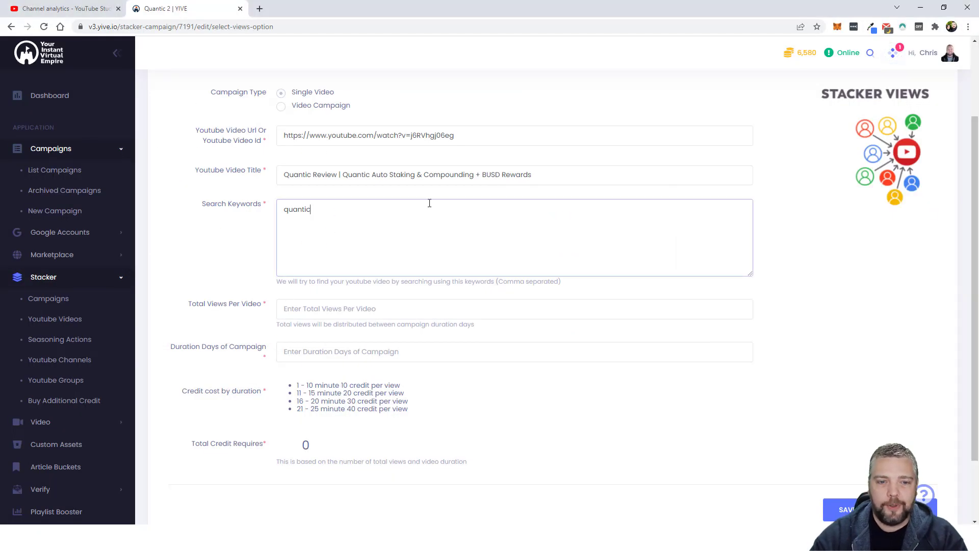
key("enter")
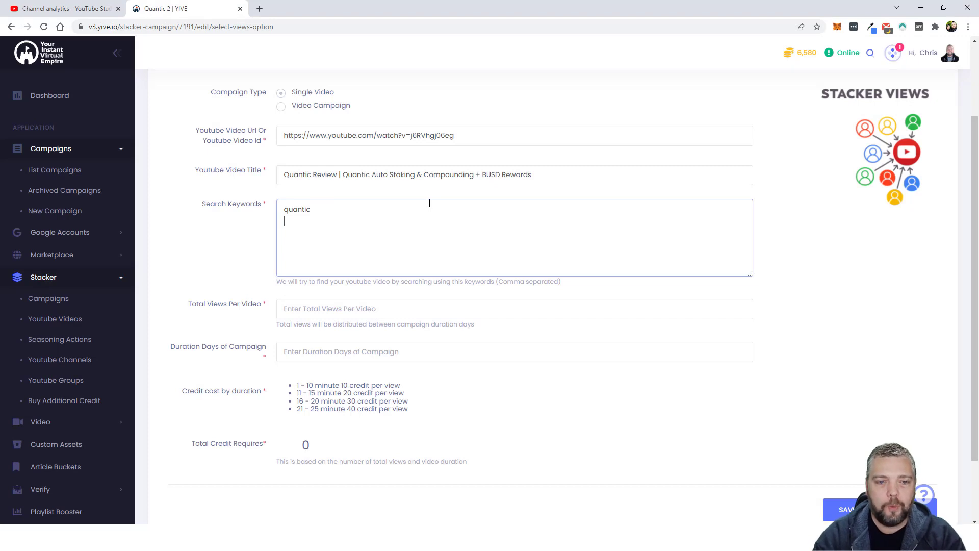
type("quantic")
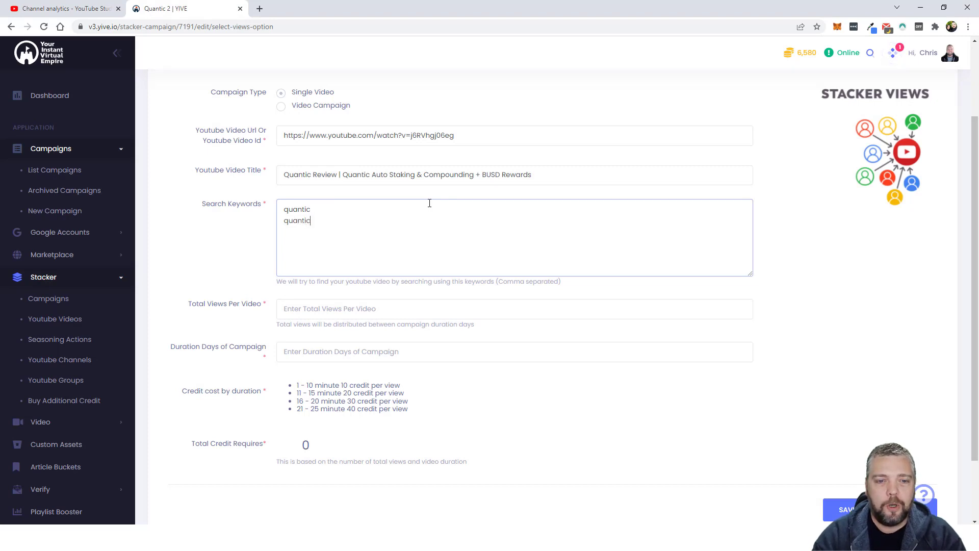
type("review")
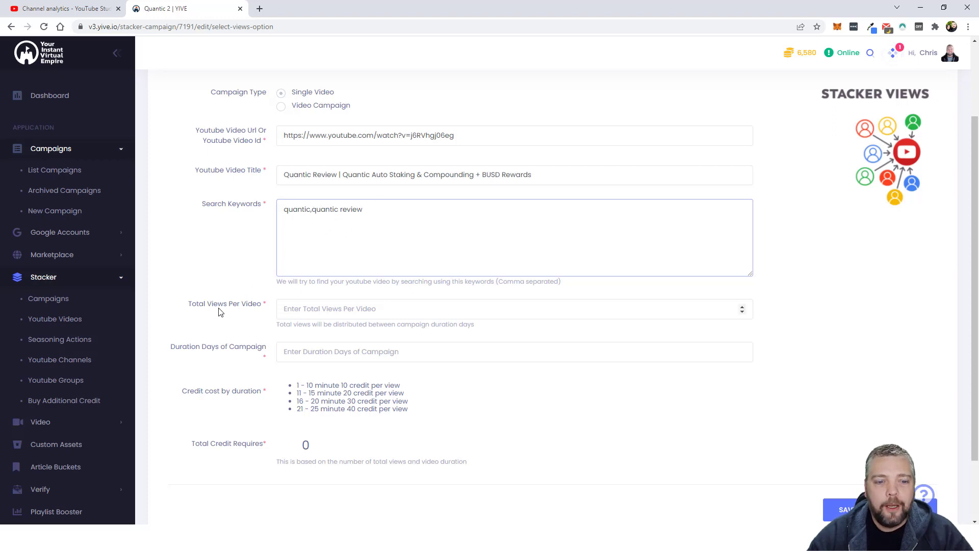
mouse_move(243, 312)
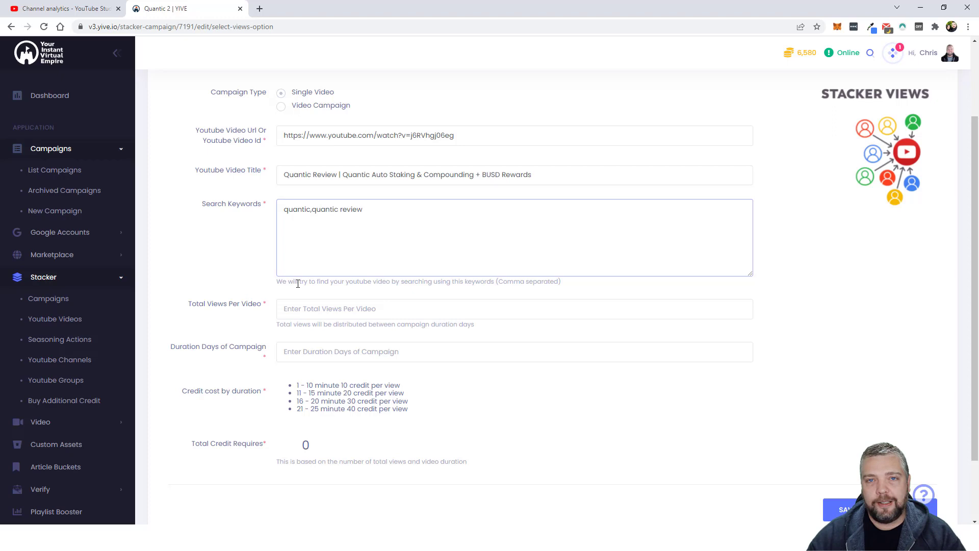
left_click(315, 209)
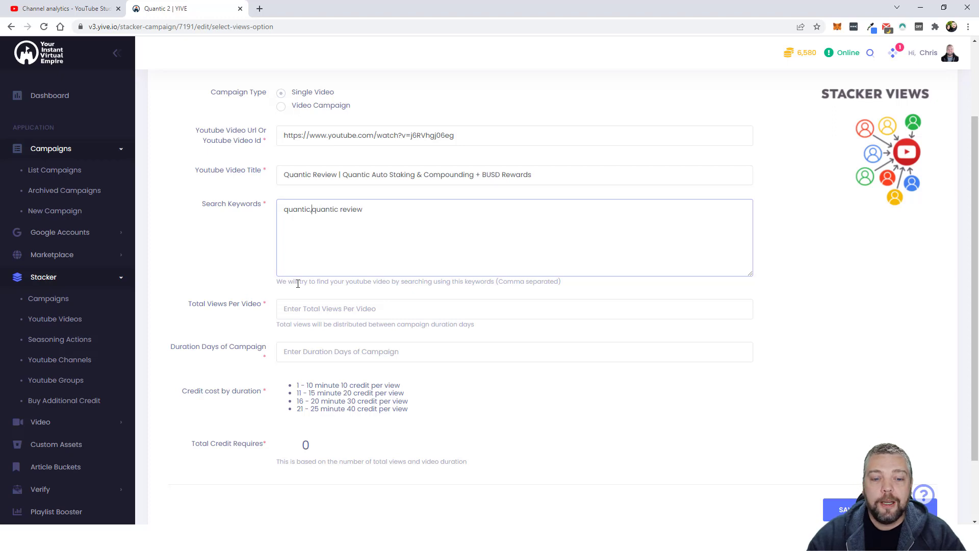
mouse_move(504, 298)
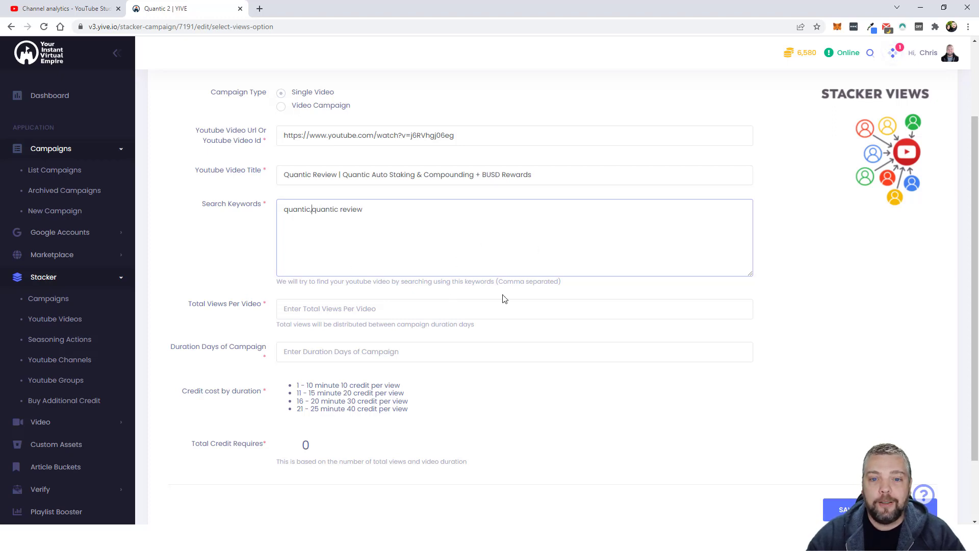
scroll("down", 3)
type(",")
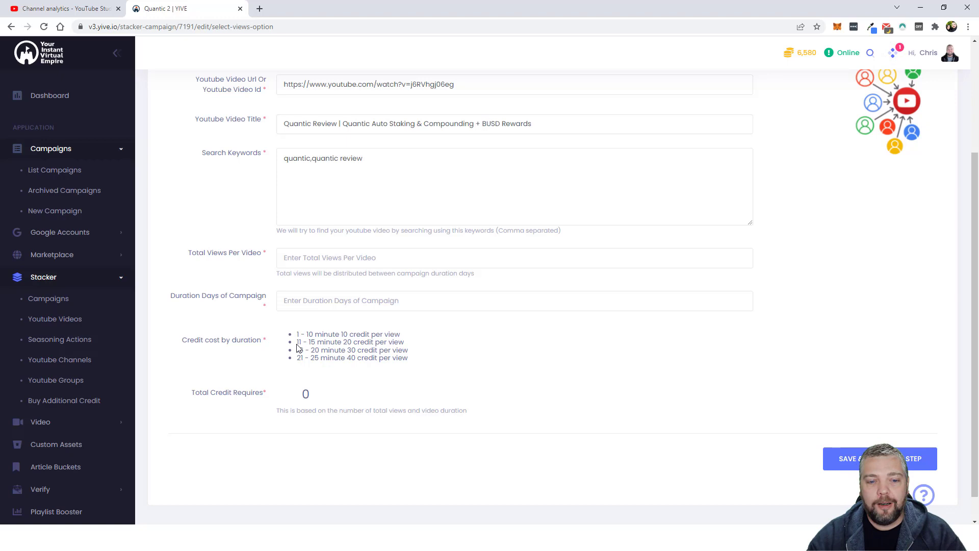
double_click(304, 342)
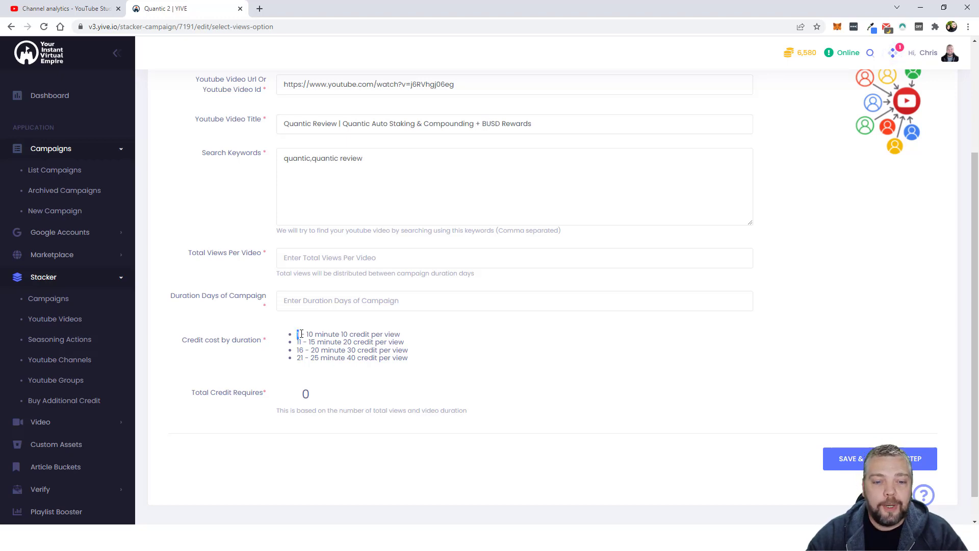
double_click(302, 335)
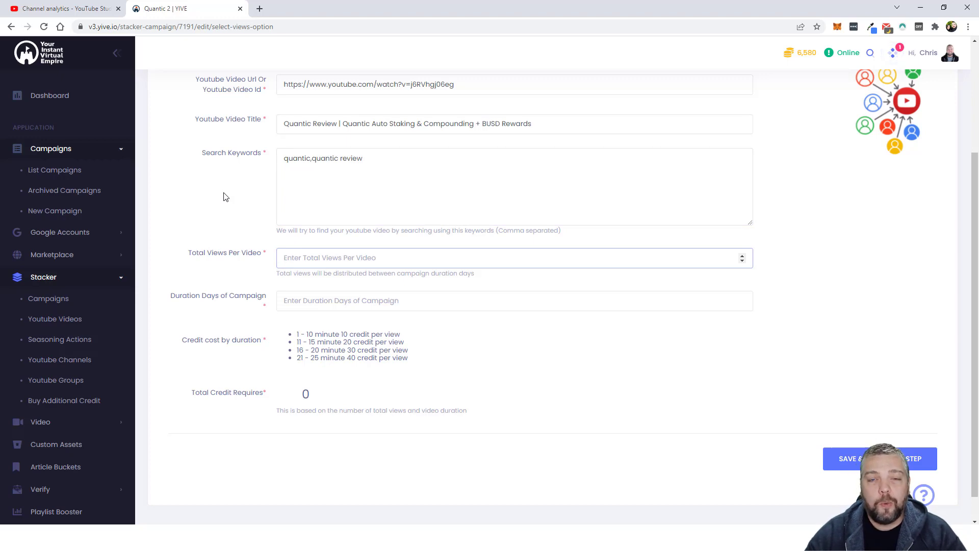
left_click(514, 257)
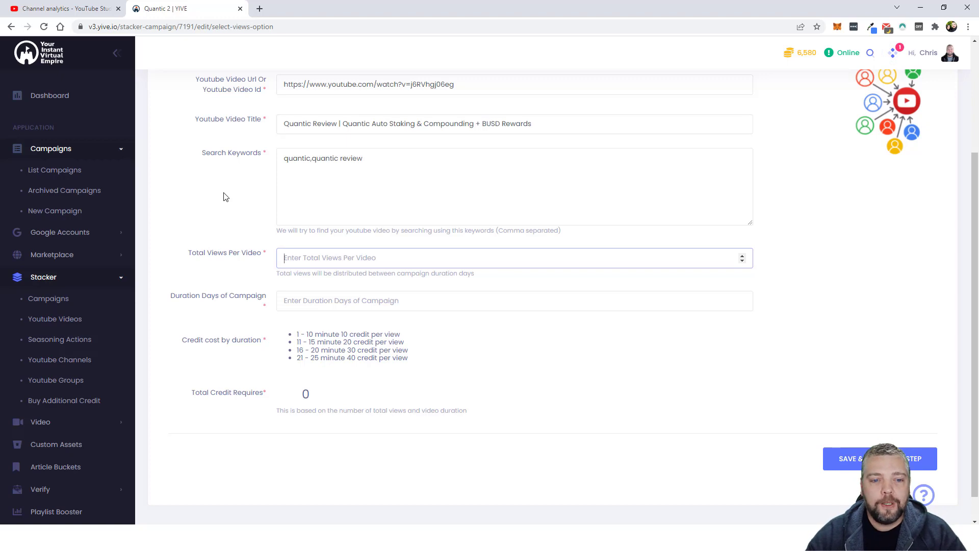
Set 300 views over 3 days and continue to the calculation step.
type("300")
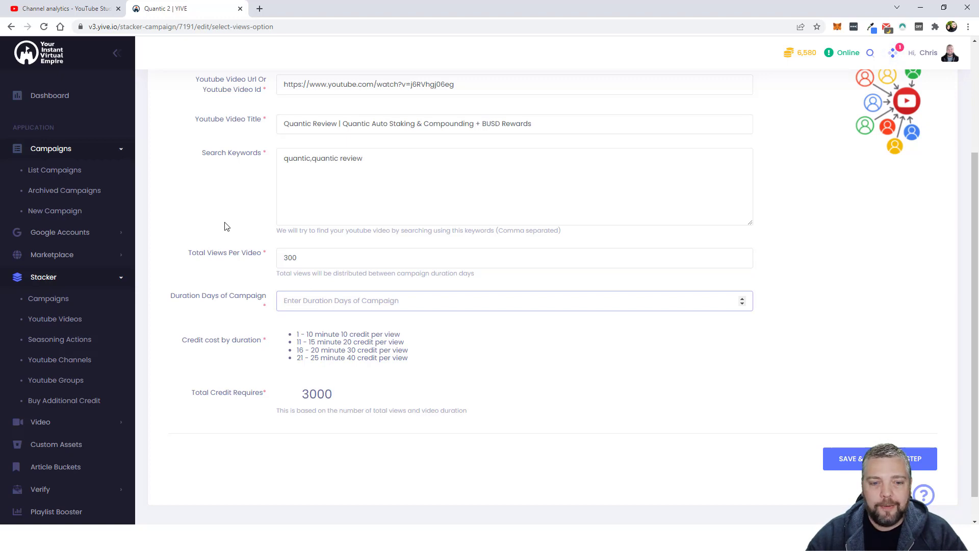
type("3")
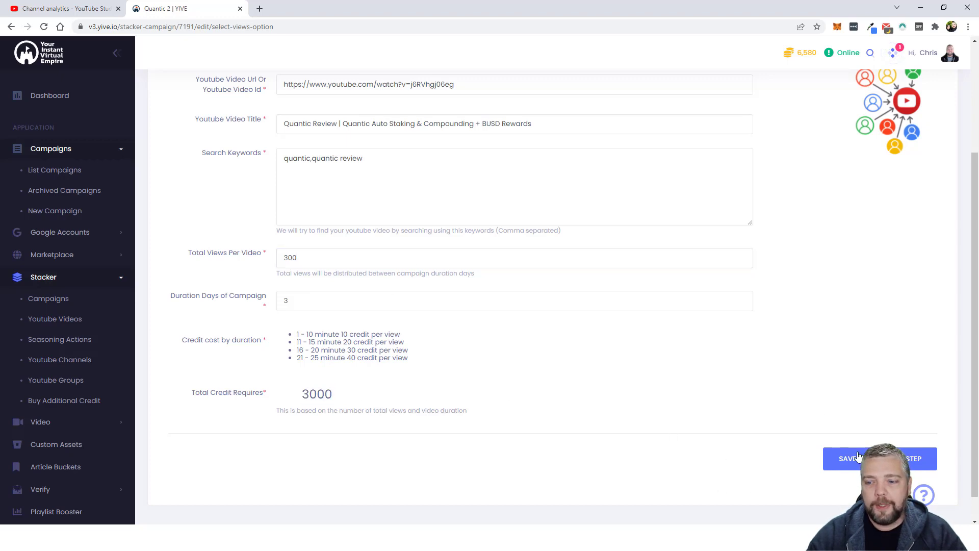
left_click(879, 458)
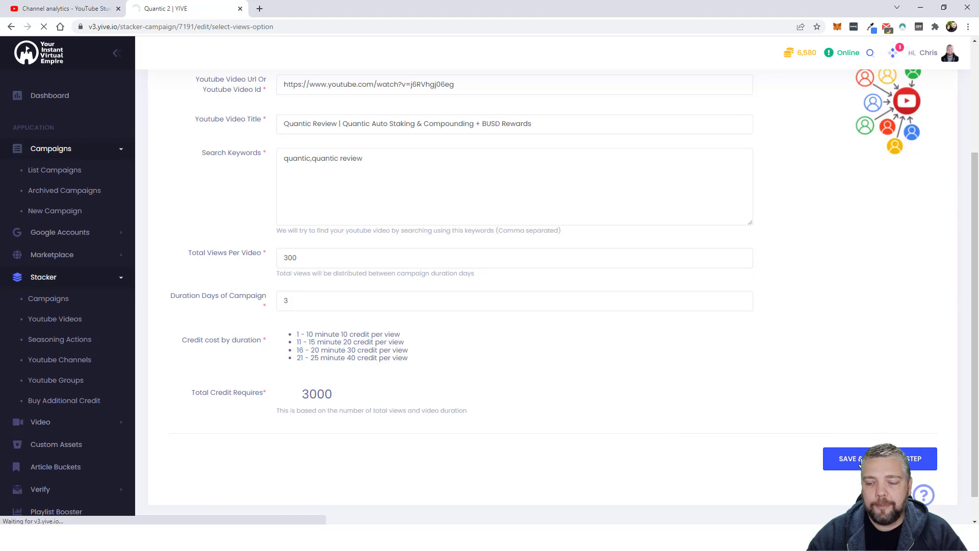
Keep the campaign status active and save the Quantic 2 Stacker campaign.
left_click(879, 458)
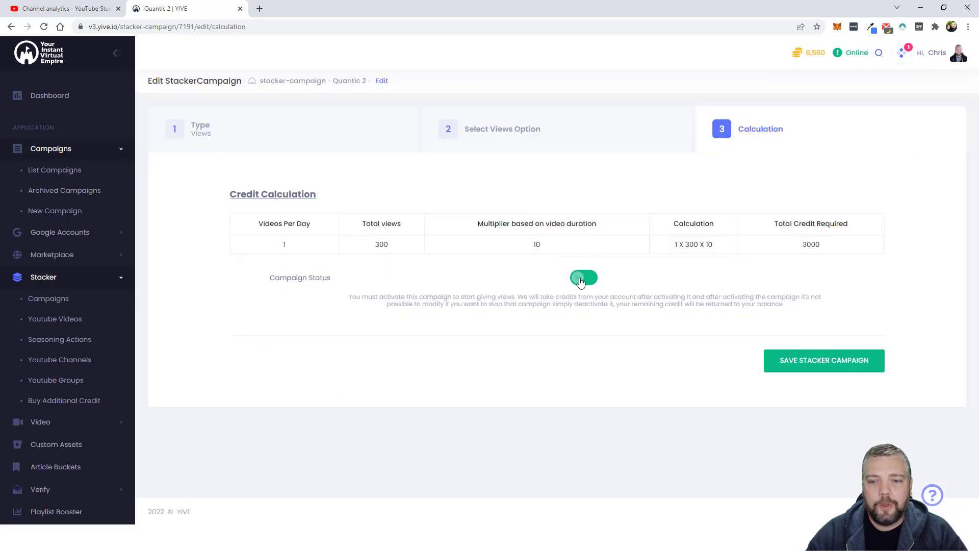
left_click(583, 277)
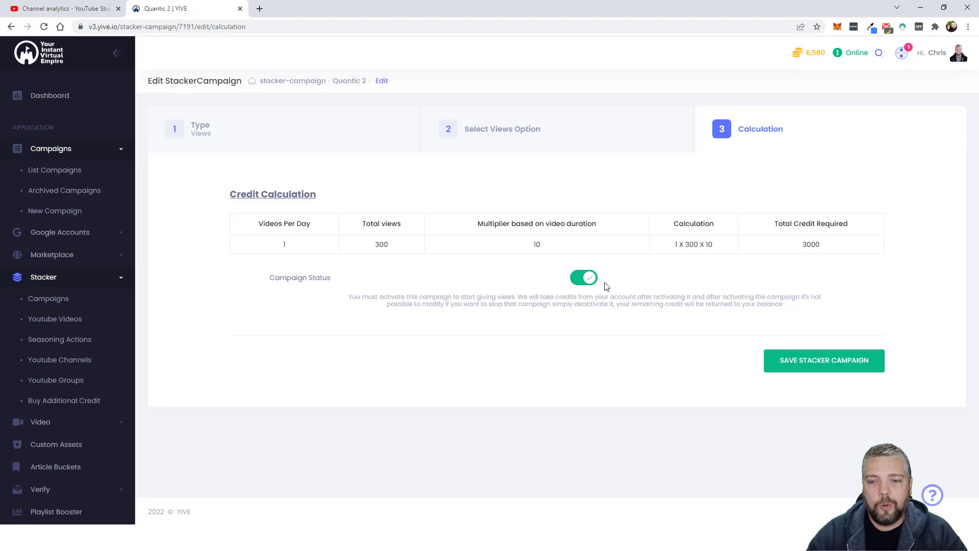
left_click(822, 360)
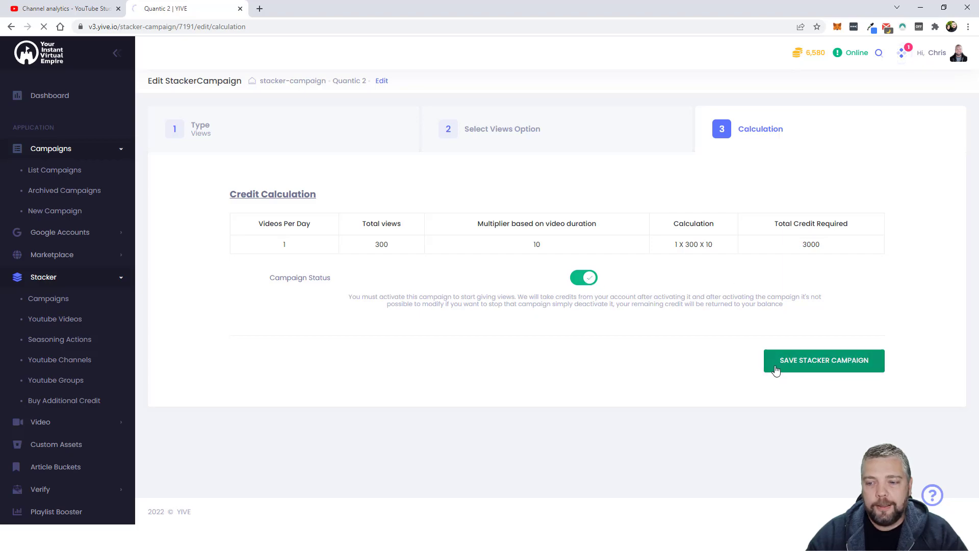
left_click(824, 360)
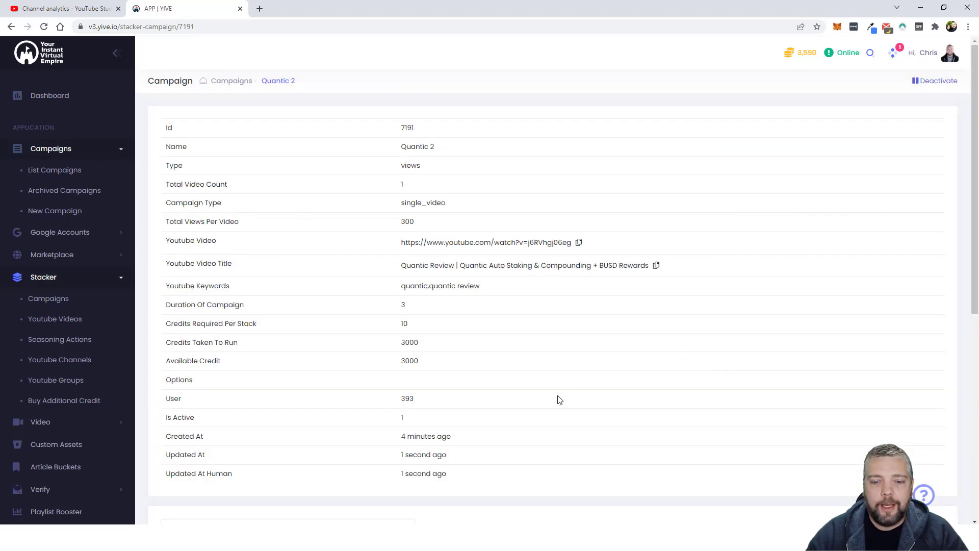
Scroll down the Quantic 2 campaign details to review its settings and empty results table.
scroll("down", 3)
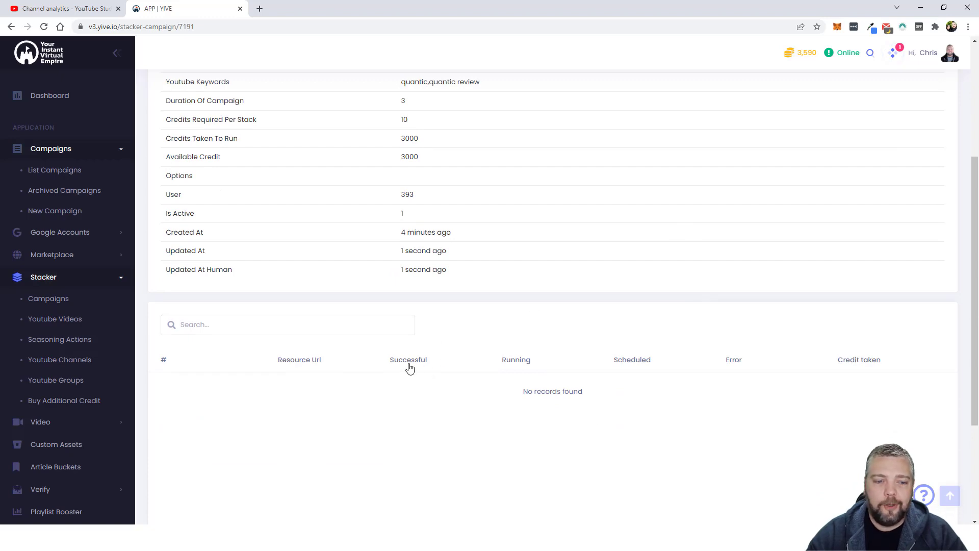
mouse_move(561, 351)
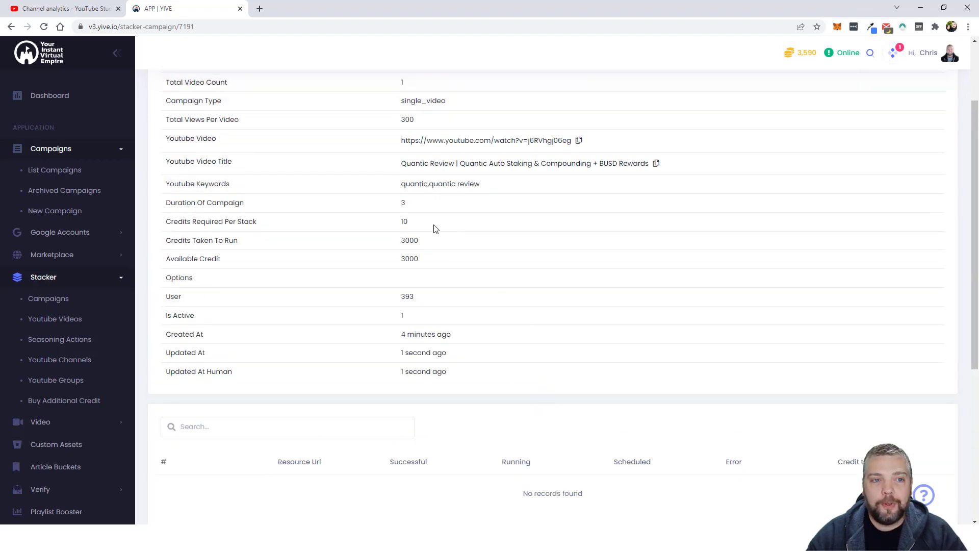
mouse_move(564, 357)
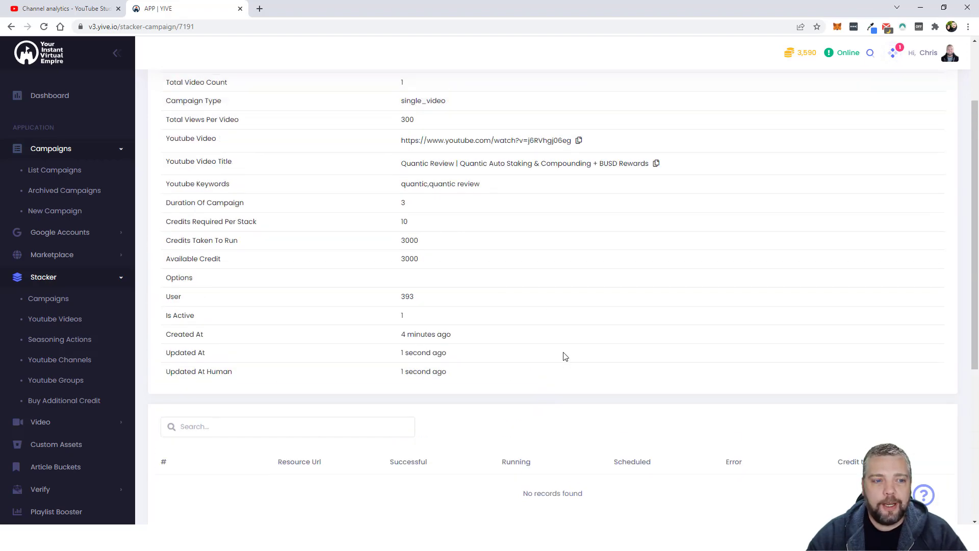
scroll("down", 3)
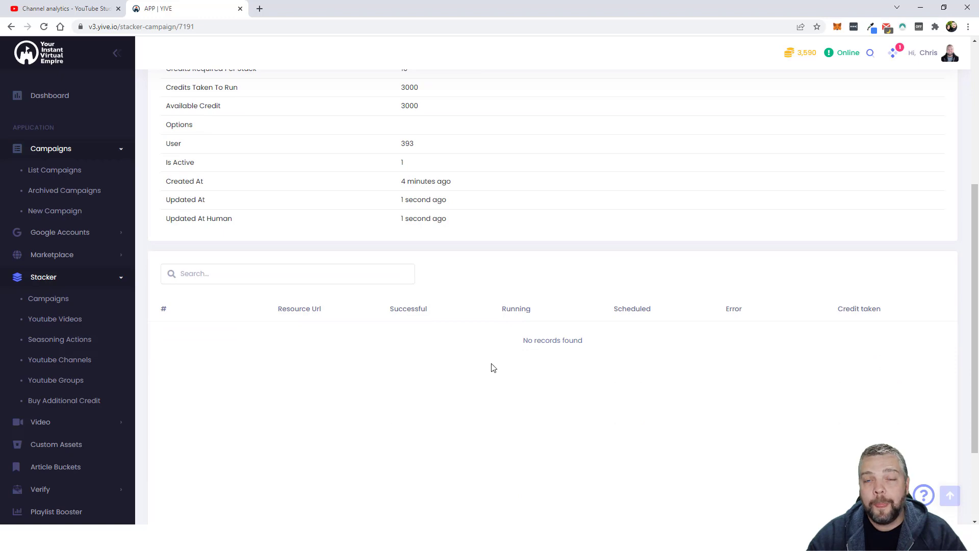
mouse_move(474, 286)
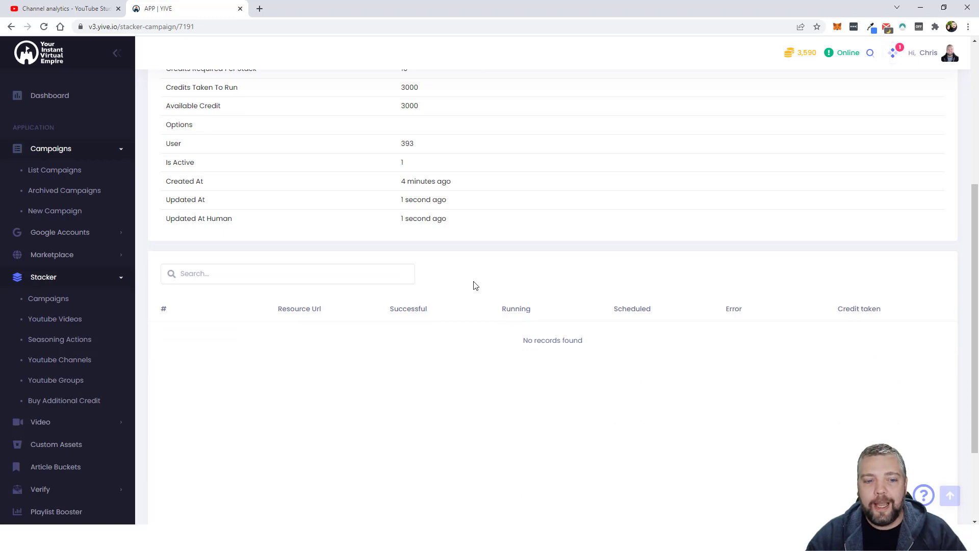
mouse_move(494, 283)
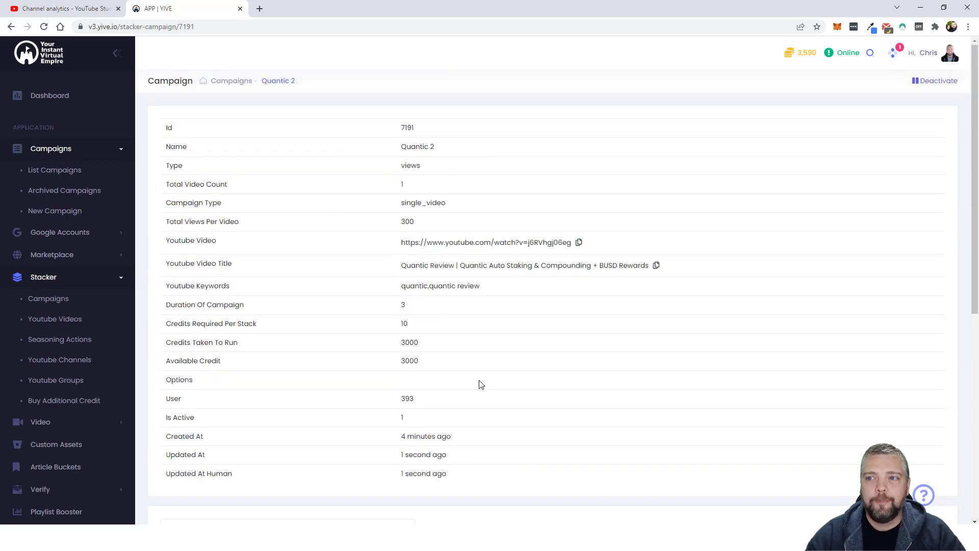
mouse_move(636, 316)
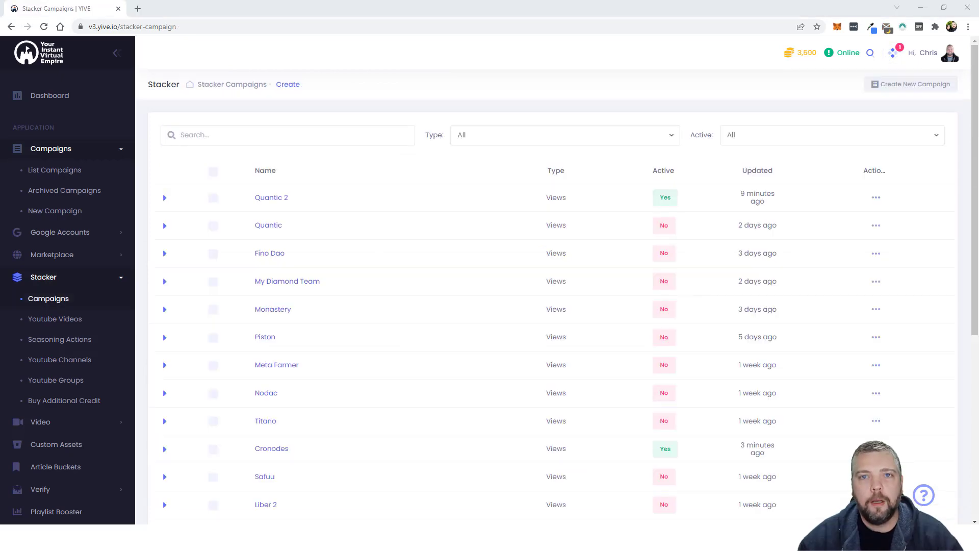
mouse_move(460, 199)
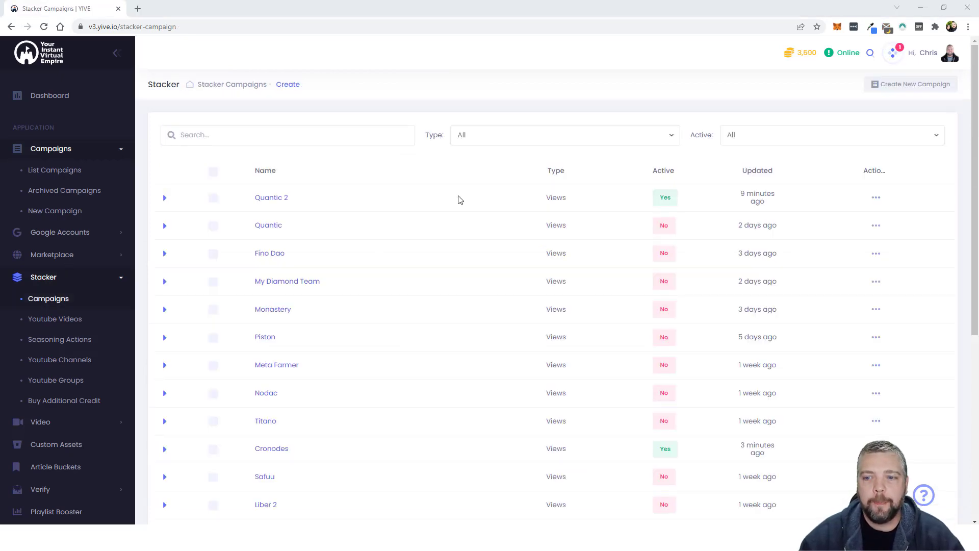
mouse_move(464, 198)
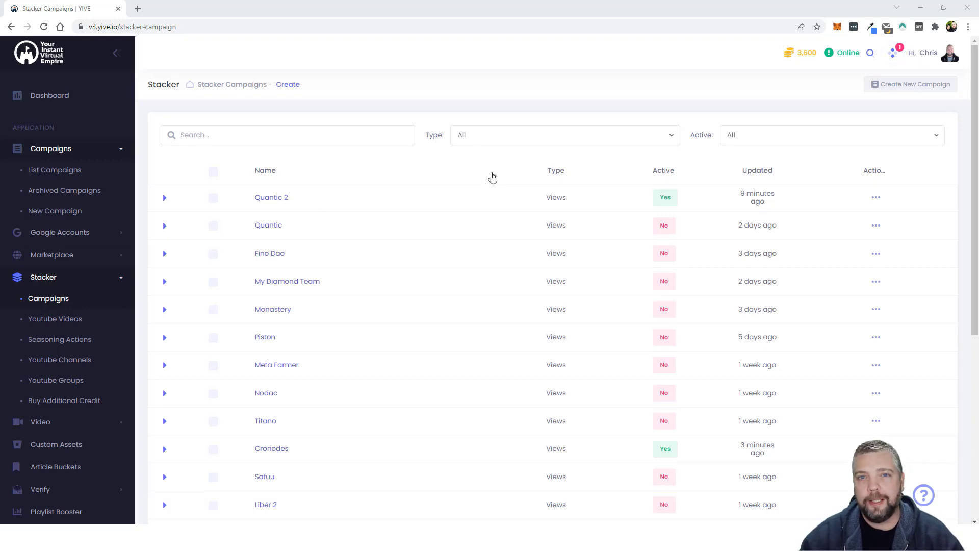
mouse_move(465, 184)
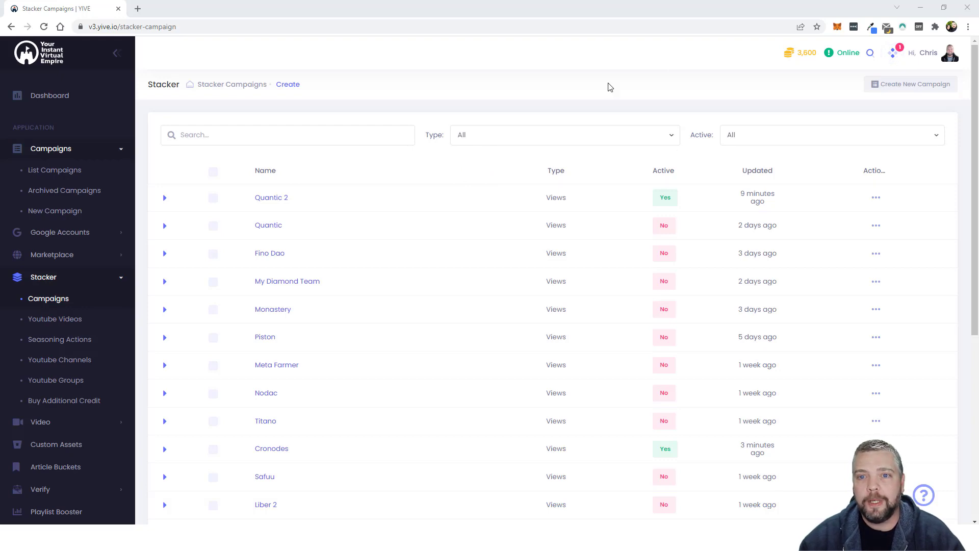
mouse_move(802, 52)
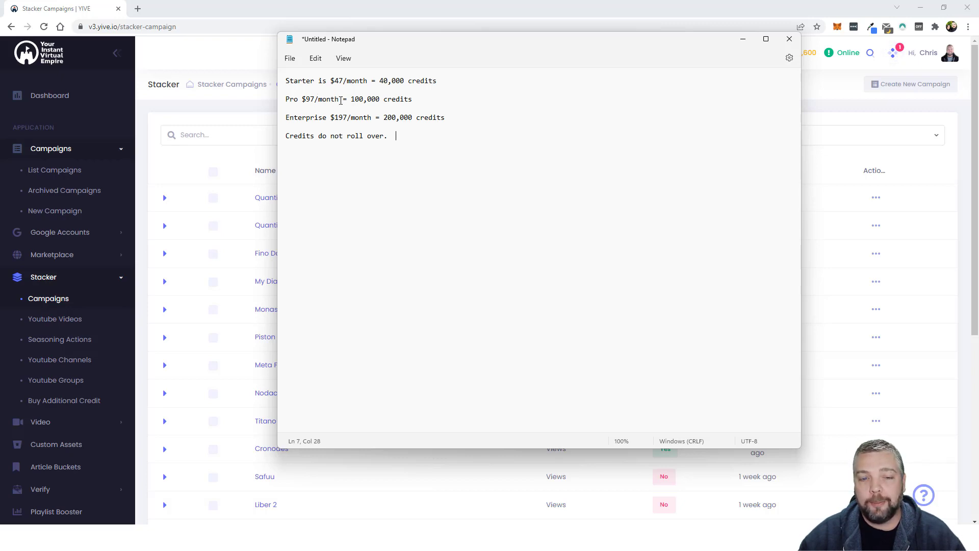
mouse_move(295, 116)
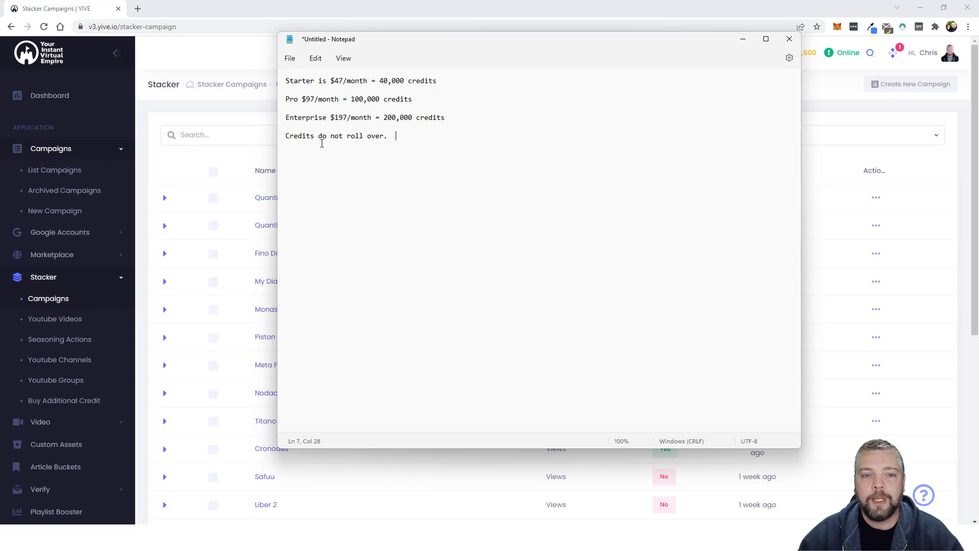
mouse_move(450, 109)
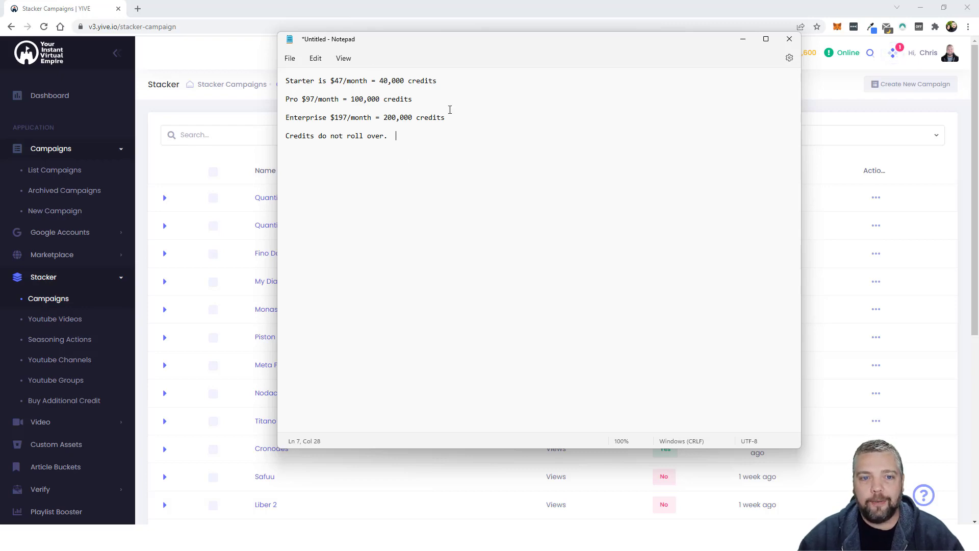
mouse_move(399, 100)
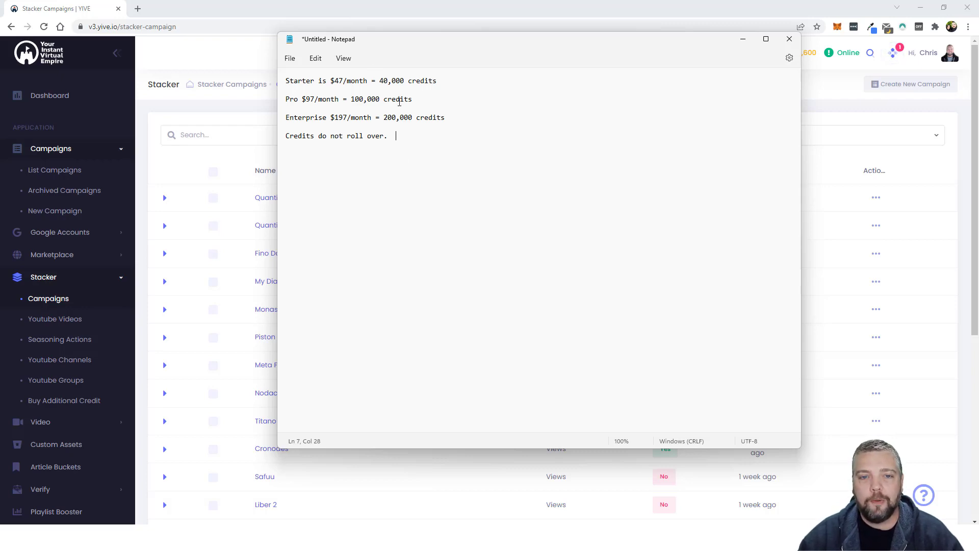
mouse_move(426, 193)
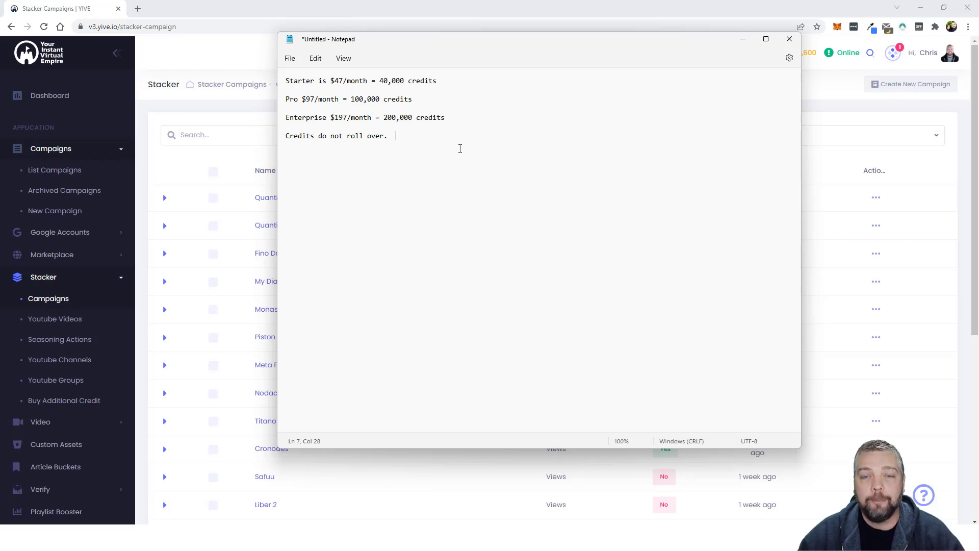
mouse_move(477, 223)
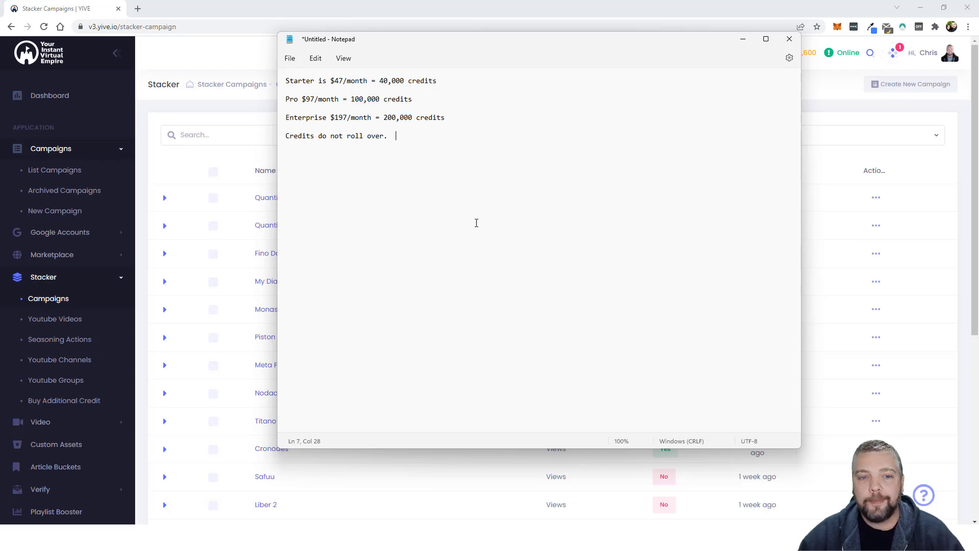
mouse_move(476, 208)
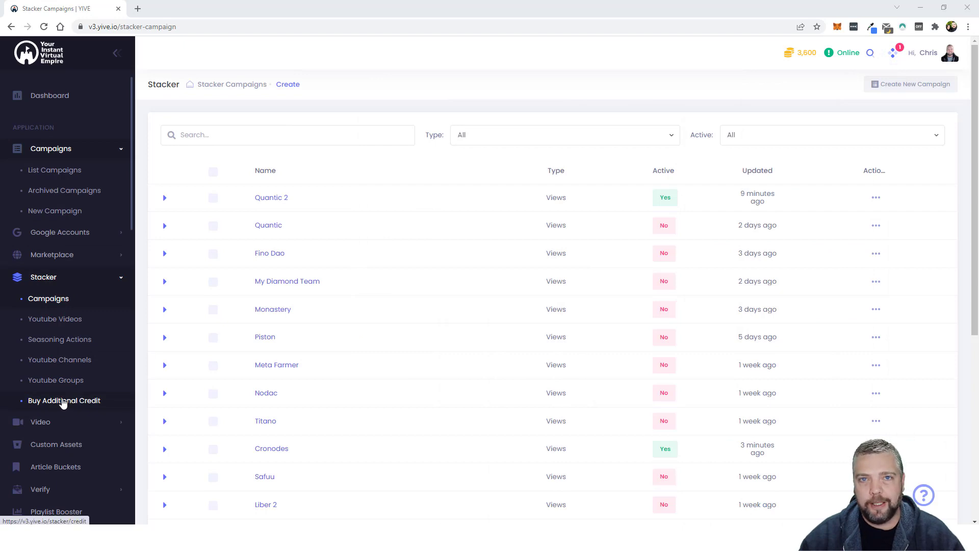
left_click(64, 400)
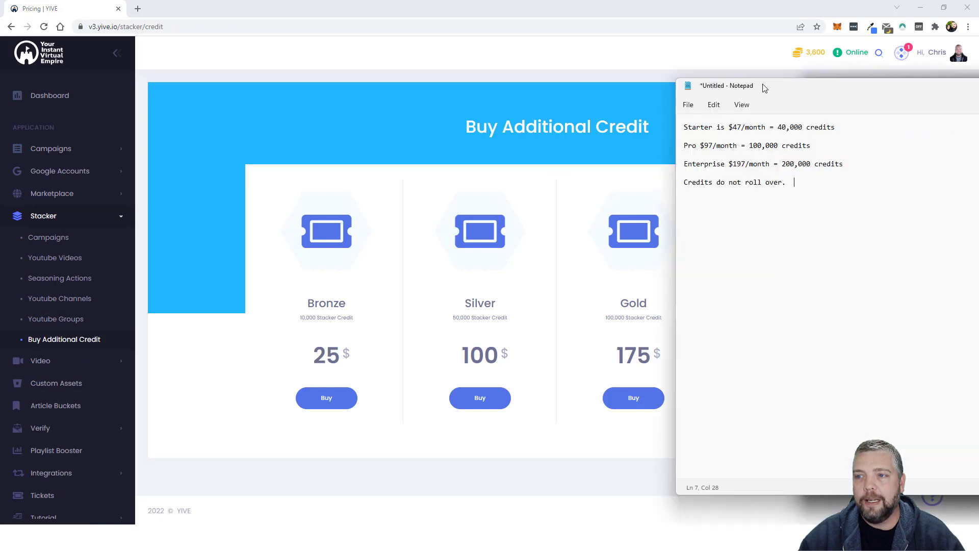
left_click_drag(763, 85, 460, 52)
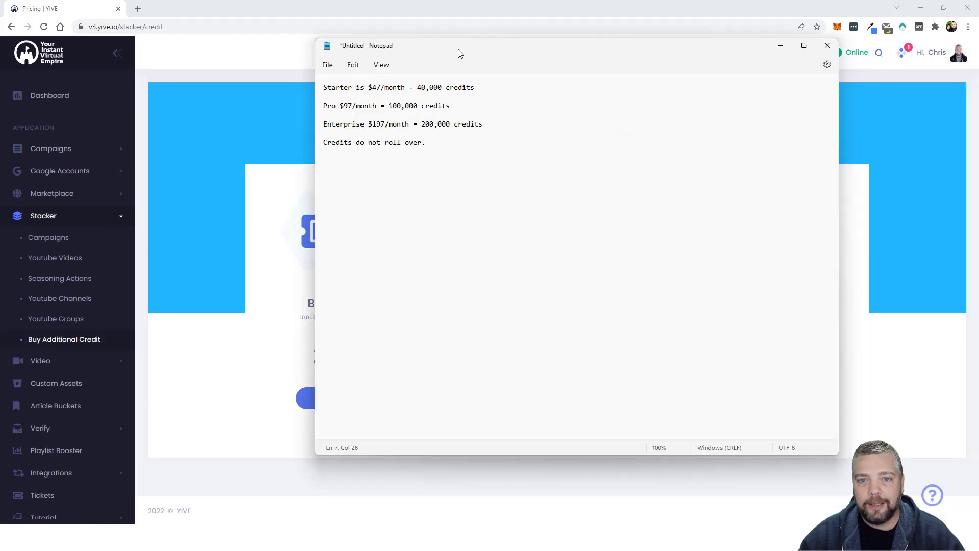
left_click_drag(459, 53, 684, 79)
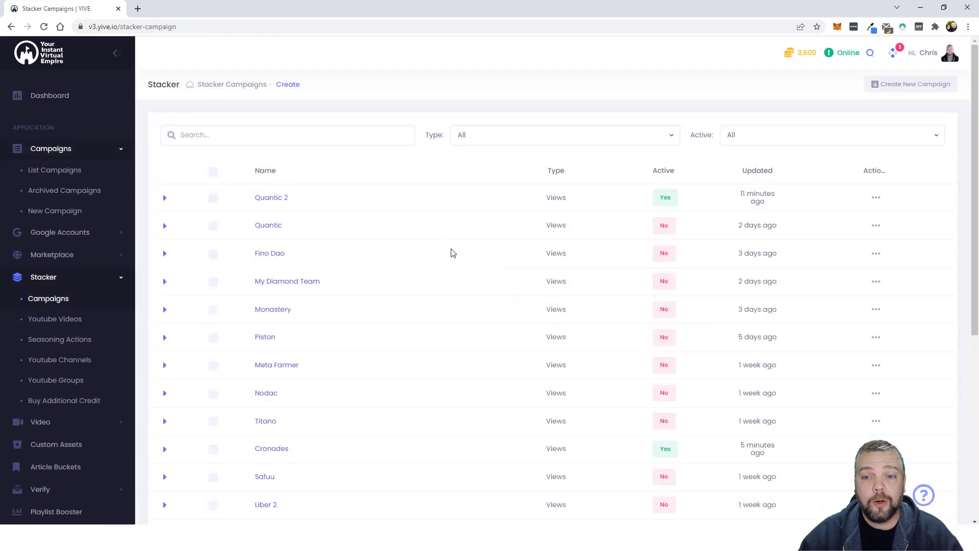
mouse_move(444, 383)
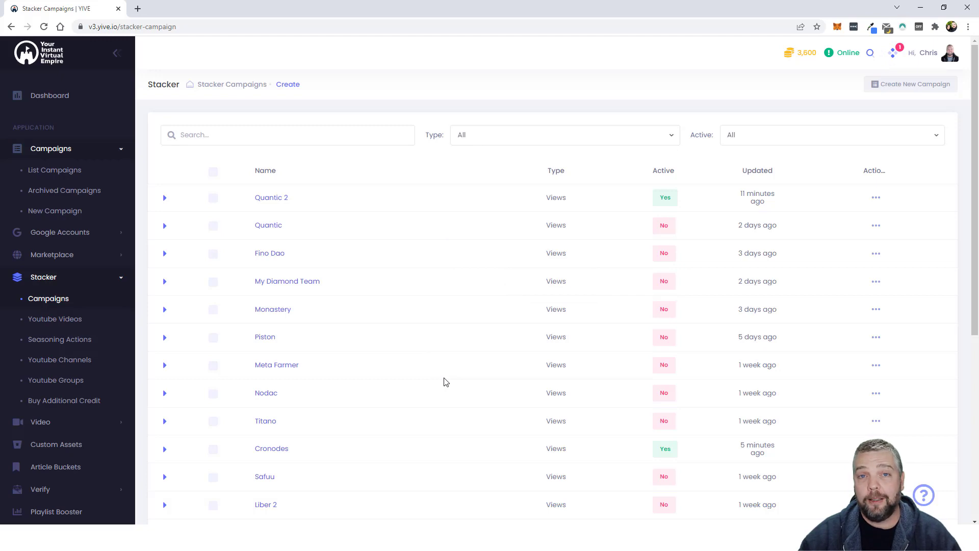
mouse_move(476, 260)
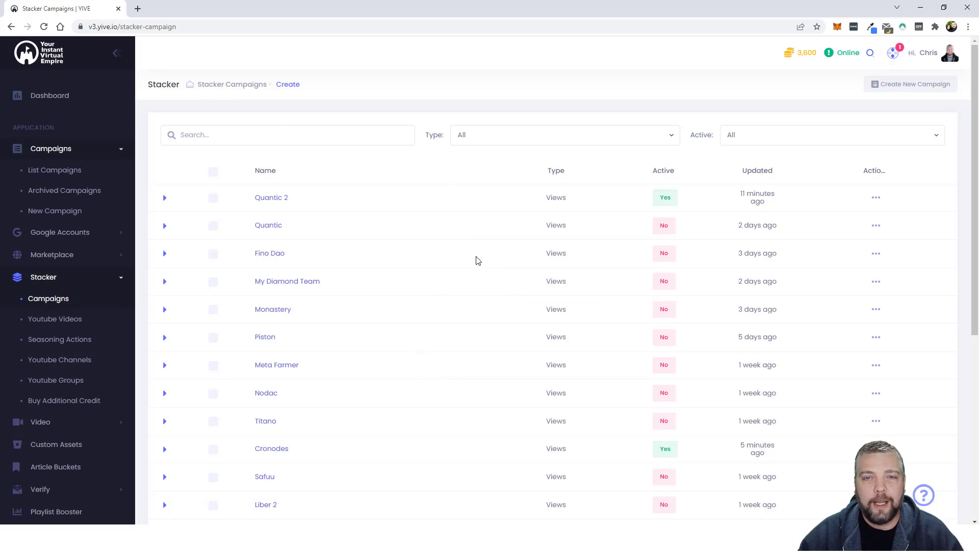
mouse_move(503, 200)
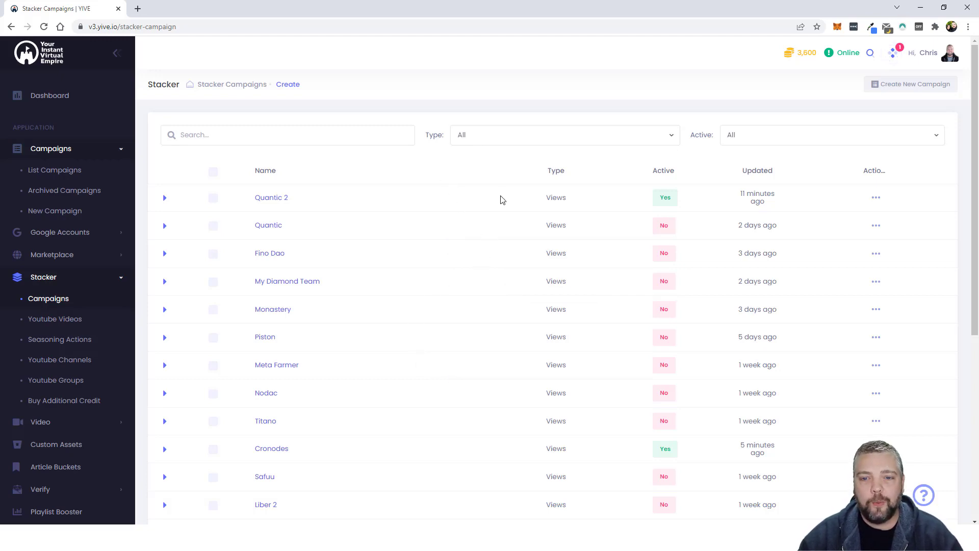
mouse_move(515, 174)
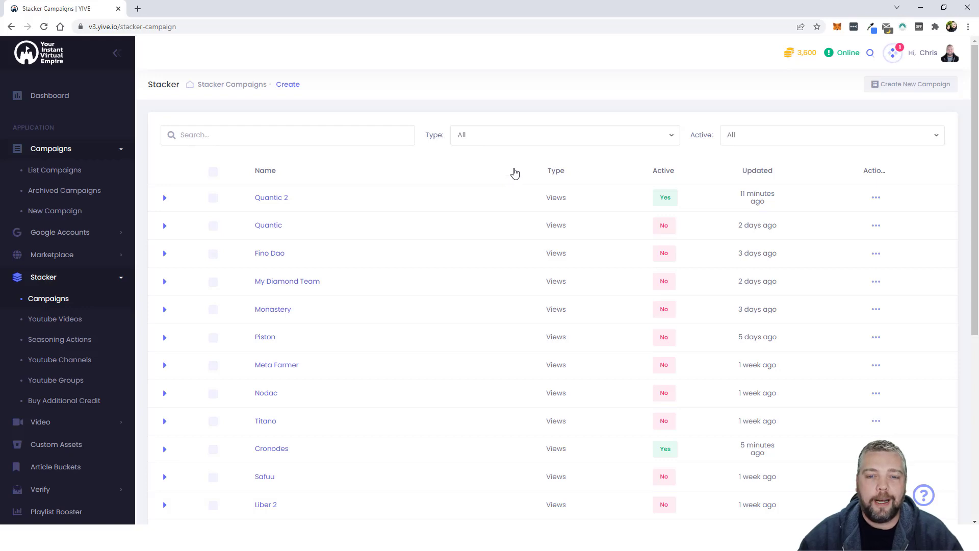